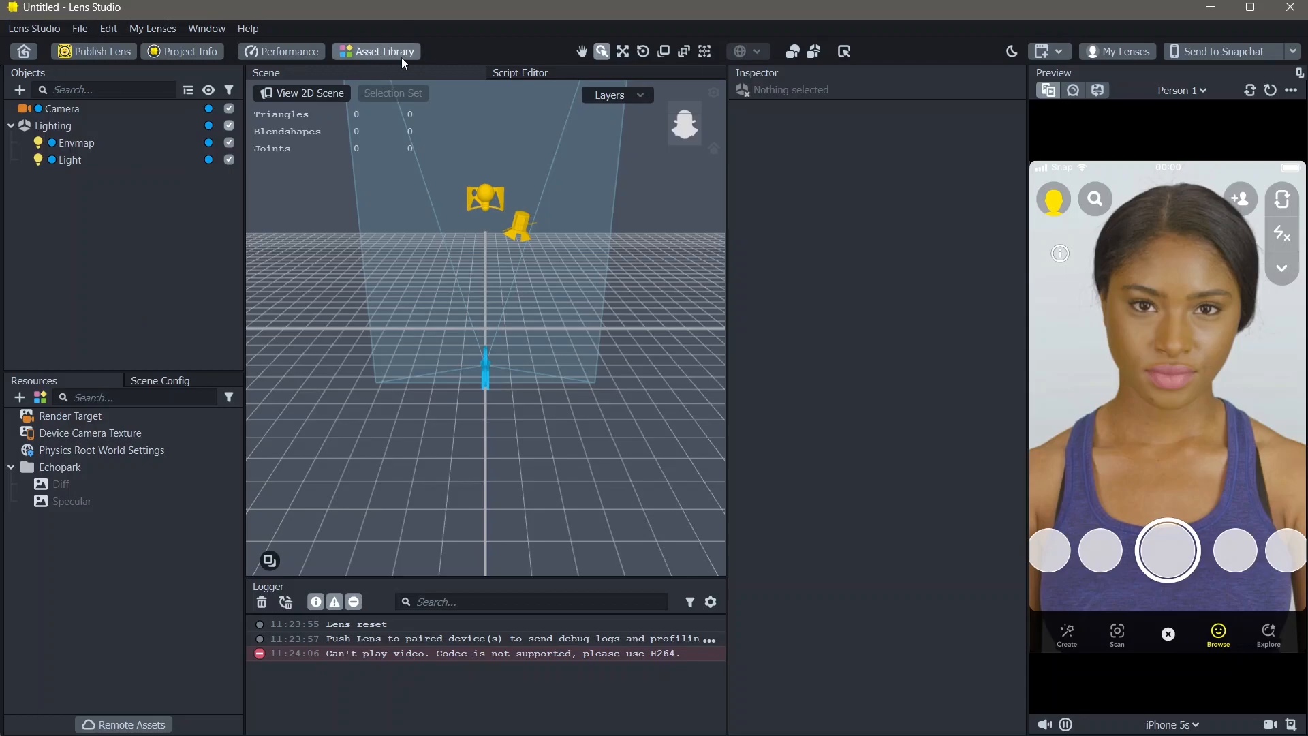
Step: Search the Asset Library for "shirt" and import Try On Pack - T Shirt with default FBX options
{"action": "left_click", "coordinate": [385, 50]}
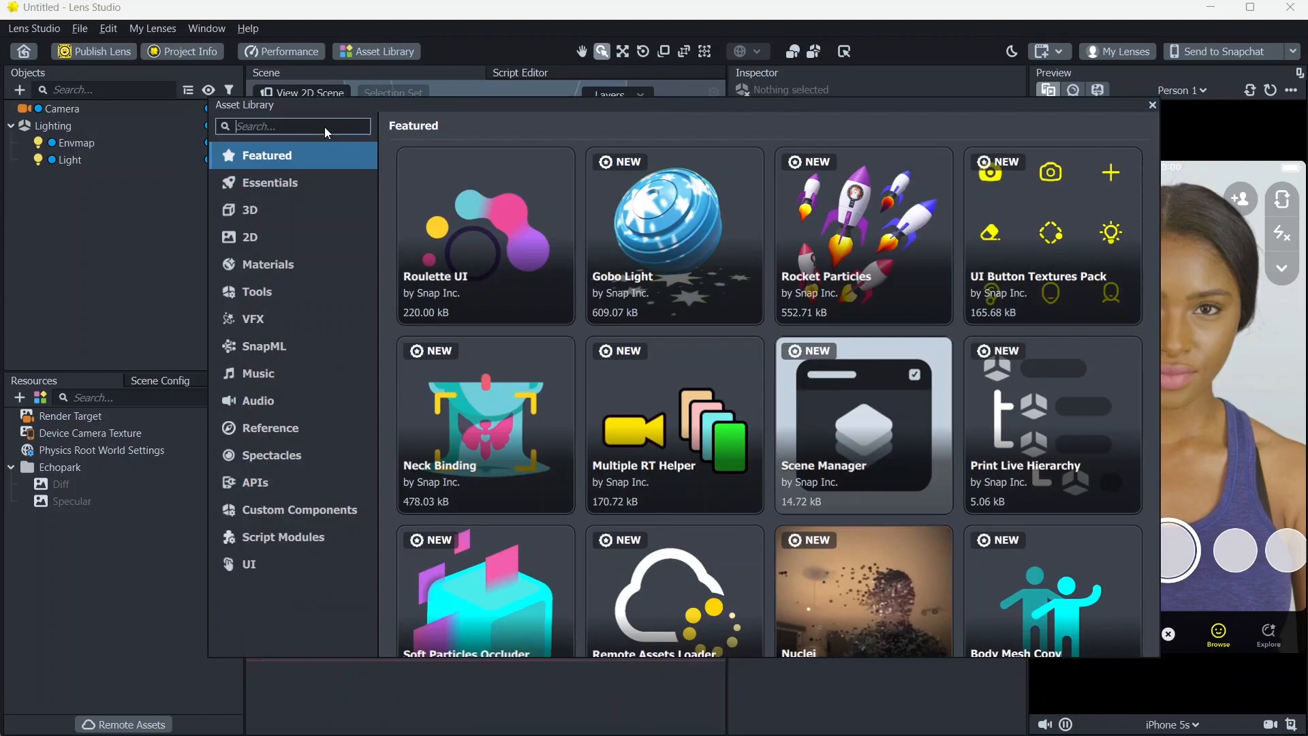
{"action": "type", "text": "shirt"}
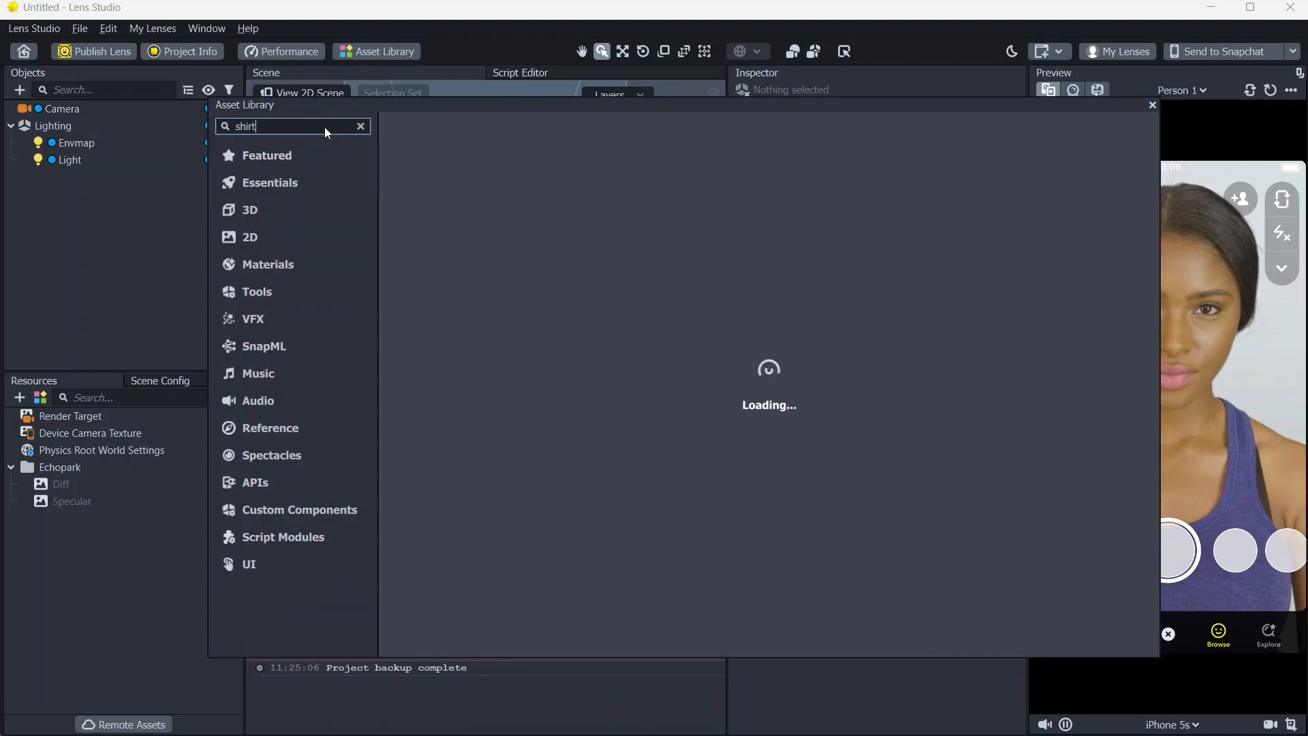
{"action": "key", "text": "Return"}
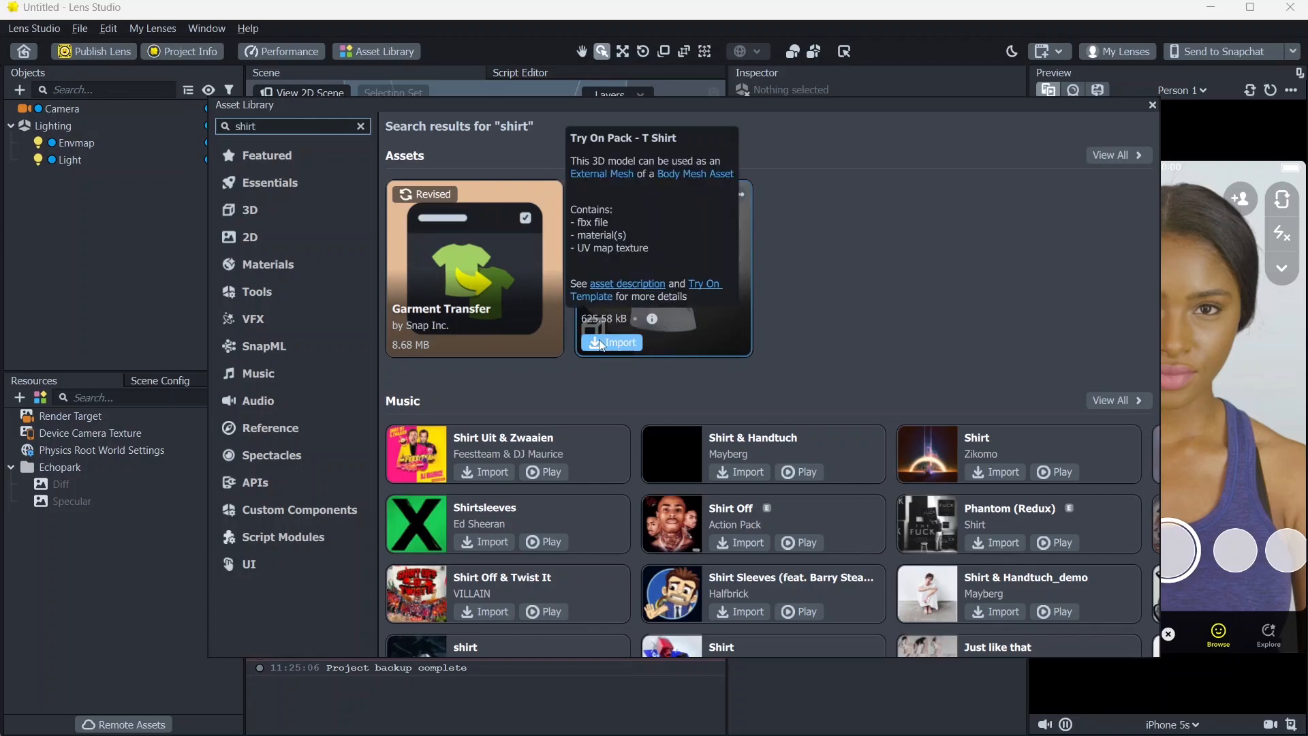
{"action": "left_click", "coordinate": [611, 342]}
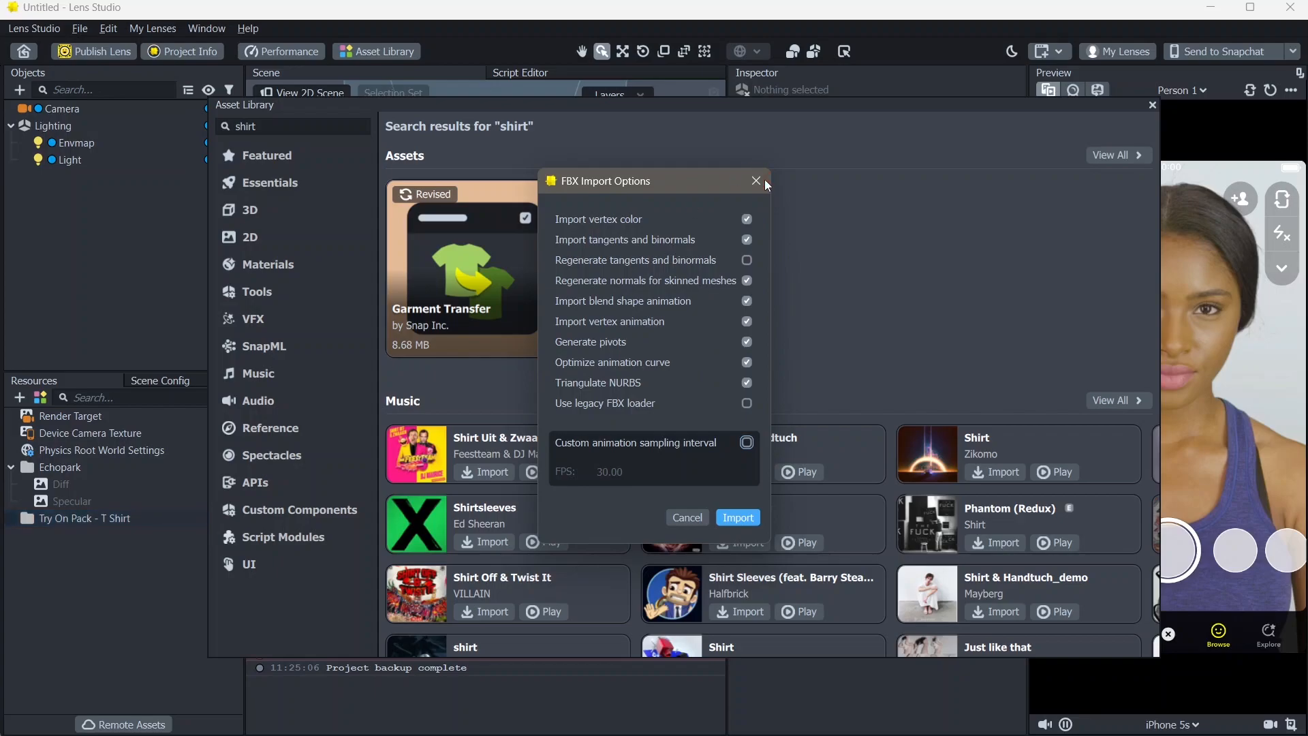
{"action": "left_click", "coordinate": [737, 517]}
{"action": "type", "text": "try"}
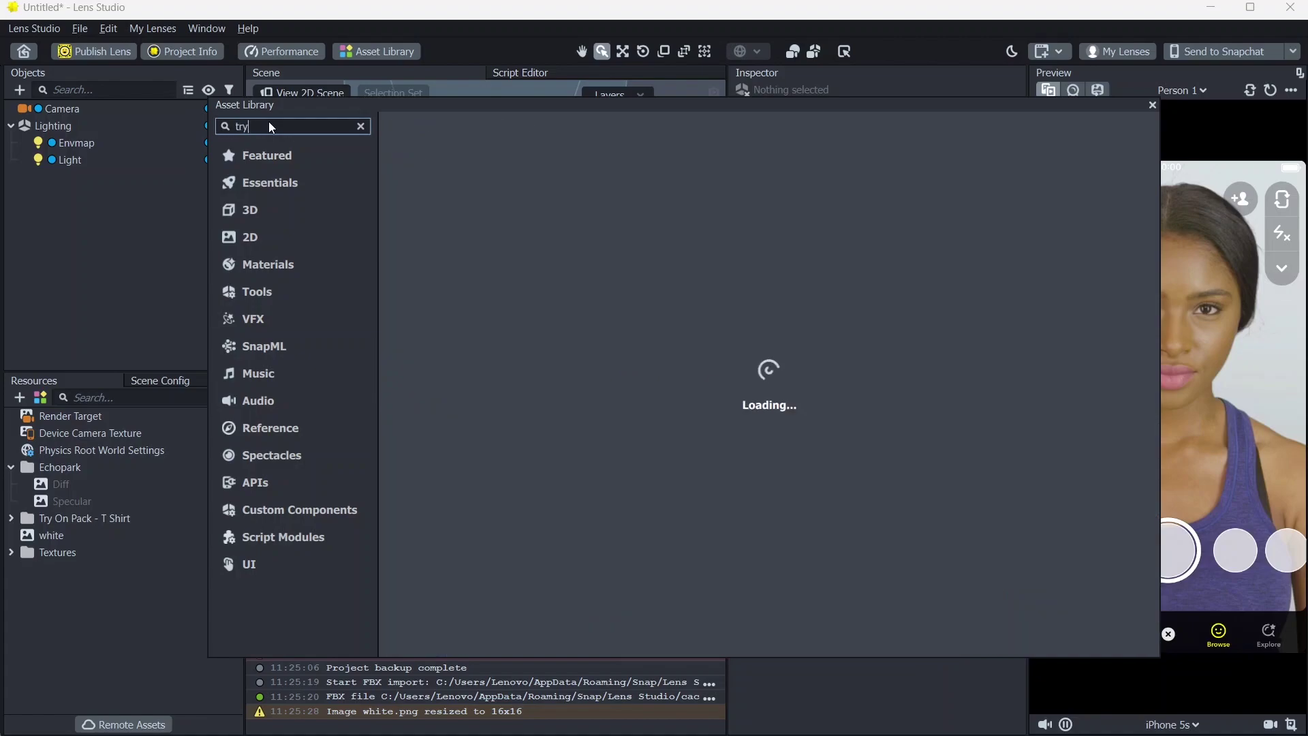
Step: Search "try on" and browse the full list of Try On Pack garment assets
{"action": "type", "text": "on"}
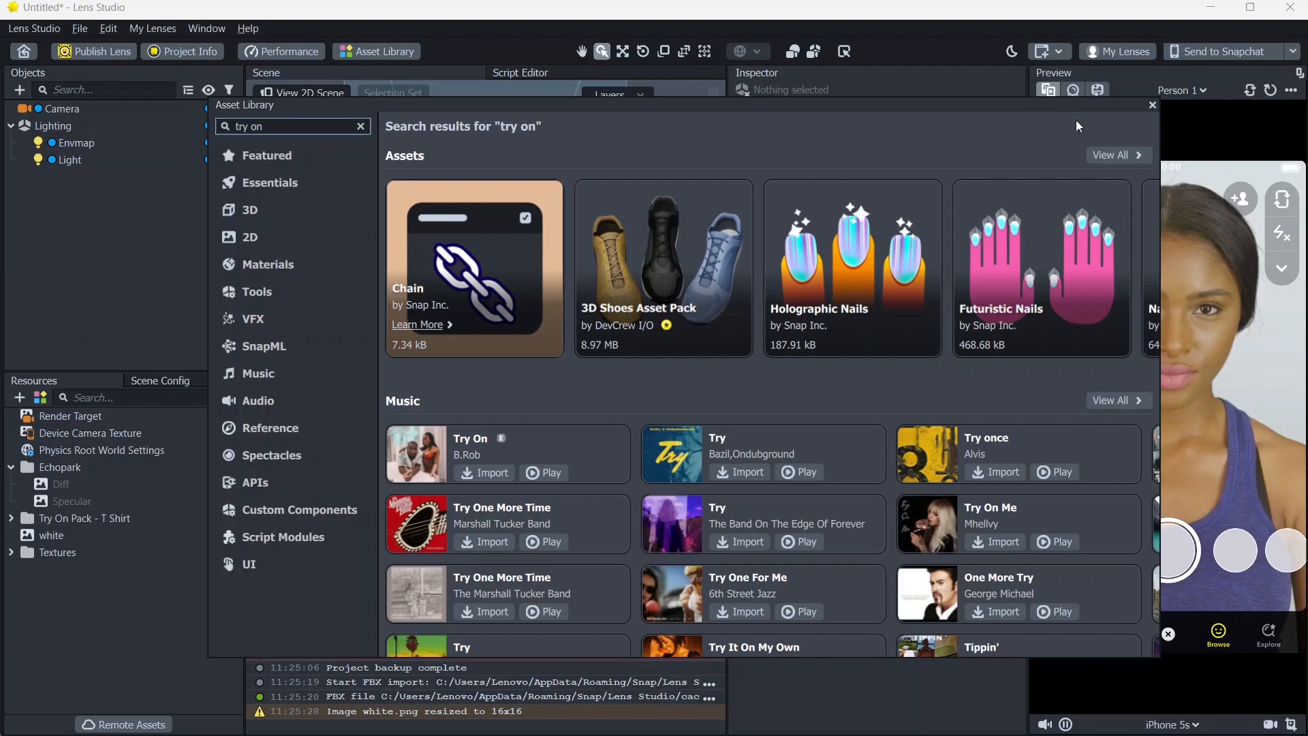
{"action": "left_click", "coordinate": [1113, 154]}
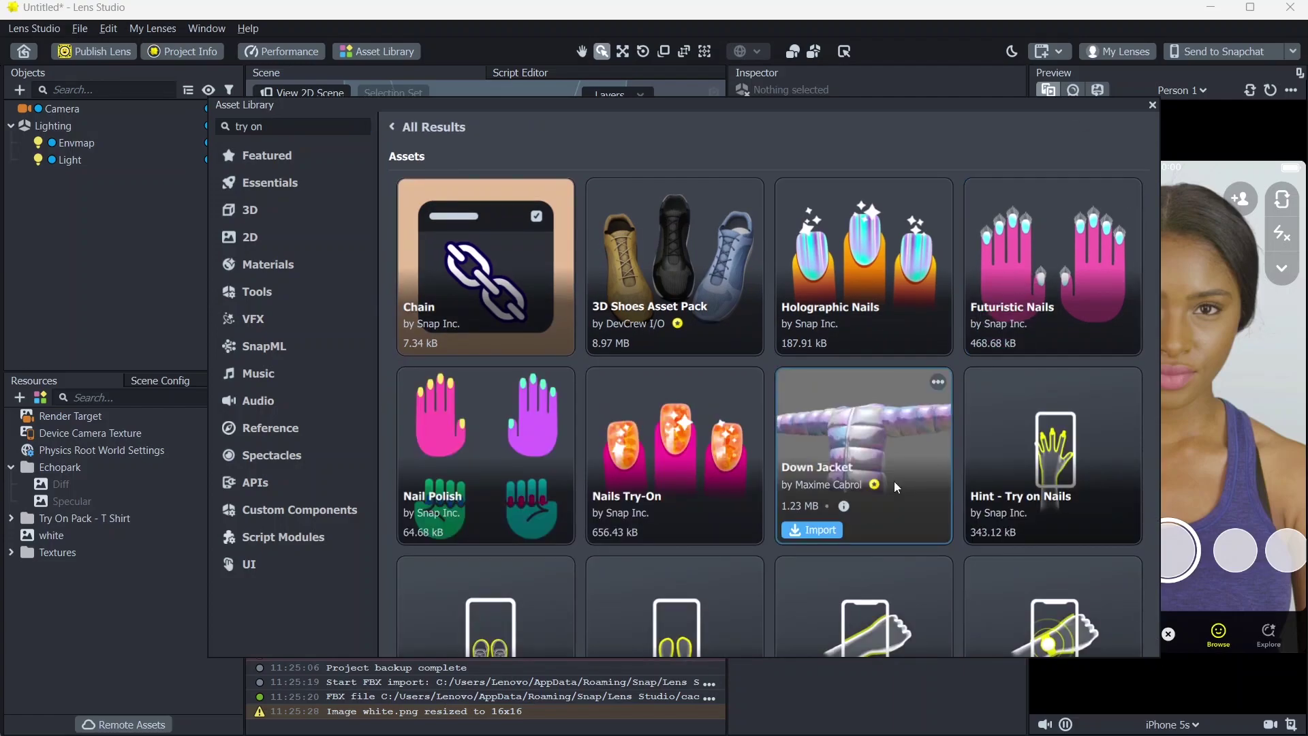
{"action": "scroll", "scroll_direction": "down", "scroll_amount": 3}
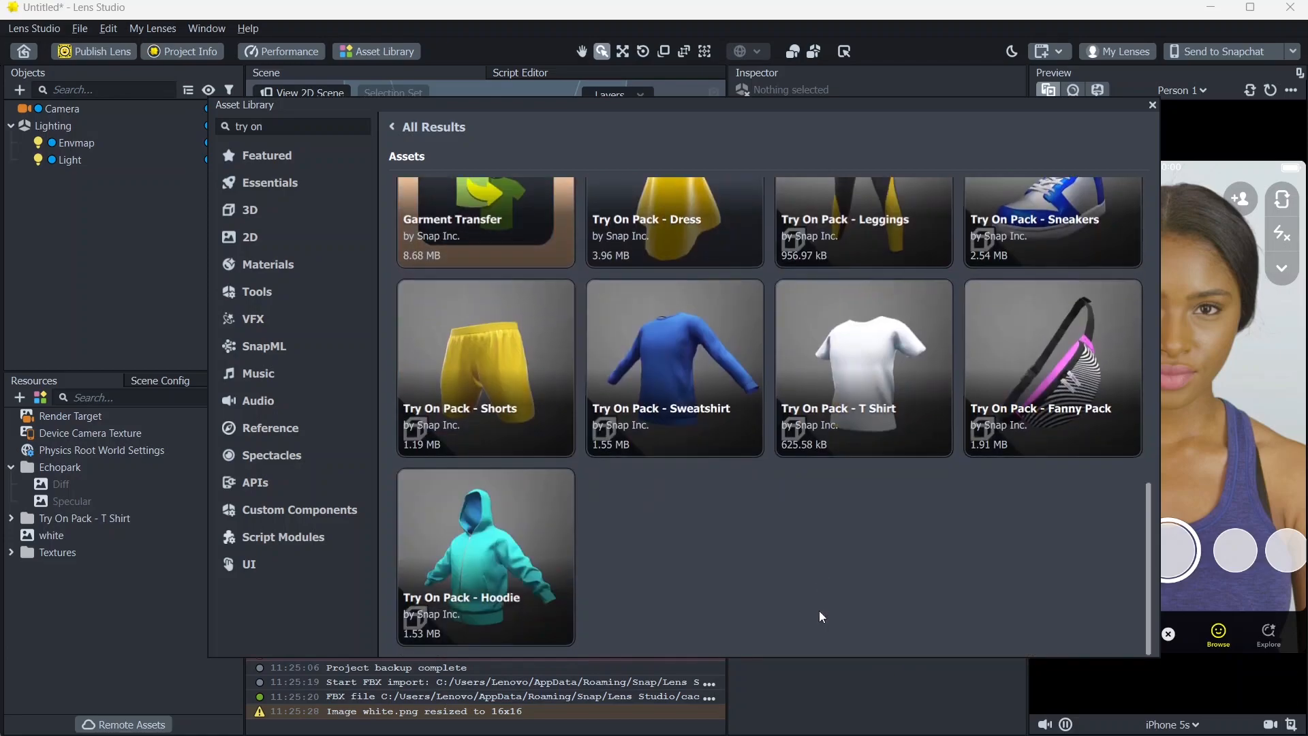
{"action": "mouse_move", "coordinate": [940, 523]}
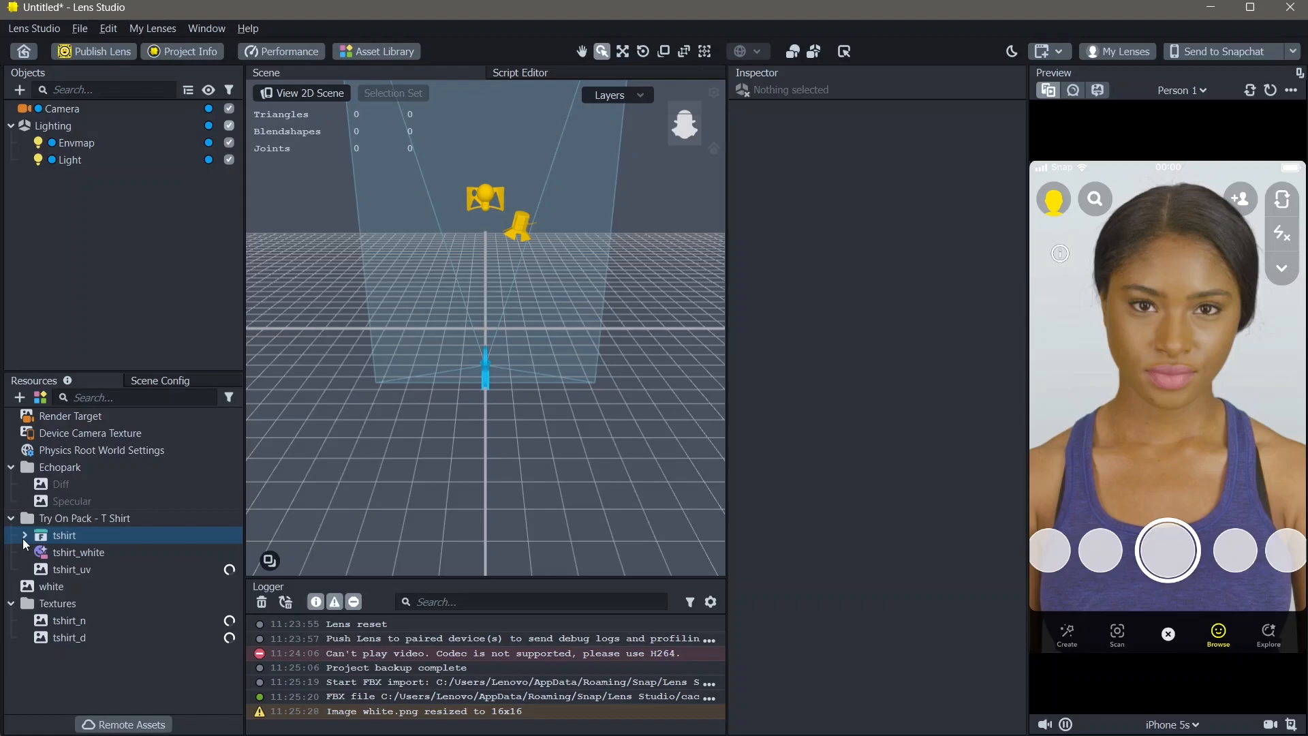
Step: Expand the tshirt pack's Meshes to reveal tshirt_mesh in Resources
{"action": "left_click", "coordinate": [25, 535]}
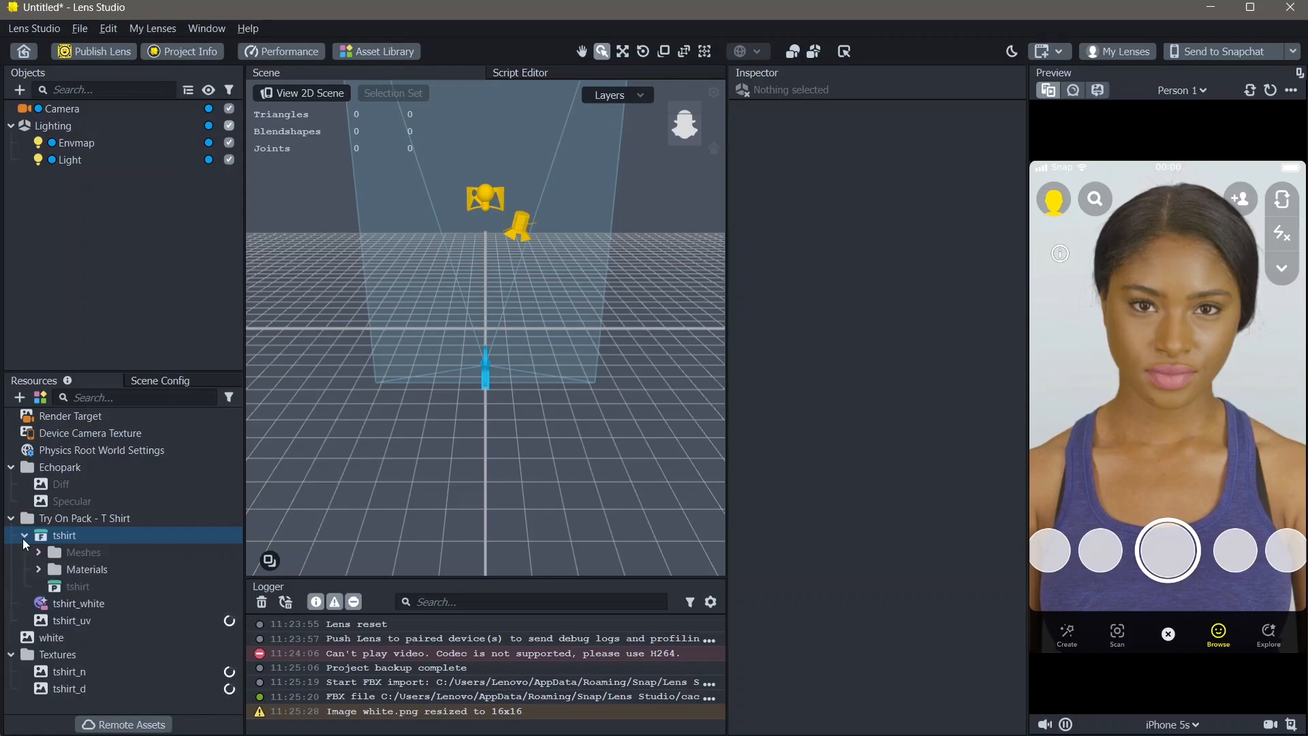
{"action": "left_click", "coordinate": [38, 552]}
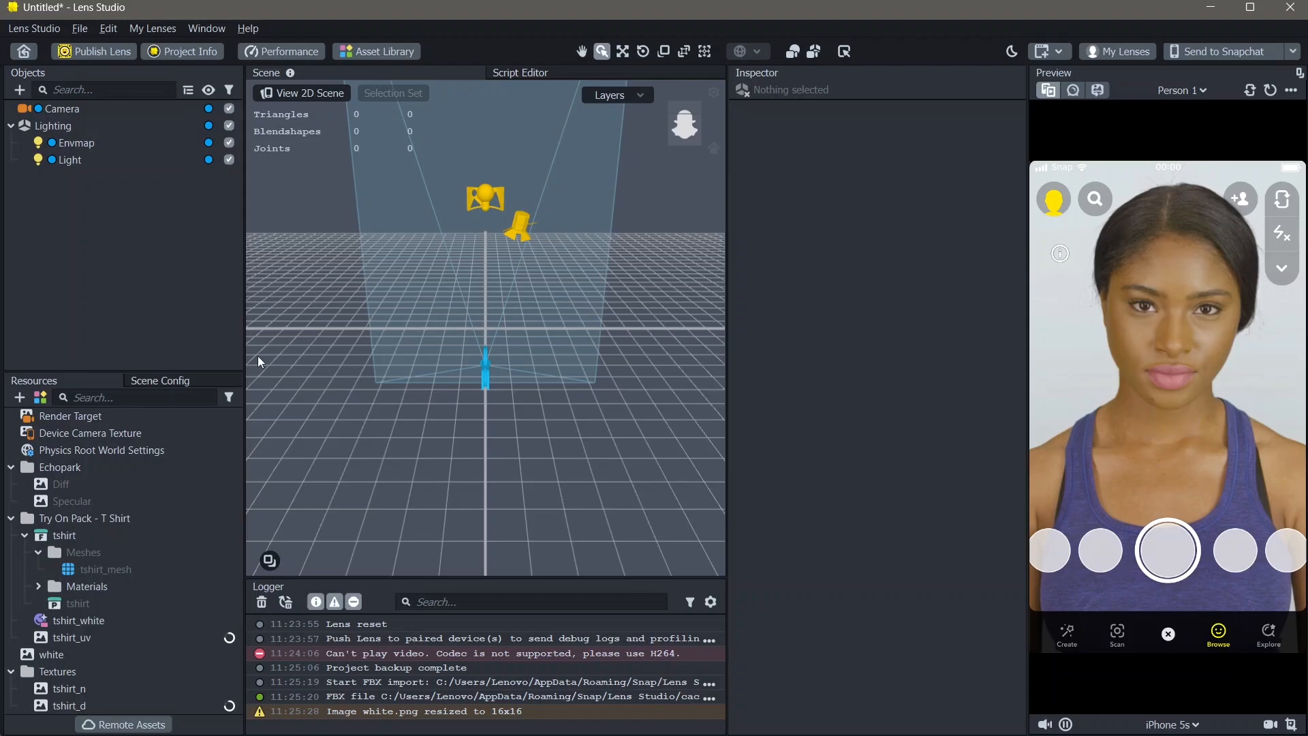
{"action": "mouse_move", "coordinate": [11, 406]}
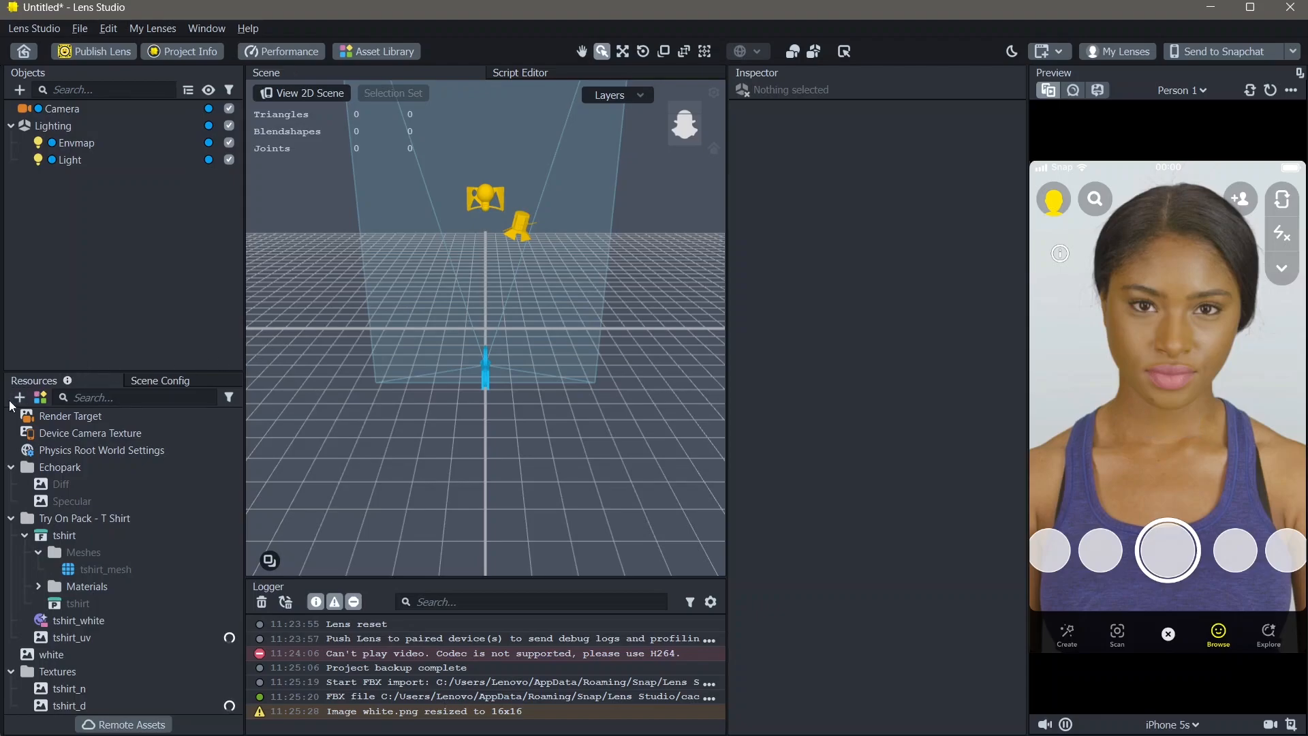
Step: Add a Full Body Mesh resource to the project via the "full" search
{"action": "left_click", "coordinate": [20, 397]}
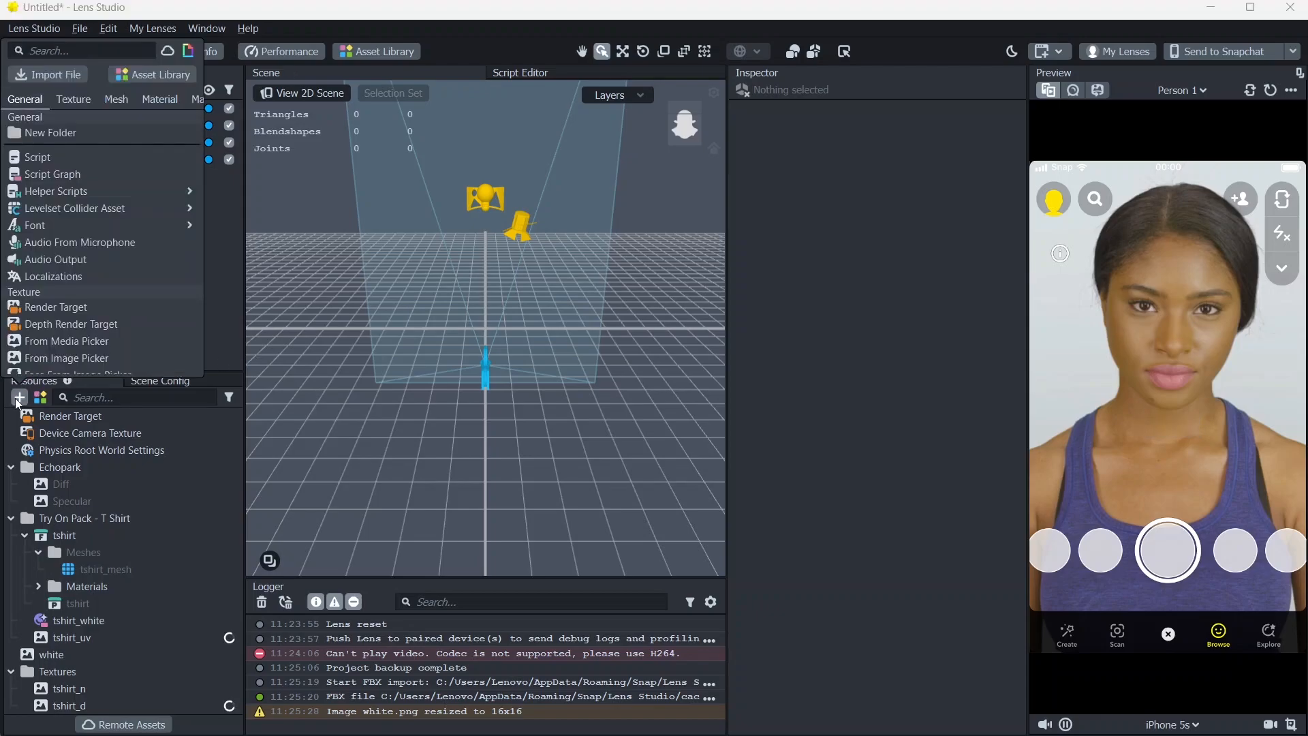
{"action": "type", "text": "full"}
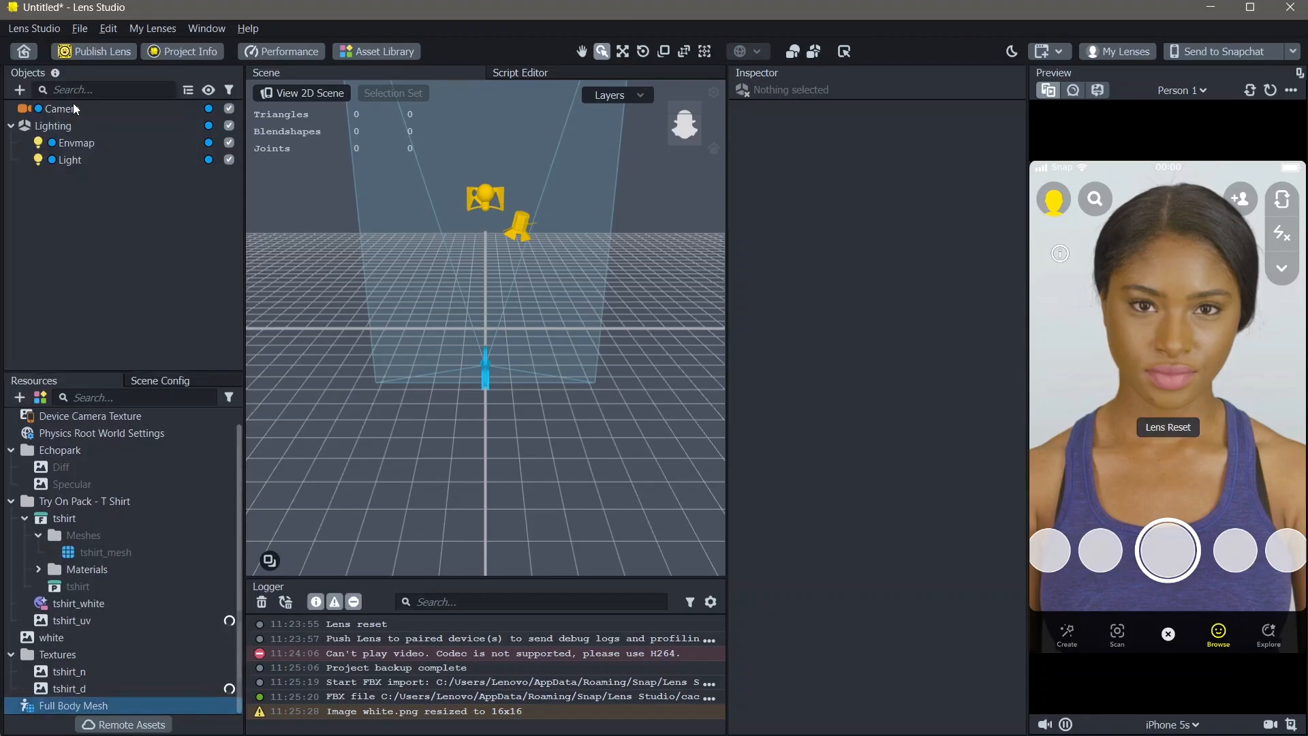
{"action": "left_click", "coordinate": [74, 484]}
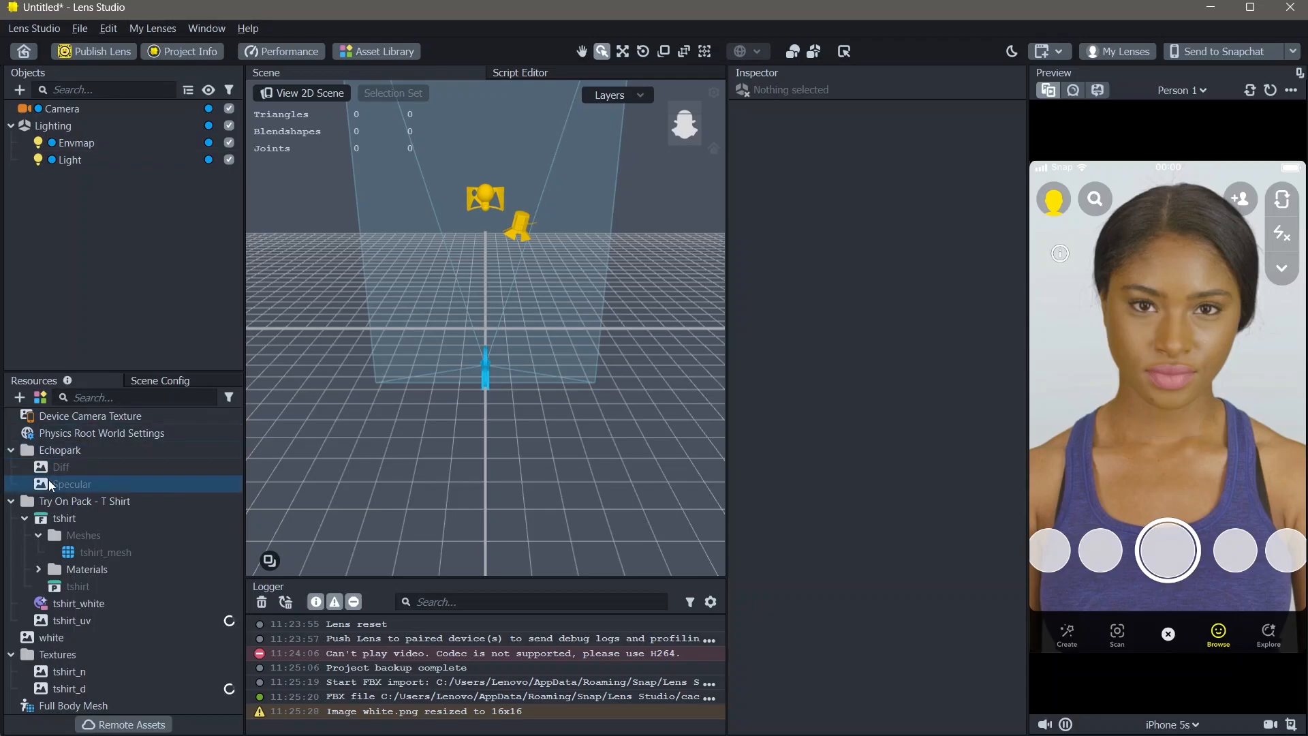
{"action": "left_click", "coordinate": [83, 500]}
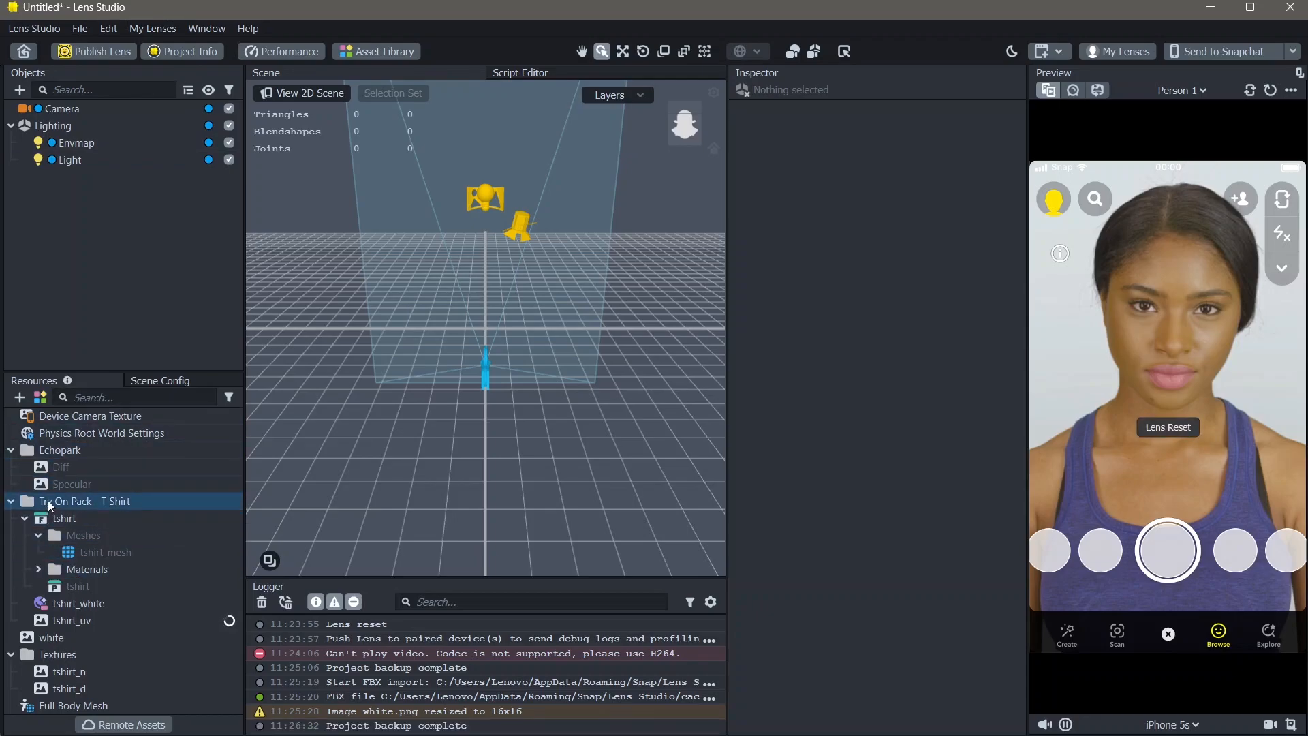
Step: Assign tshirt_mesh as the Full Body Mesh's External Mesh
{"action": "left_click", "coordinate": [74, 705]}
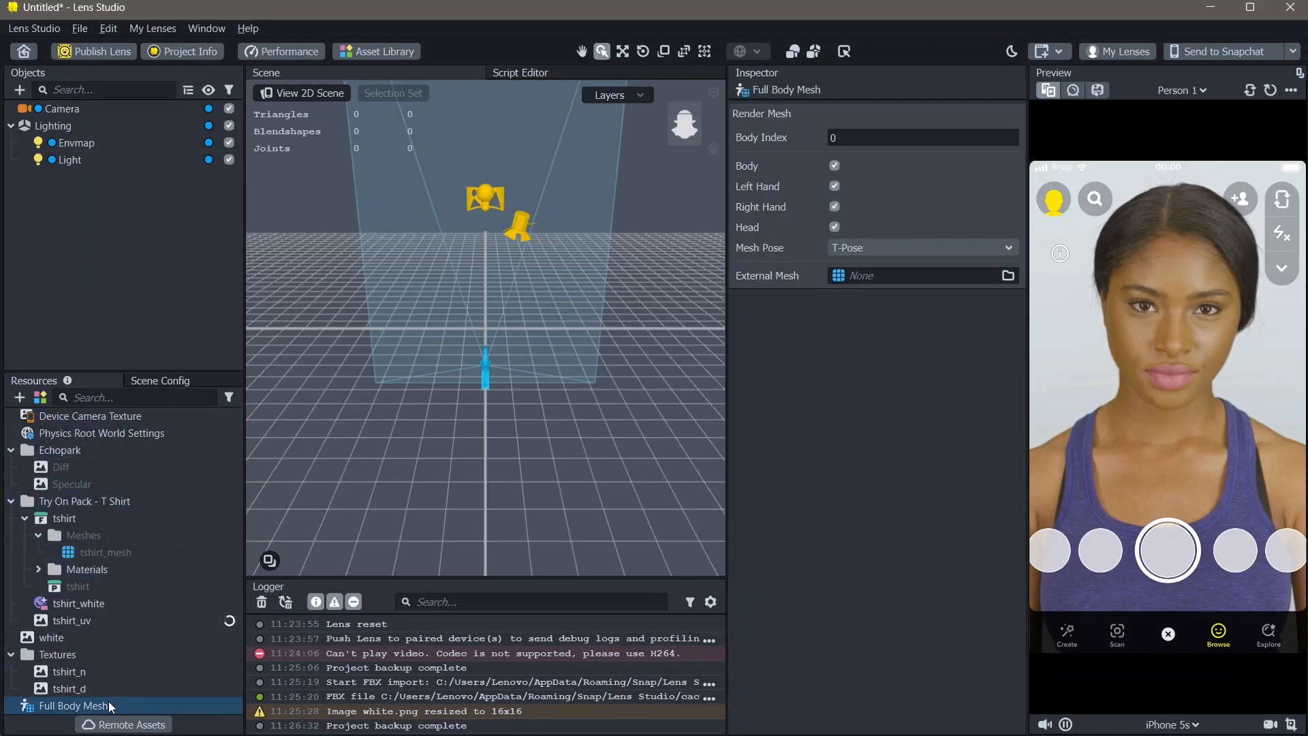
{"action": "mouse_move", "coordinate": [1271, 90]}
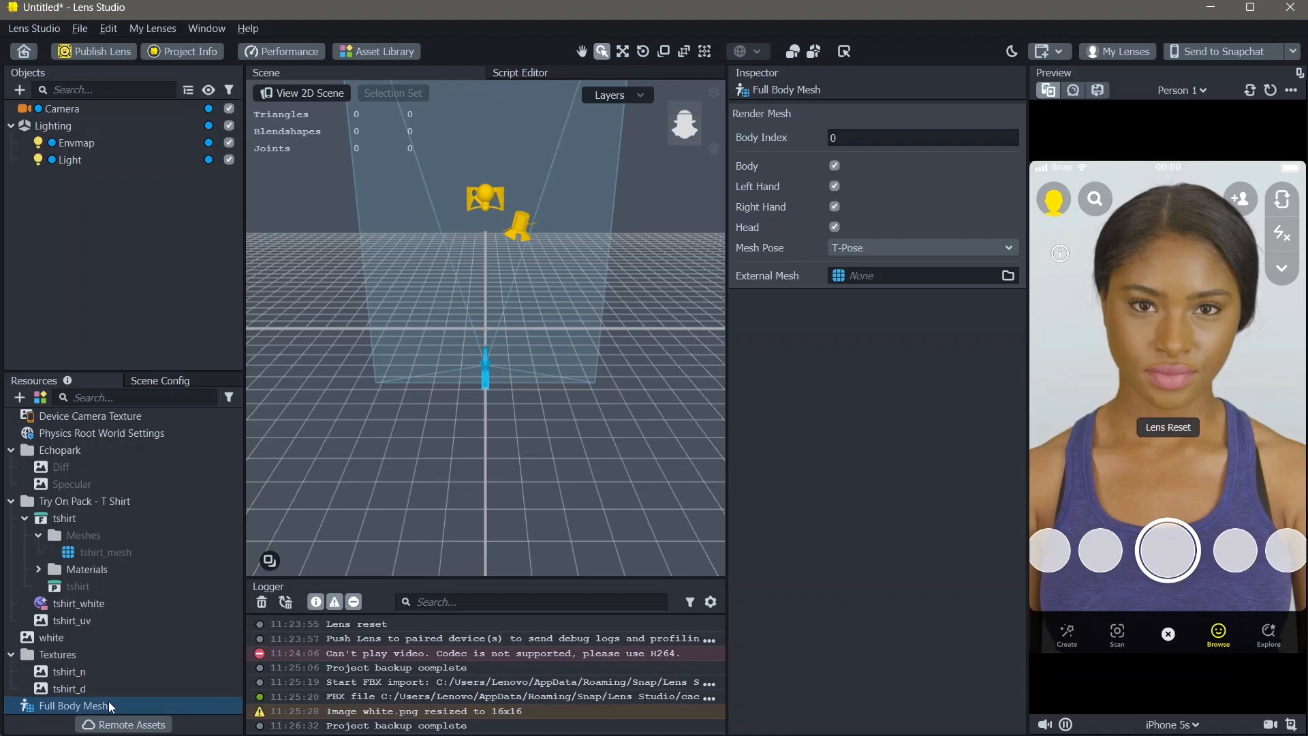
{"action": "mouse_move", "coordinate": [181, 705]}
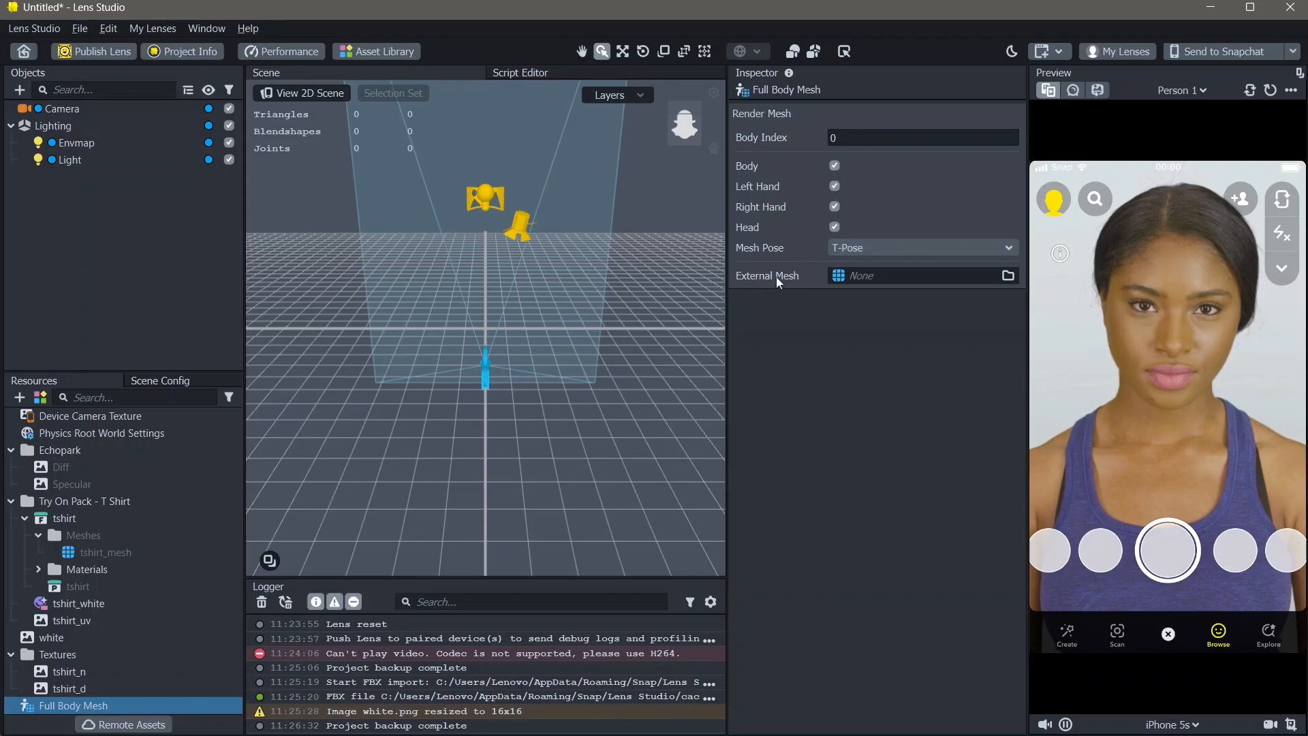
{"action": "mouse_move", "coordinate": [804, 264]}
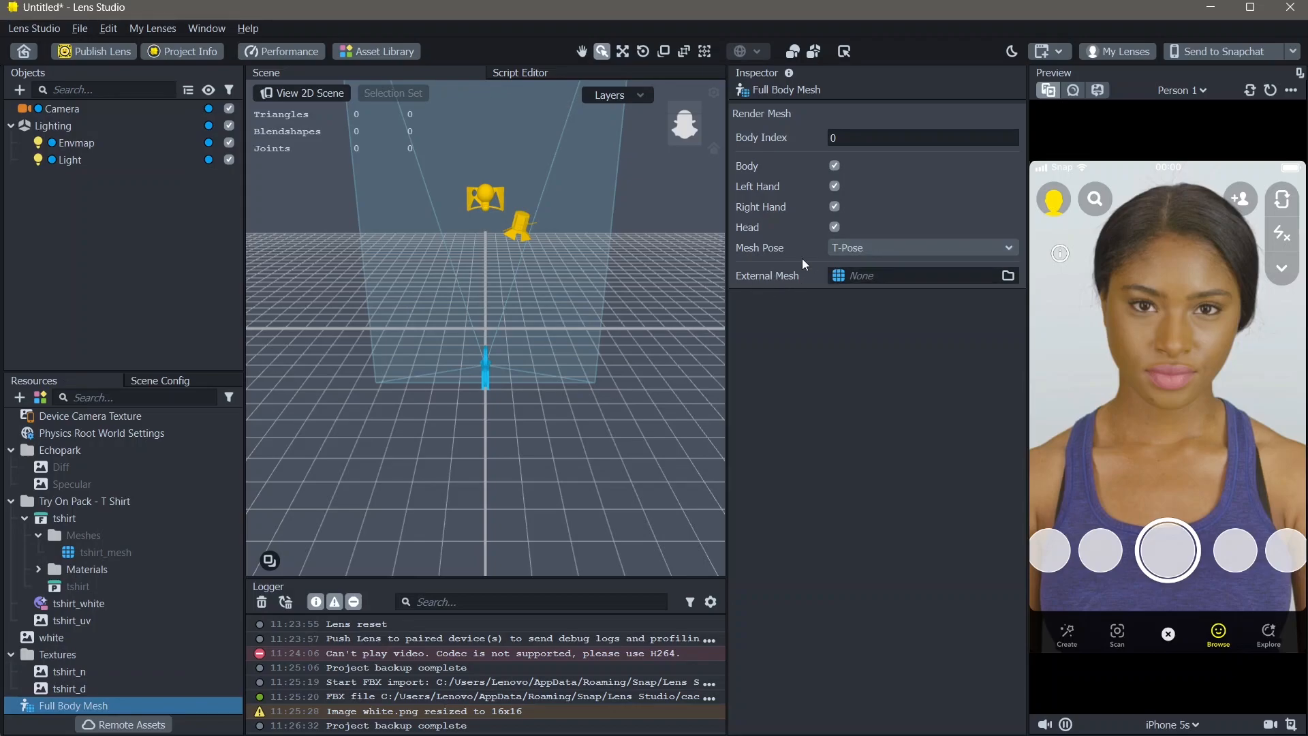
{"action": "left_click", "coordinate": [83, 500]}
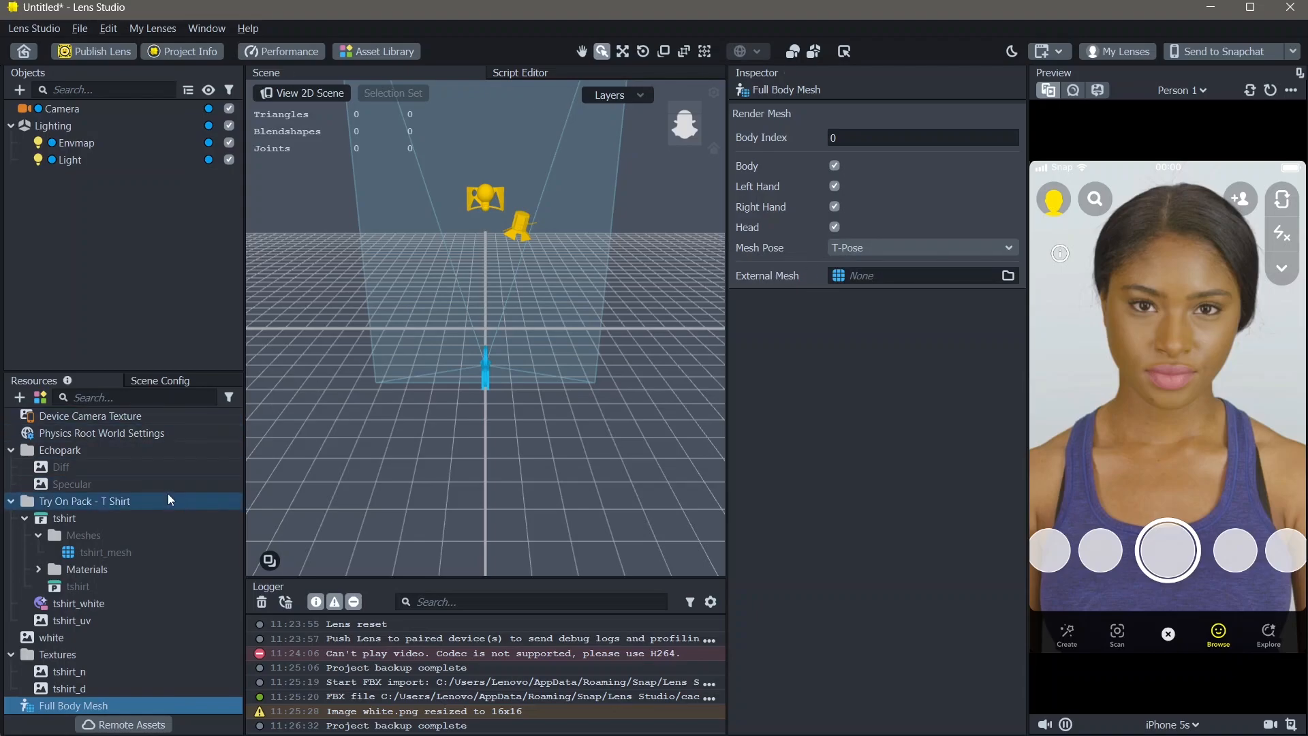
{"action": "left_click", "coordinate": [104, 551]}
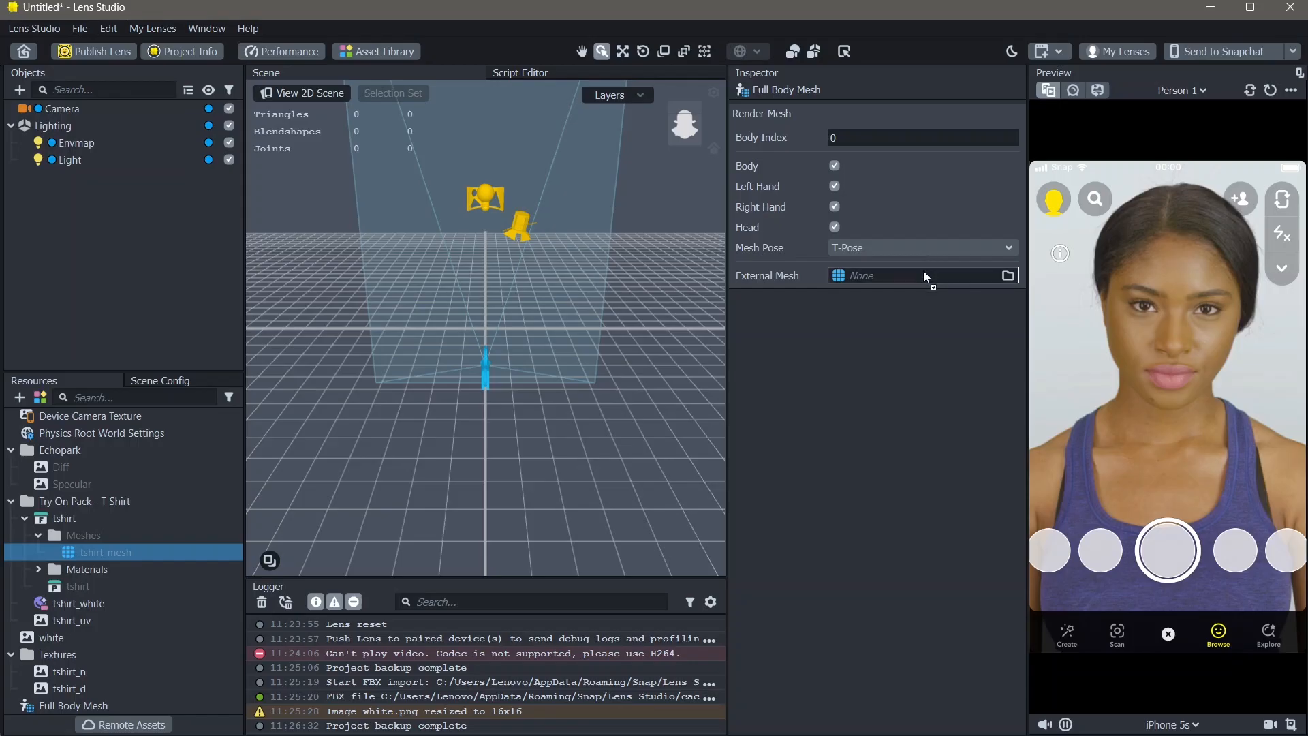
{"action": "left_click", "coordinate": [917, 276]}
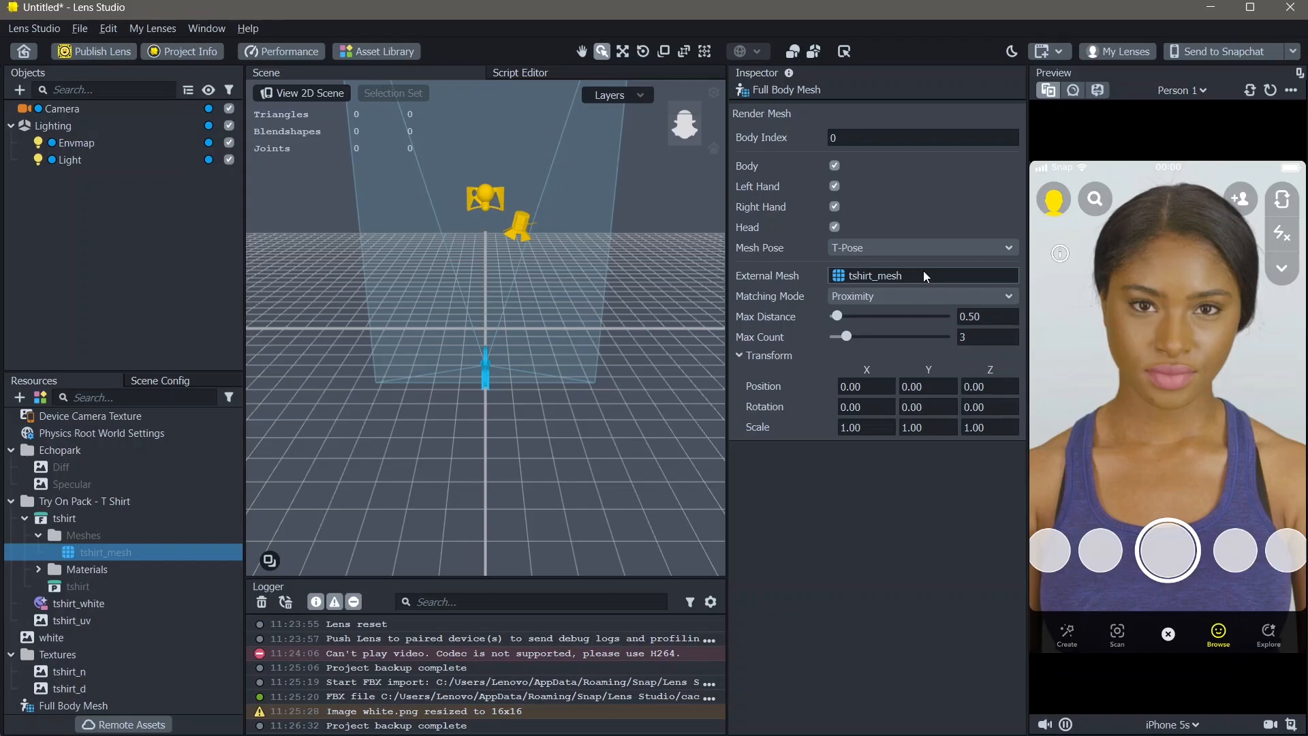
{"action": "left_click", "coordinate": [917, 276]}
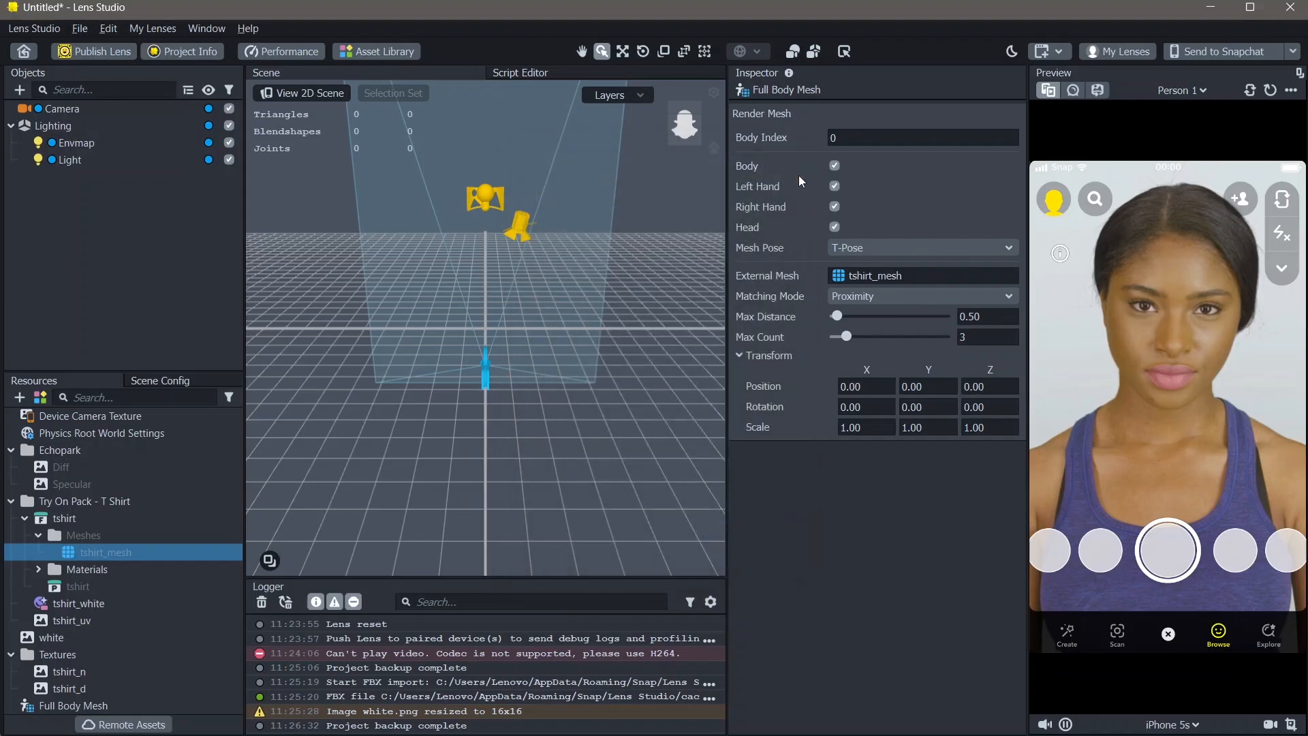
{"action": "mouse_move", "coordinate": [827, 247]}
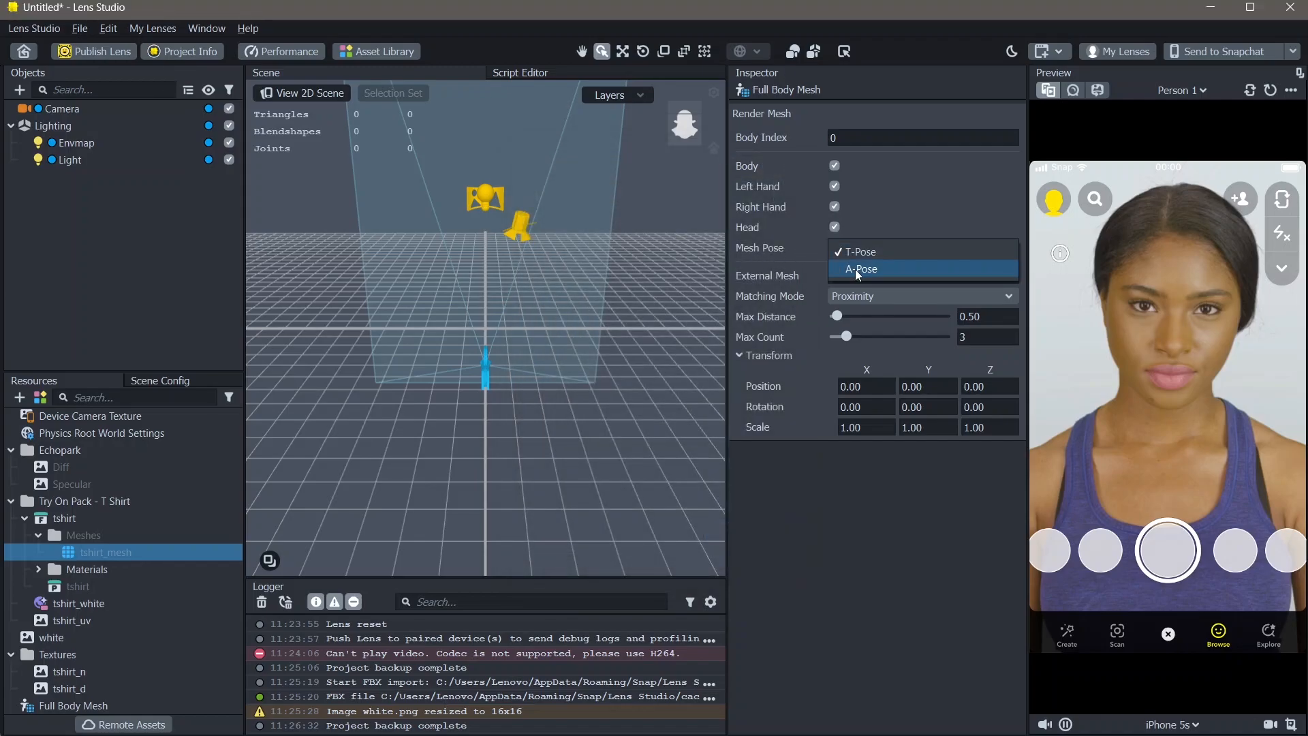
{"action": "mouse_move", "coordinate": [859, 251]}
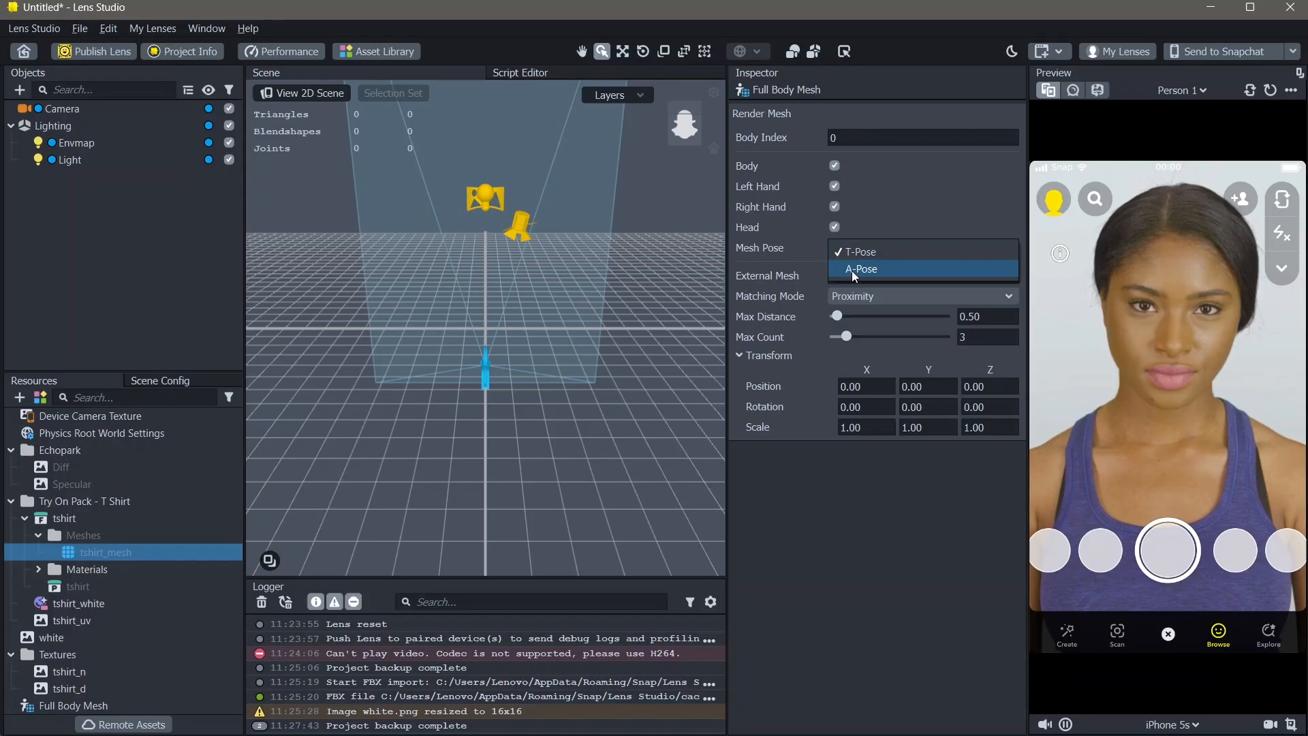
Step: Set the Full Body Mesh's Mesh Pose to A-Pose
{"action": "left_click", "coordinate": [861, 268]}
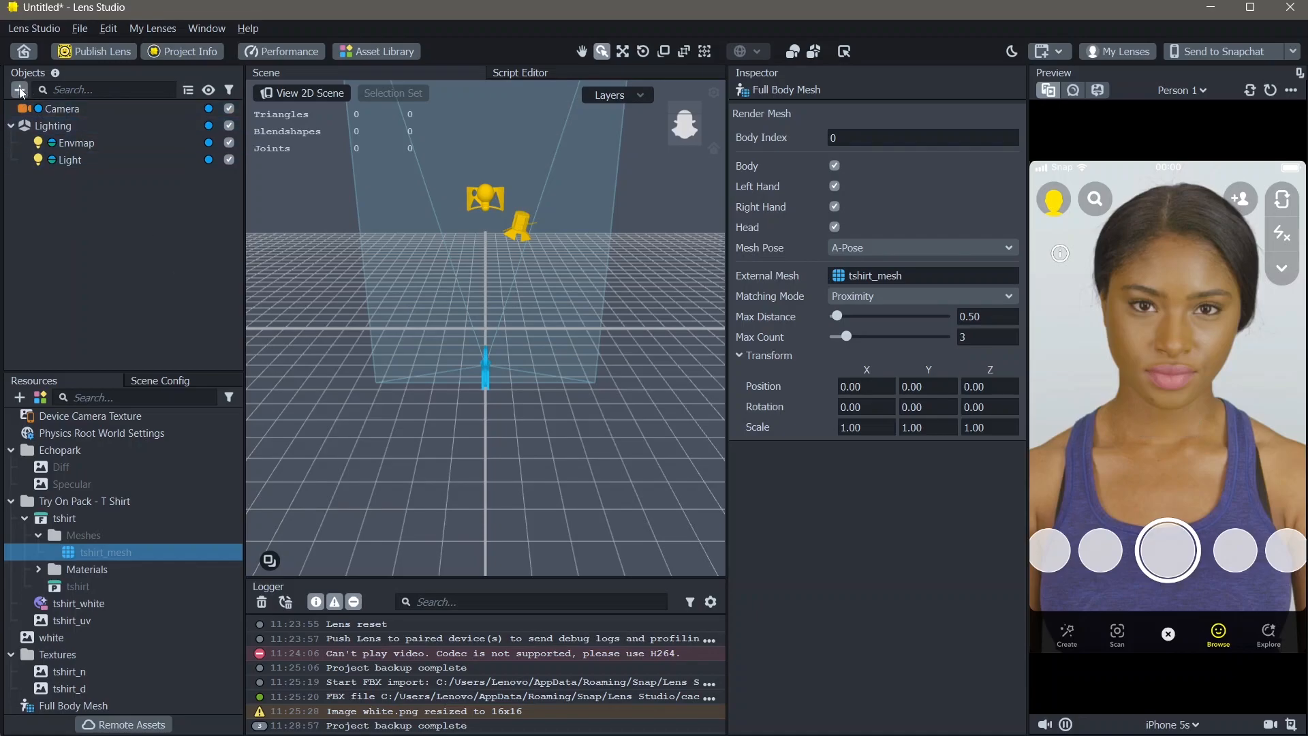
Step: Add a 3D Body Tracking object to the scene and select 3D Body Tracking 0
{"action": "left_click", "coordinate": [19, 90]}
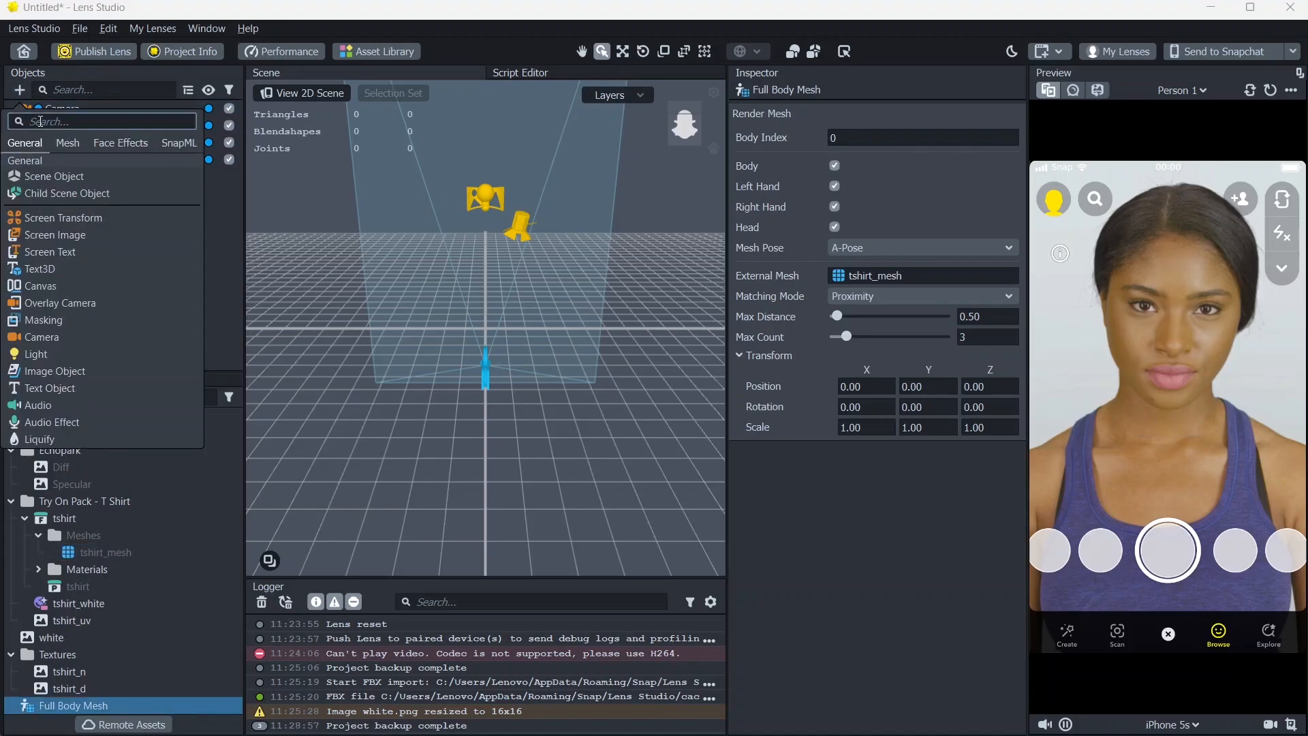
{"action": "type", "text": "body"}
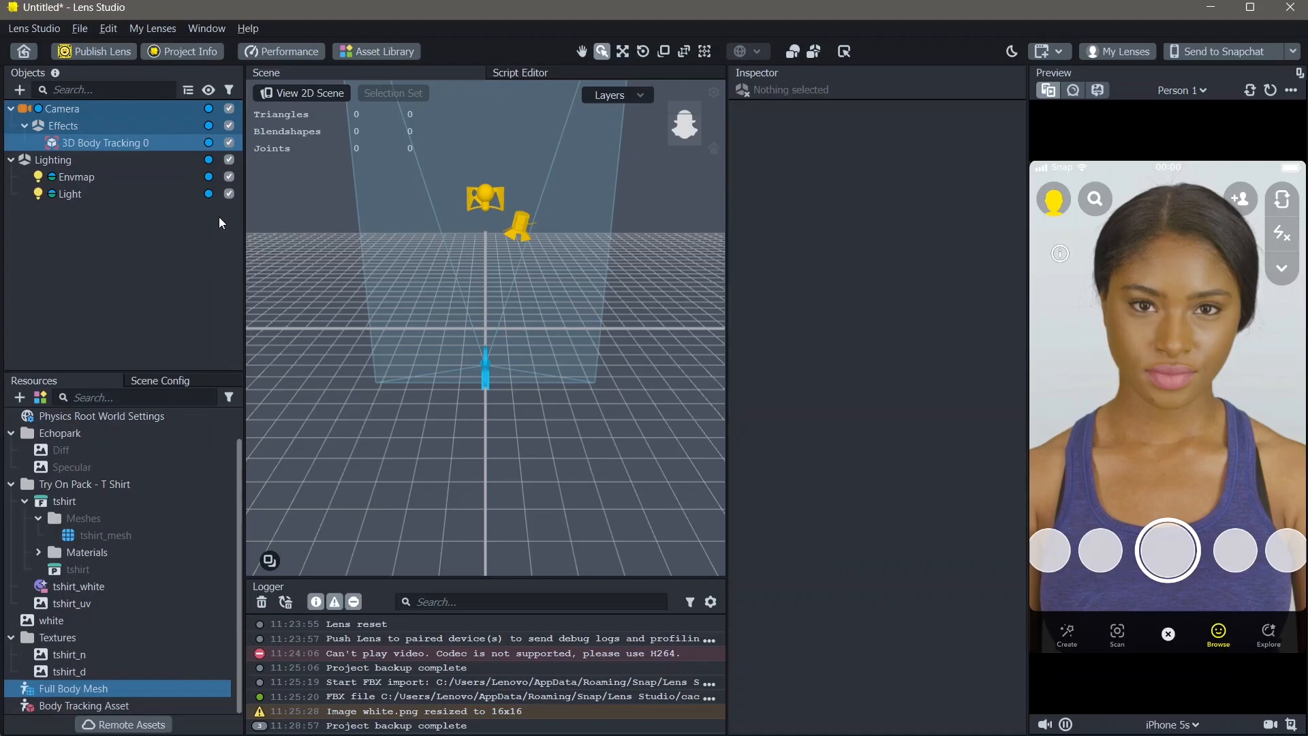
{"action": "left_click", "coordinate": [105, 143]}
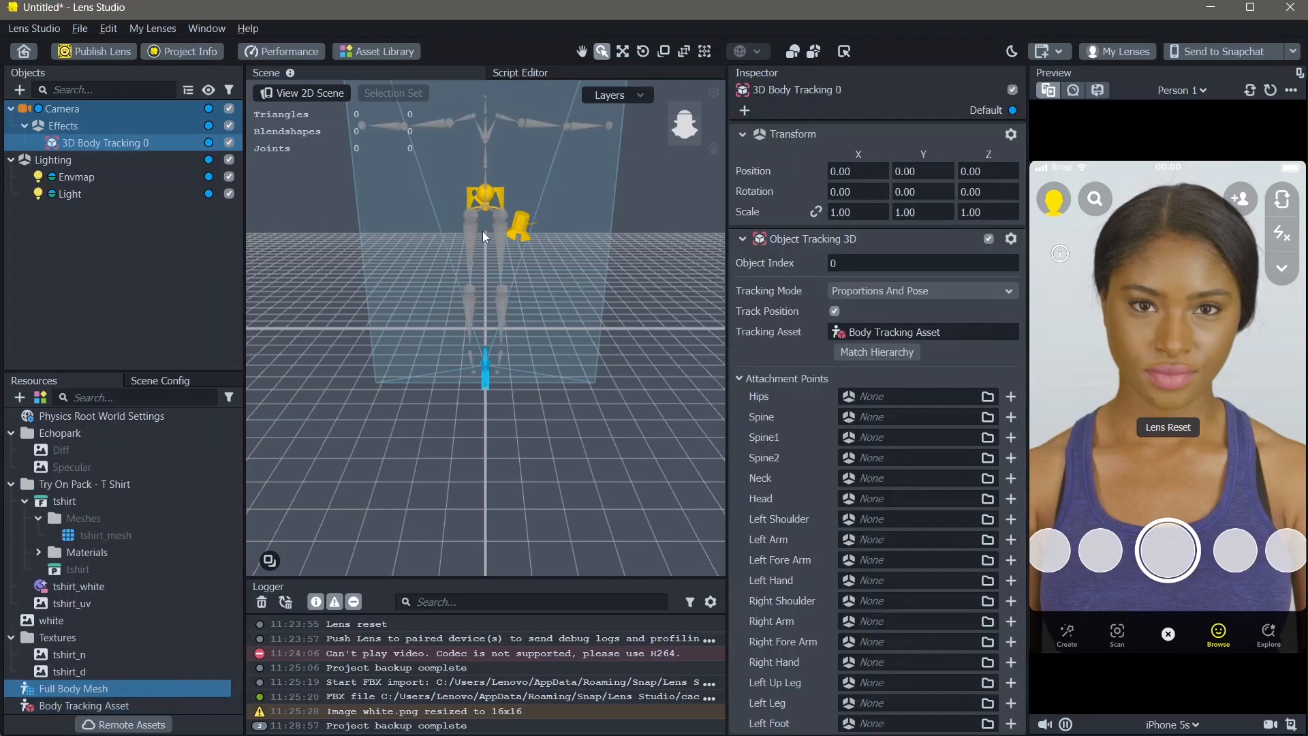
{"action": "mouse_move", "coordinate": [496, 330]}
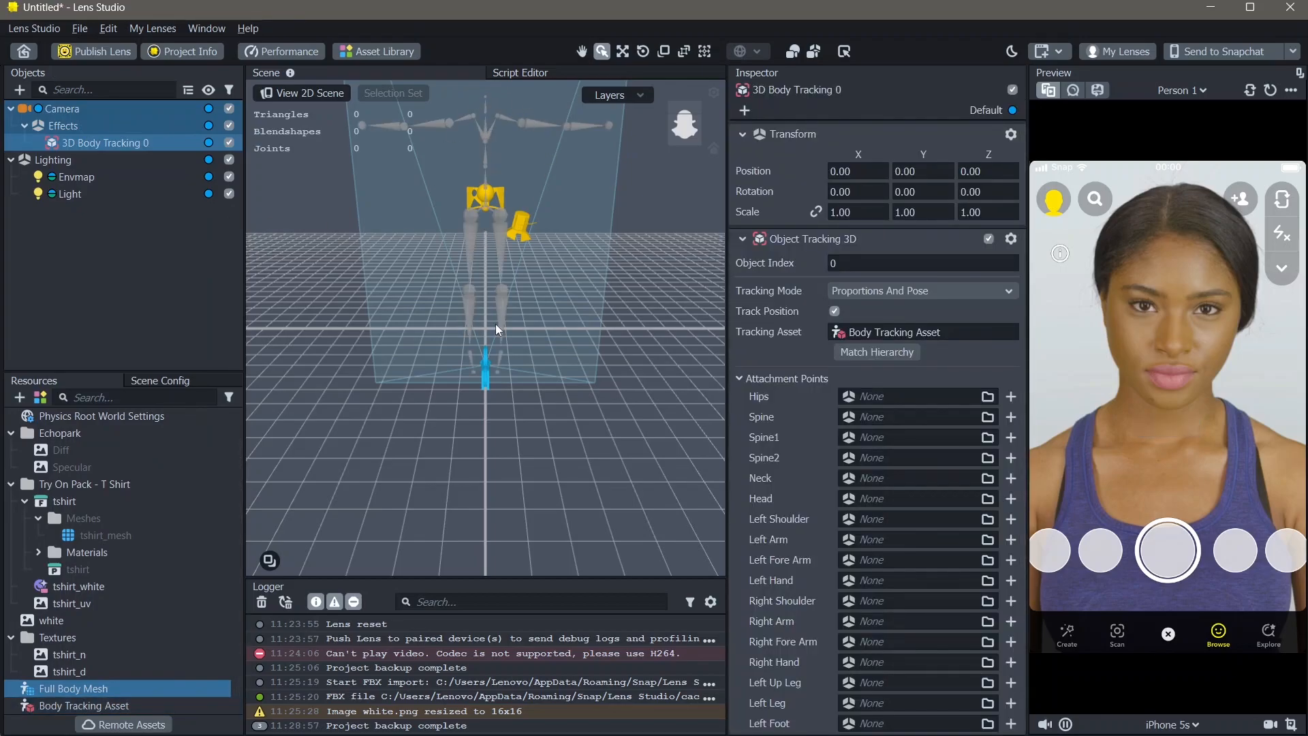
{"action": "mouse_move", "coordinate": [524, 318]}
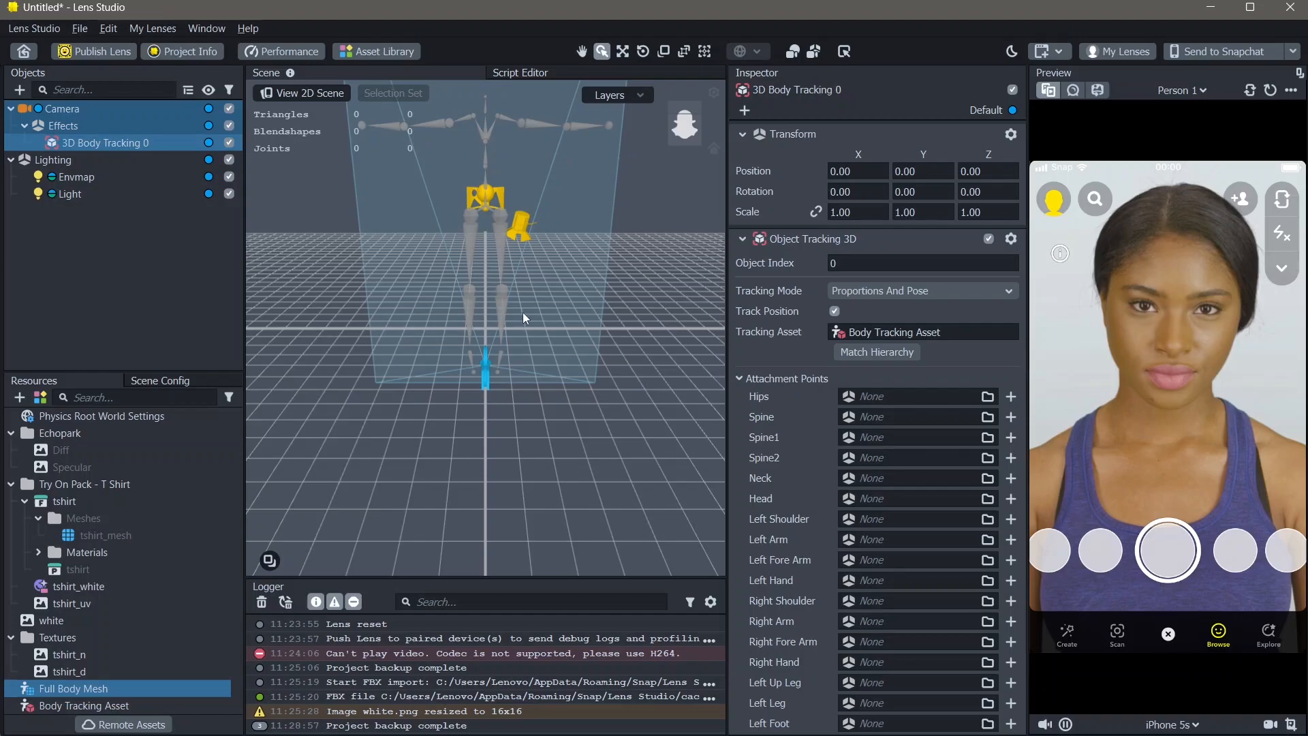
{"action": "mouse_move", "coordinate": [706, 269]}
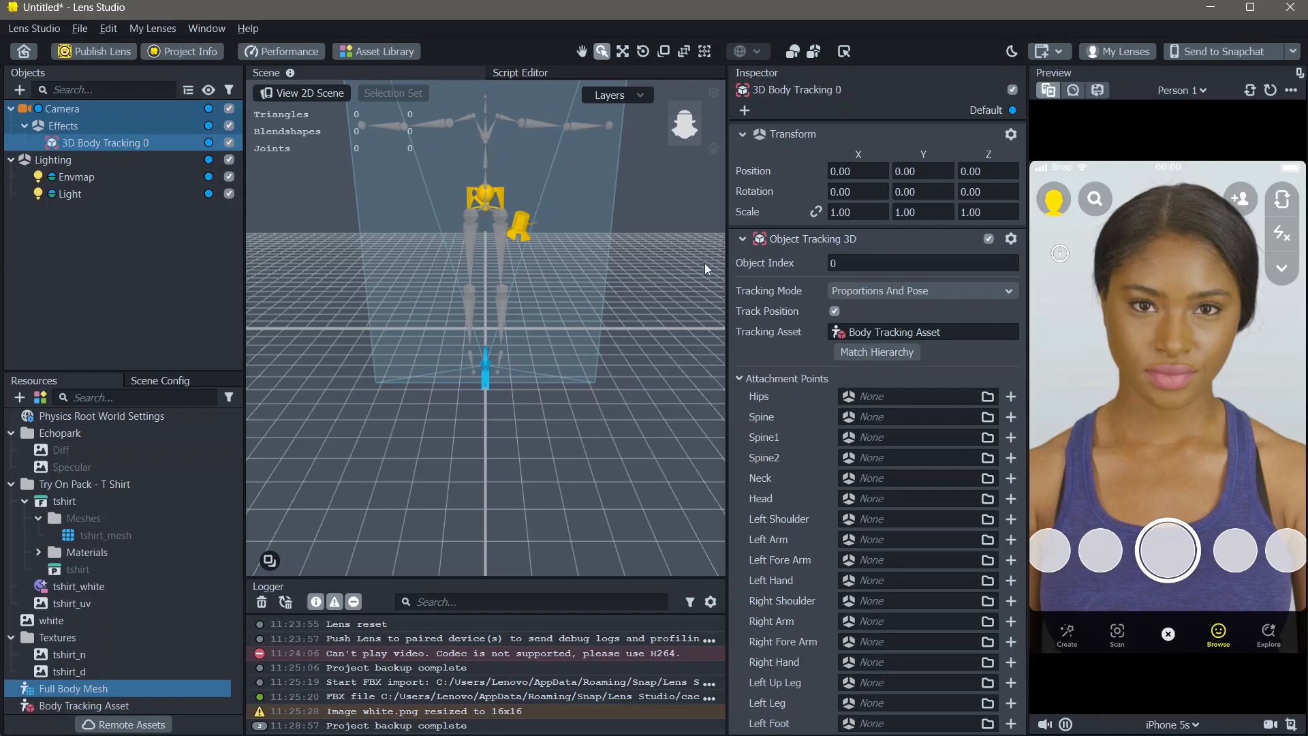
{"action": "mouse_move", "coordinate": [4, 94]}
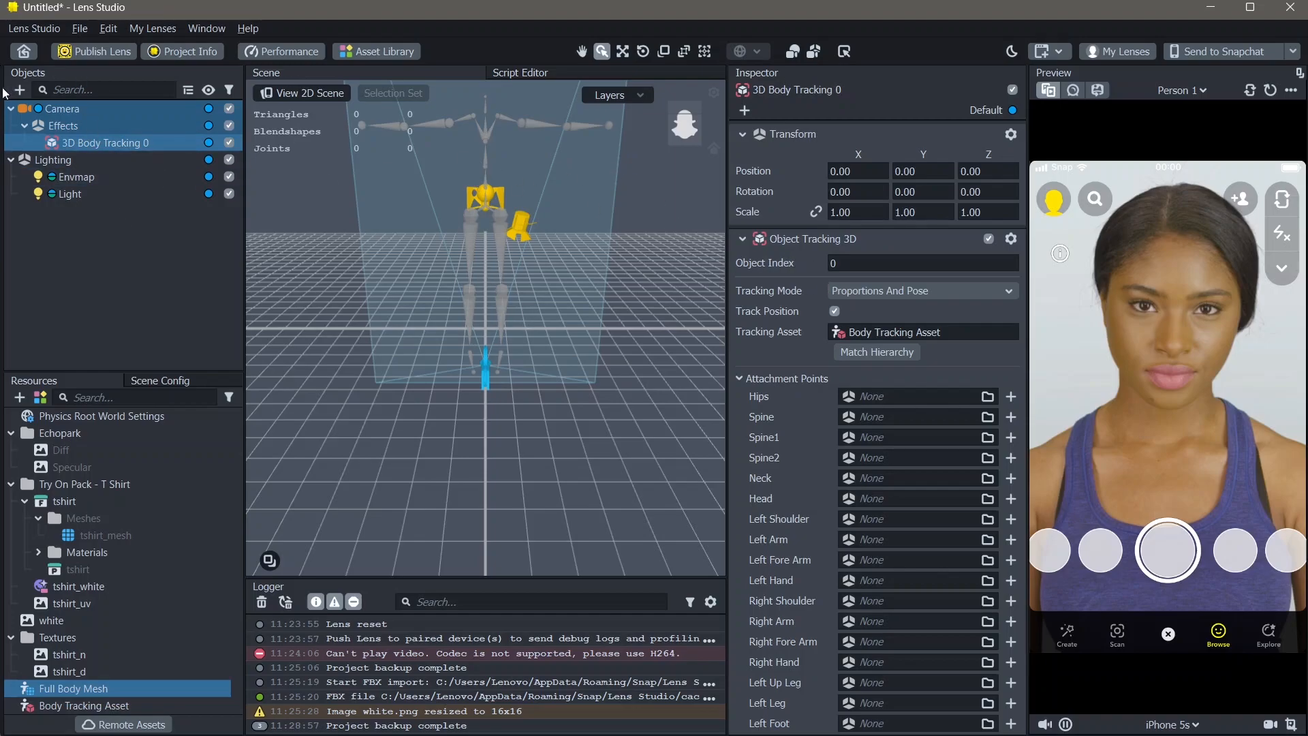
Step: Add an Empty mesh child under 3D Body Tracking 0 and reach its Mesh field
{"action": "left_click", "coordinate": [19, 90]}
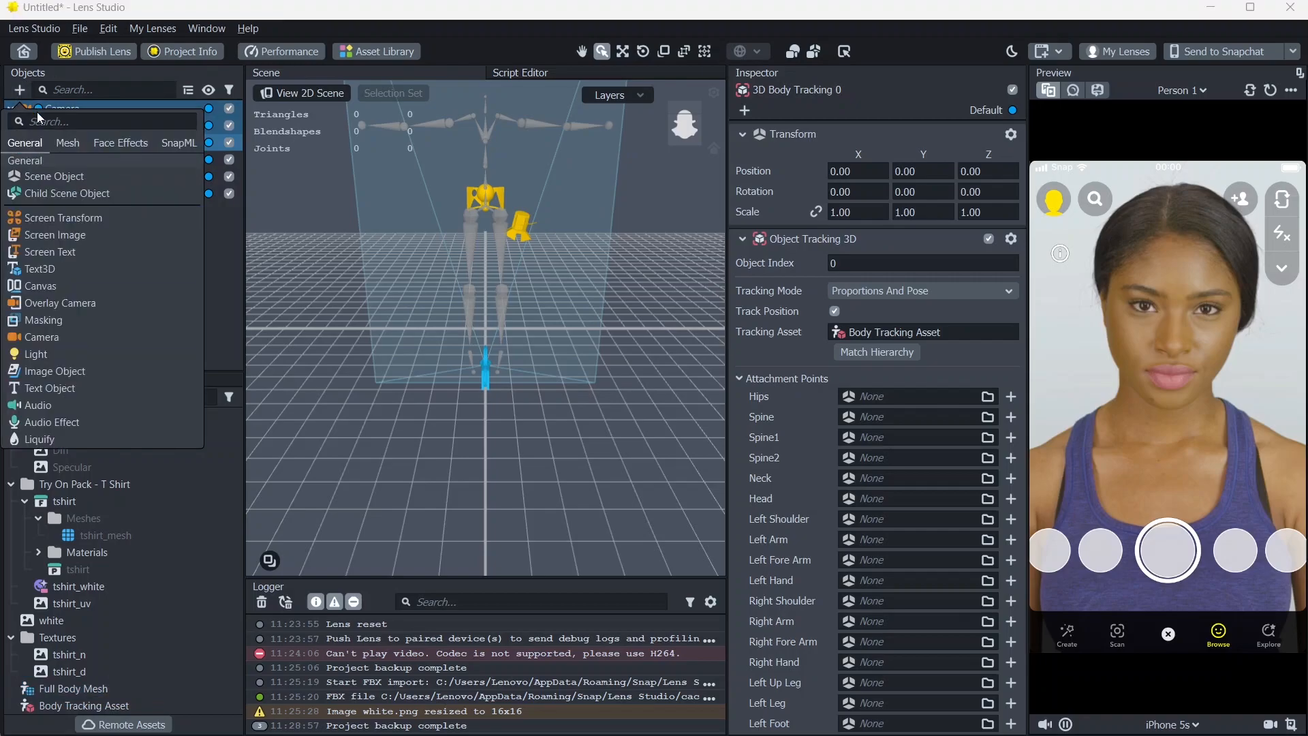
{"action": "type", "text": "emp"}
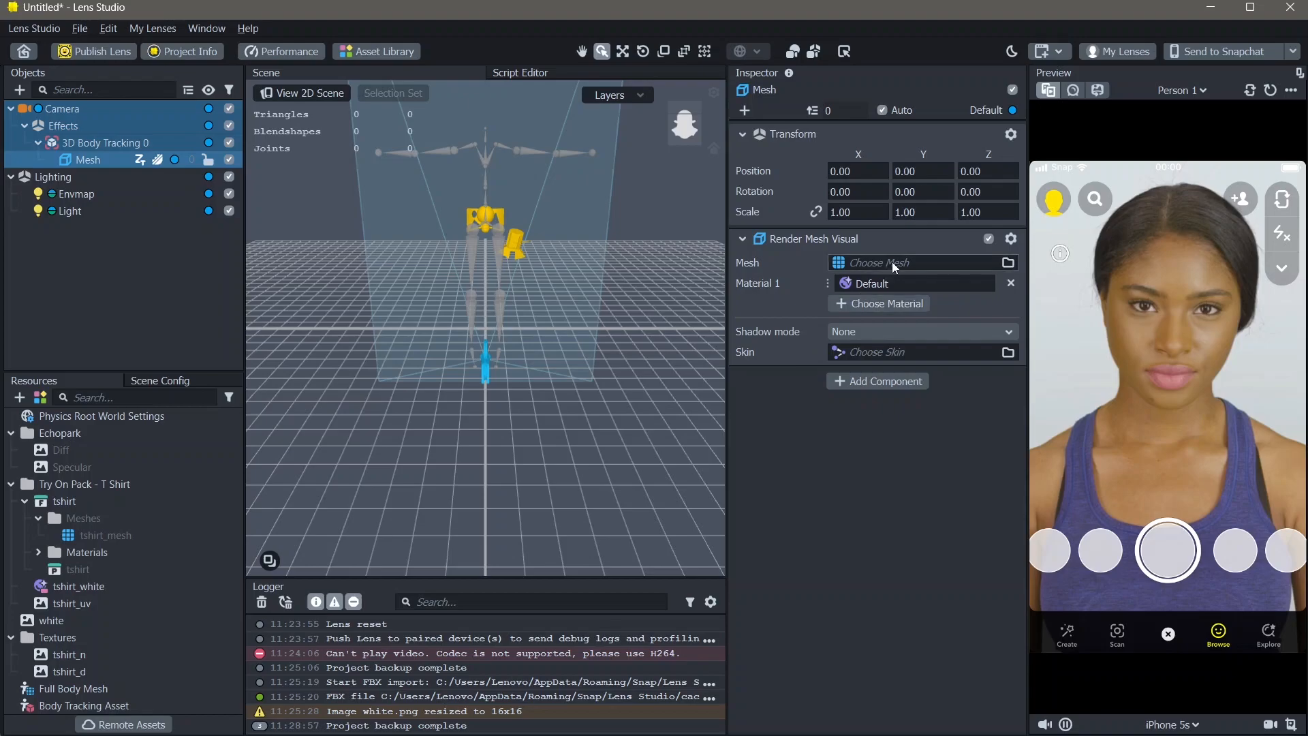
{"action": "left_click", "coordinate": [918, 263]}
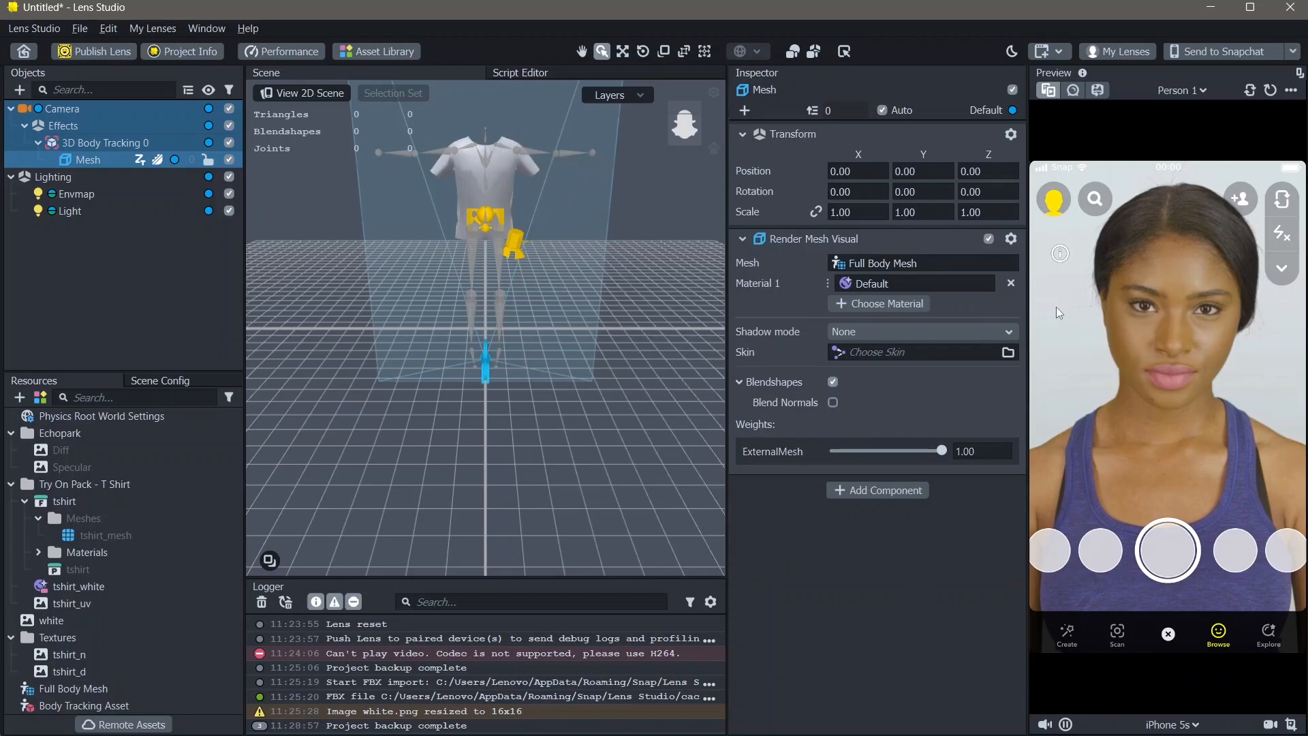
Step: Preview the T-shirt lens on the Object Tracking > Body full-body clip
{"action": "left_click", "coordinate": [1181, 90]}
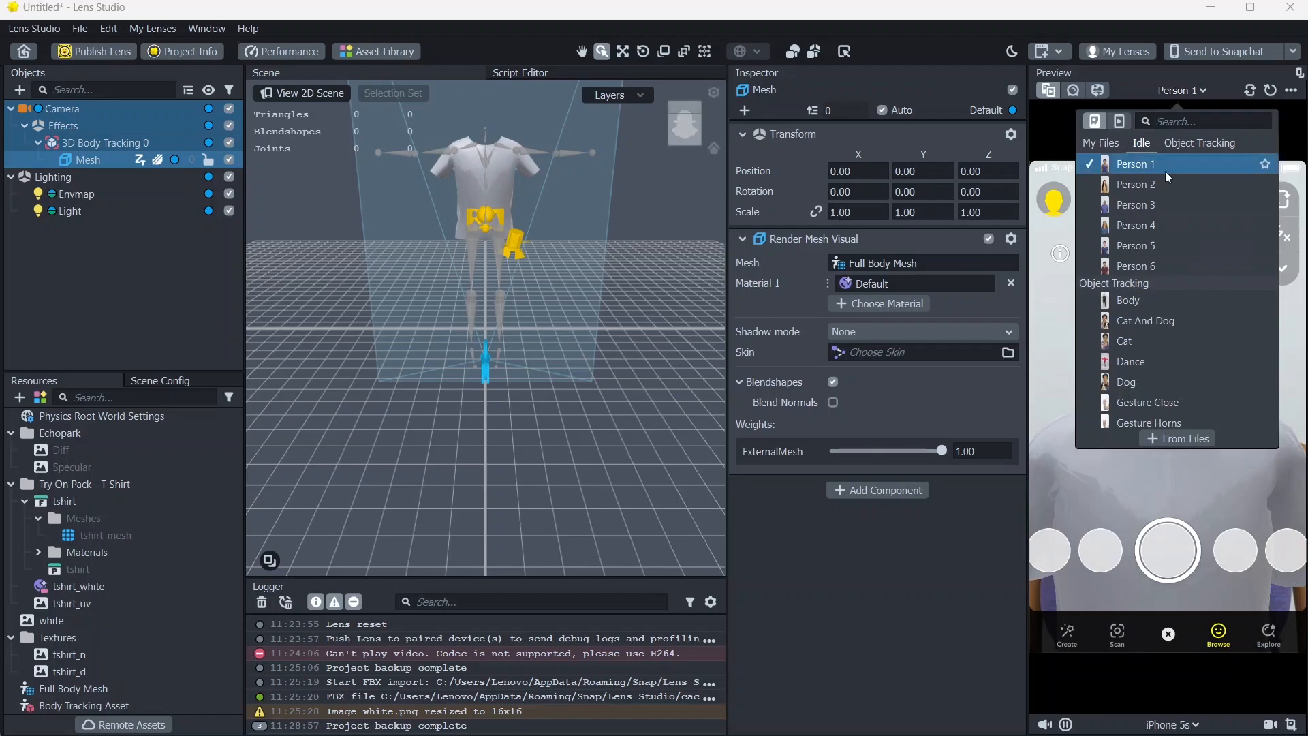
{"action": "left_click", "coordinate": [1128, 300]}
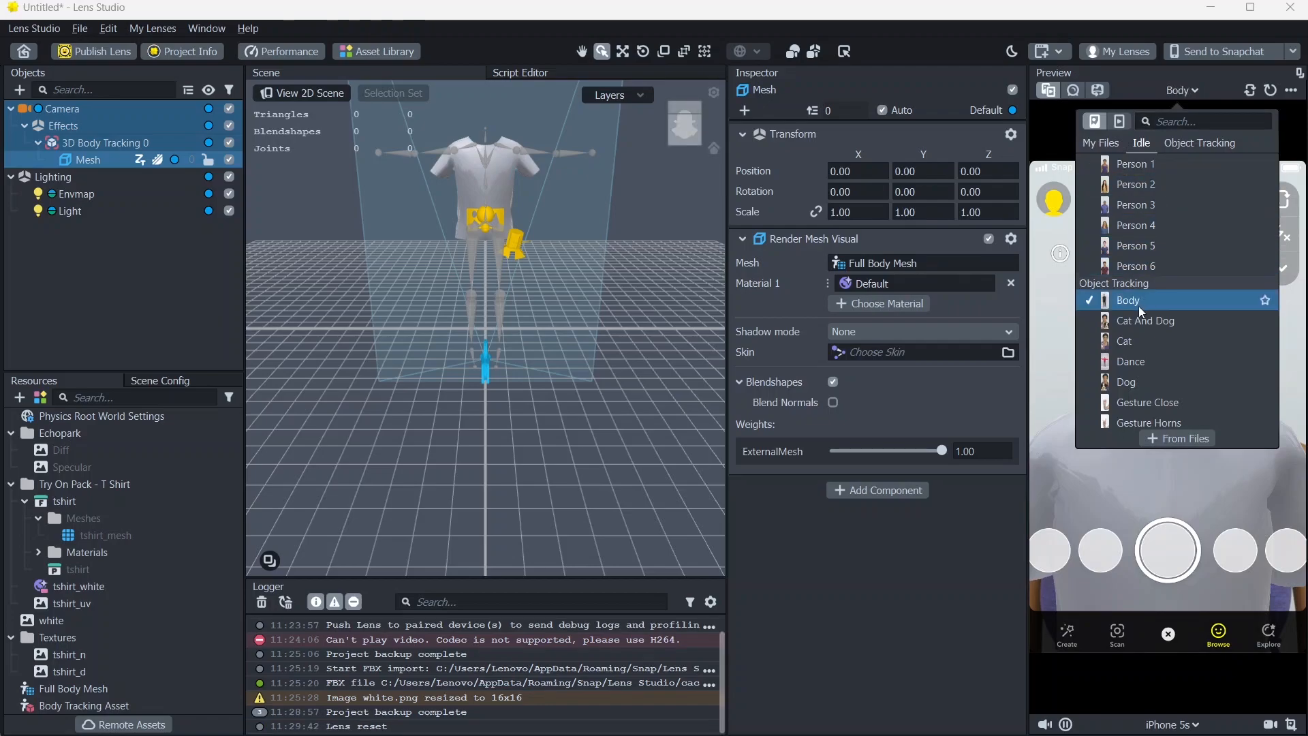
{"action": "left_click", "coordinate": [1129, 300]}
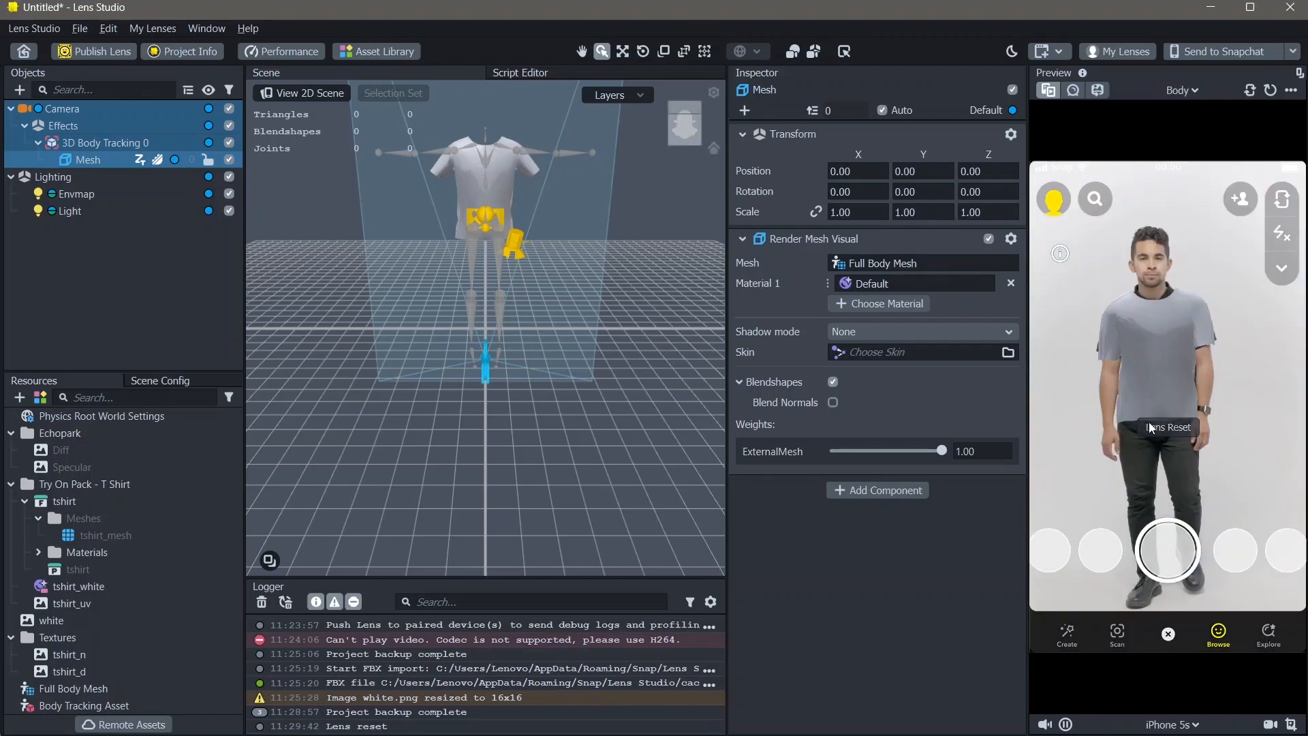
{"action": "mouse_move", "coordinate": [1163, 384]}
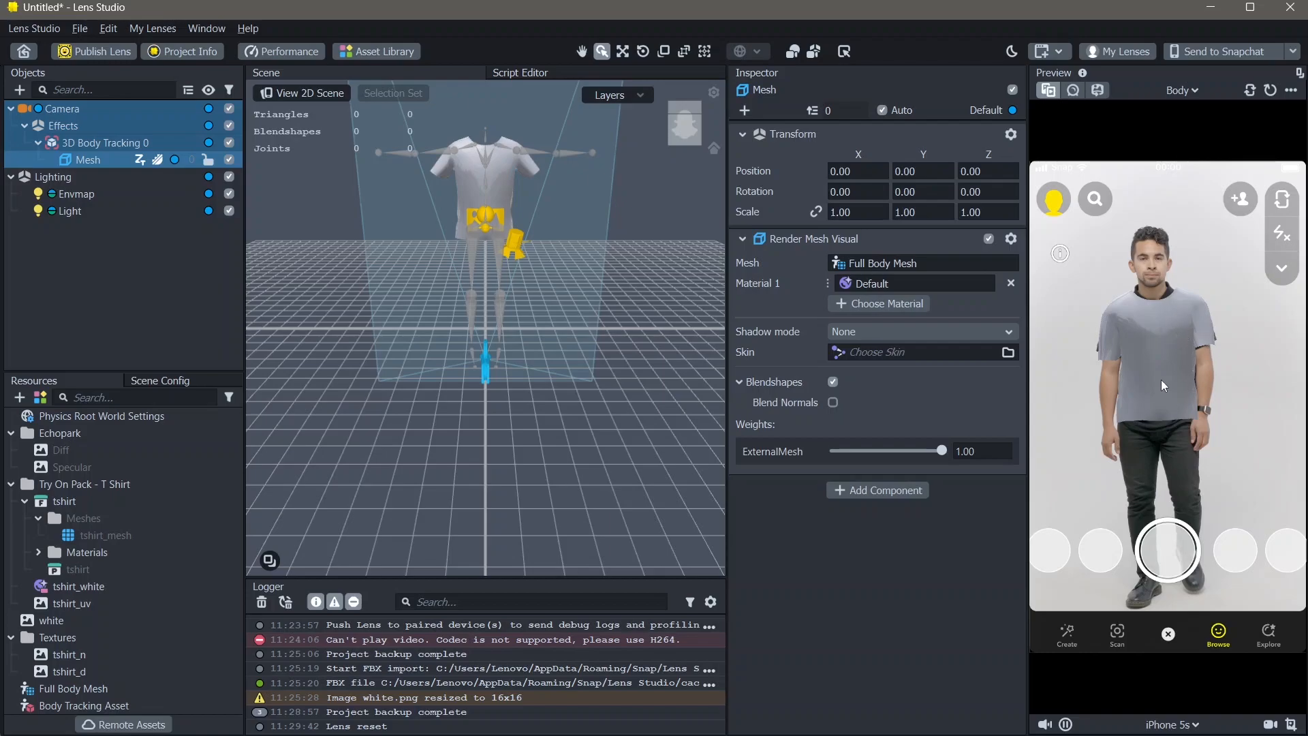
{"action": "left_click", "coordinate": [145, 348]}
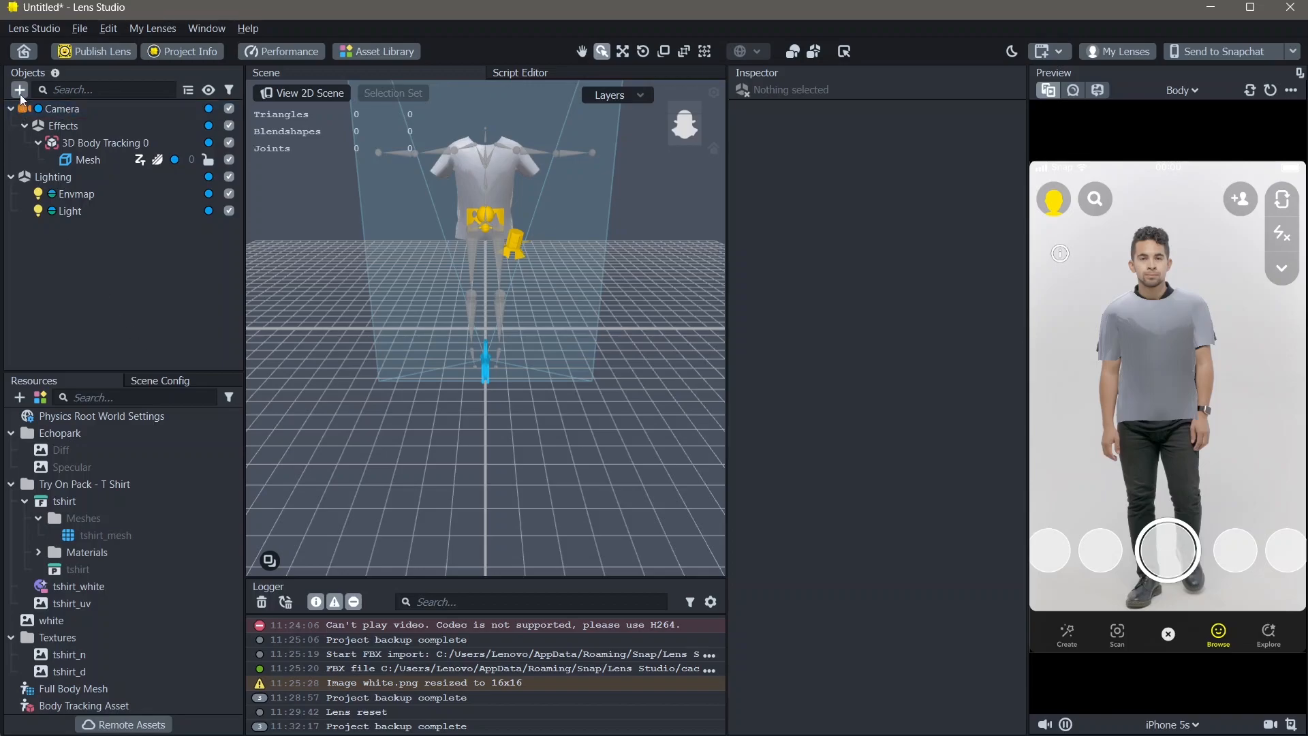
Step: Add a Full Body Mesh object, creating 3D Body Tracking 1 and Full Body Mesh 2
{"action": "left_click", "coordinate": [19, 90]}
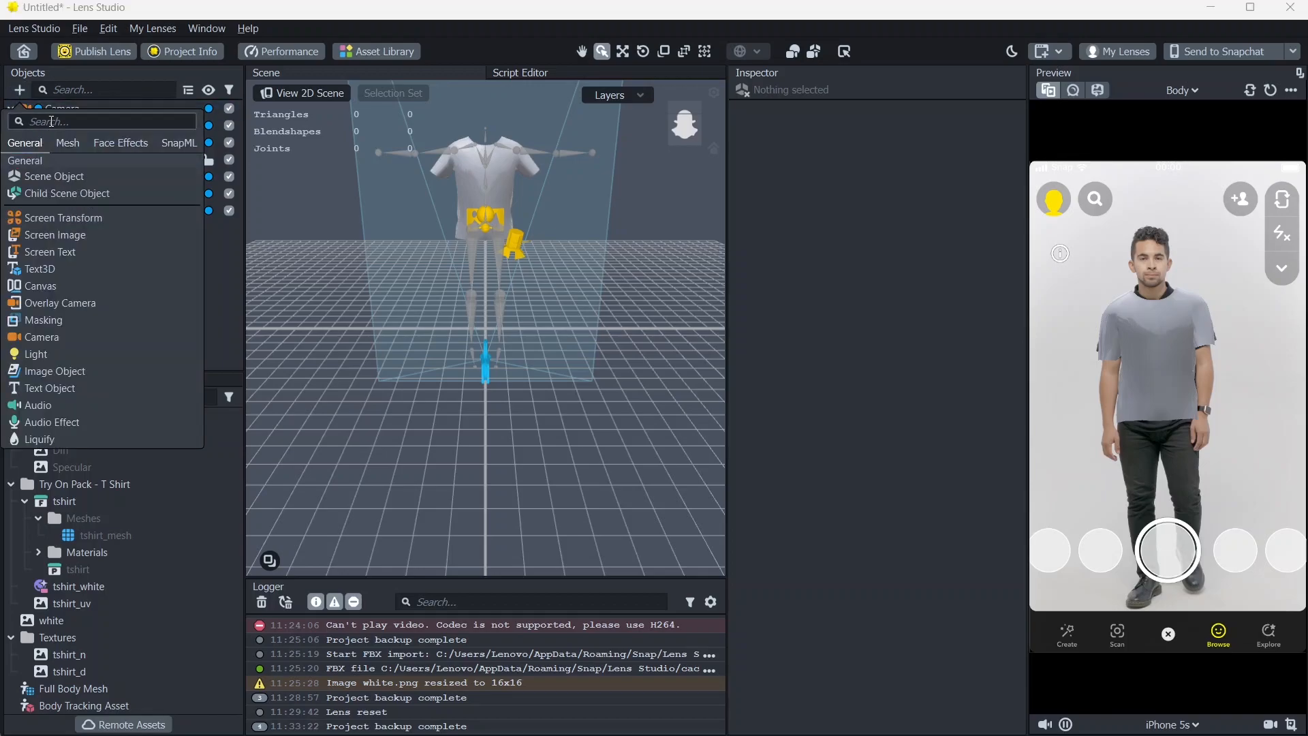
{"action": "type", "text": "full"}
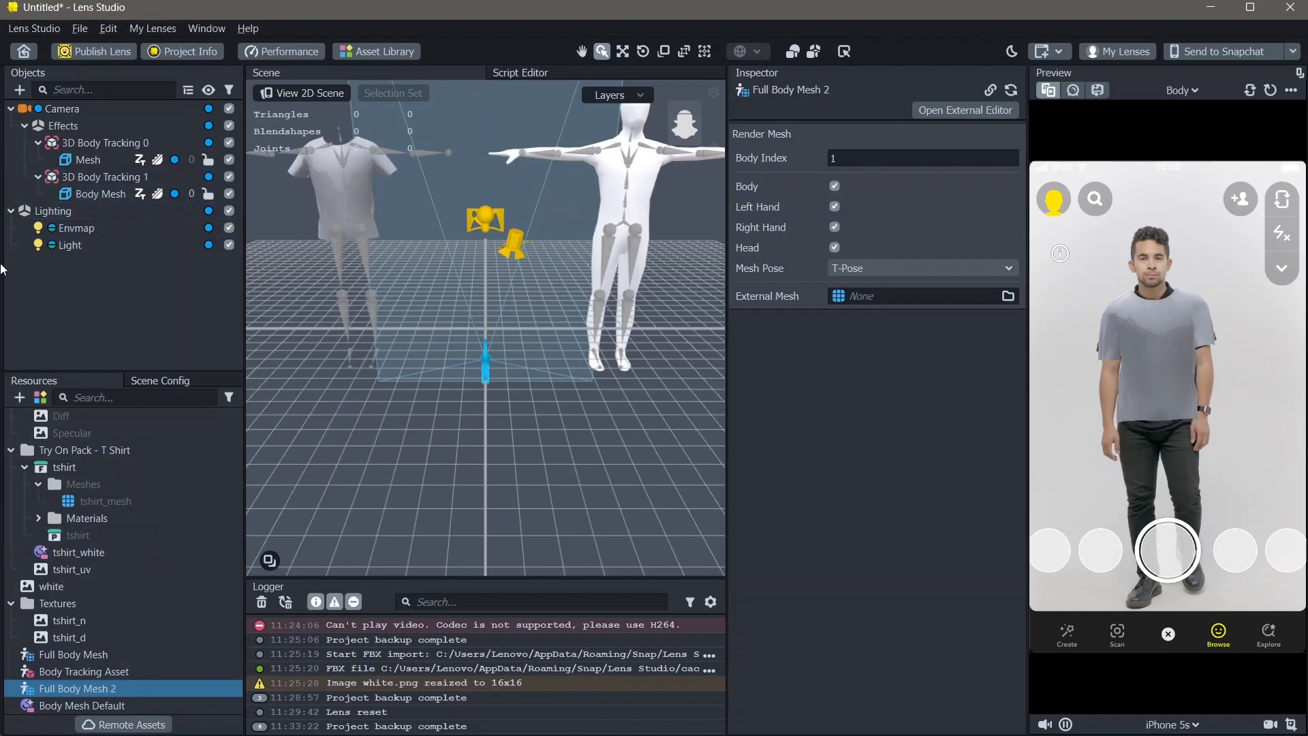
{"action": "left_click", "coordinate": [106, 175]}
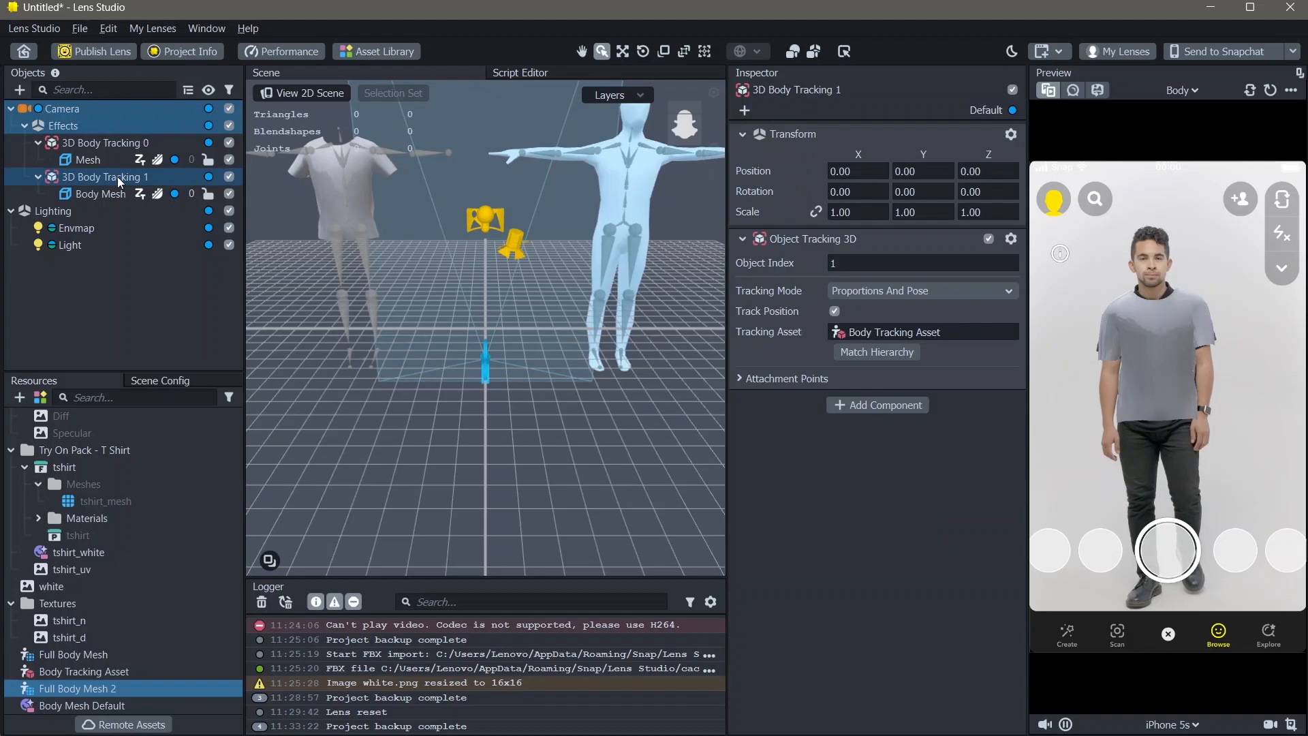
{"action": "left_click", "coordinate": [105, 143]}
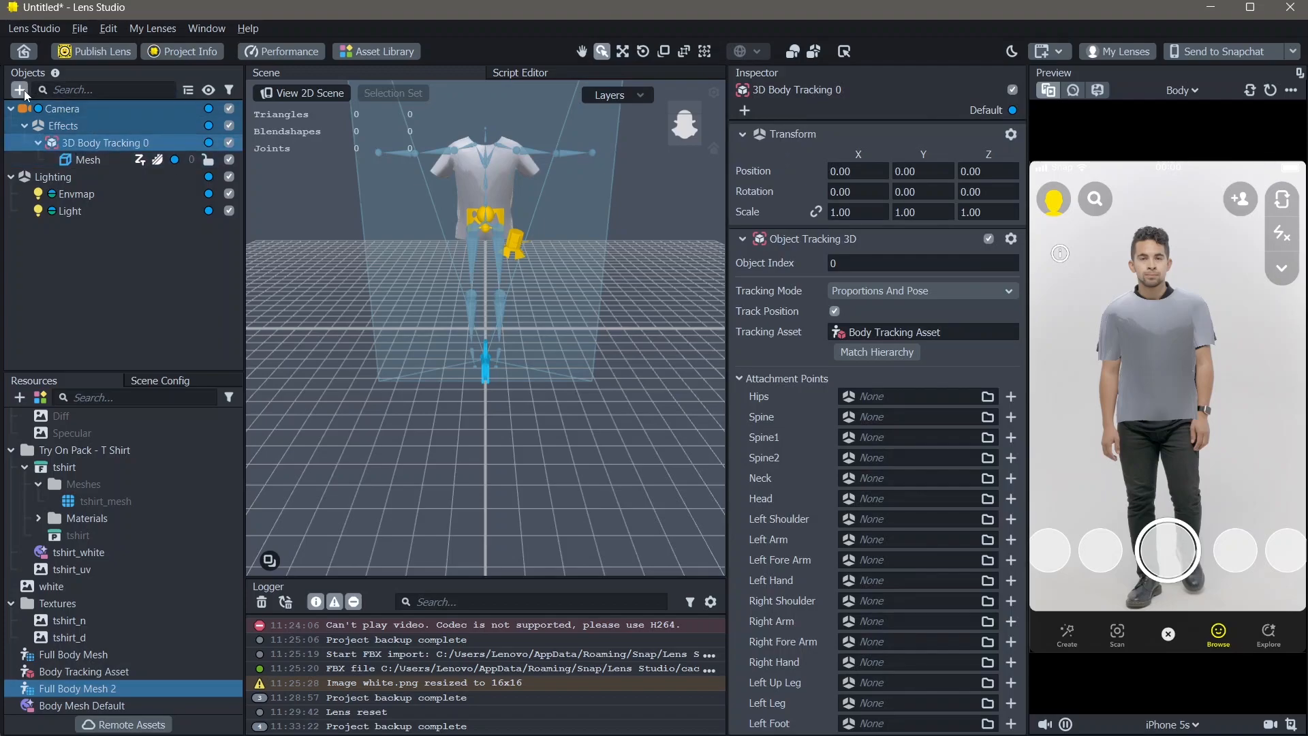
Step: Add an empty mesh under 3D Body Tracking 0 and rename it Occluder
{"action": "type", "text": "emp"}
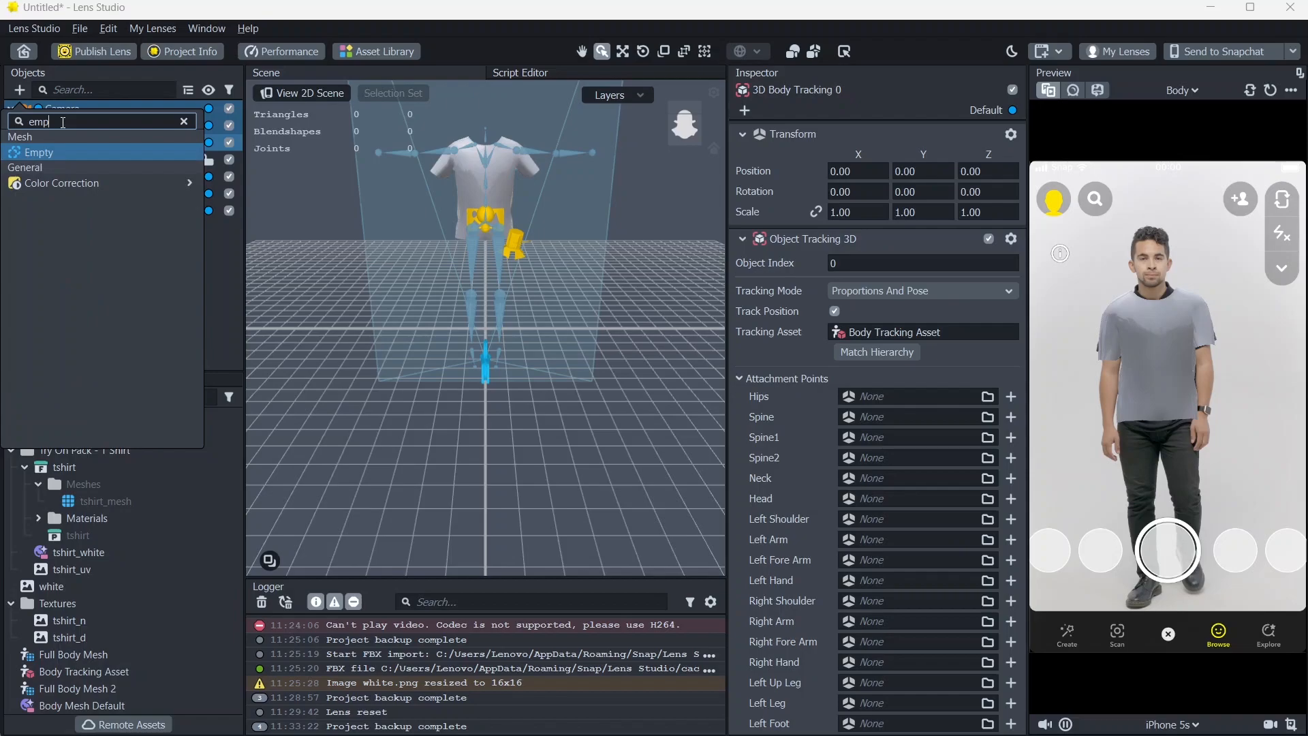
{"action": "left_click", "coordinate": [38, 151]}
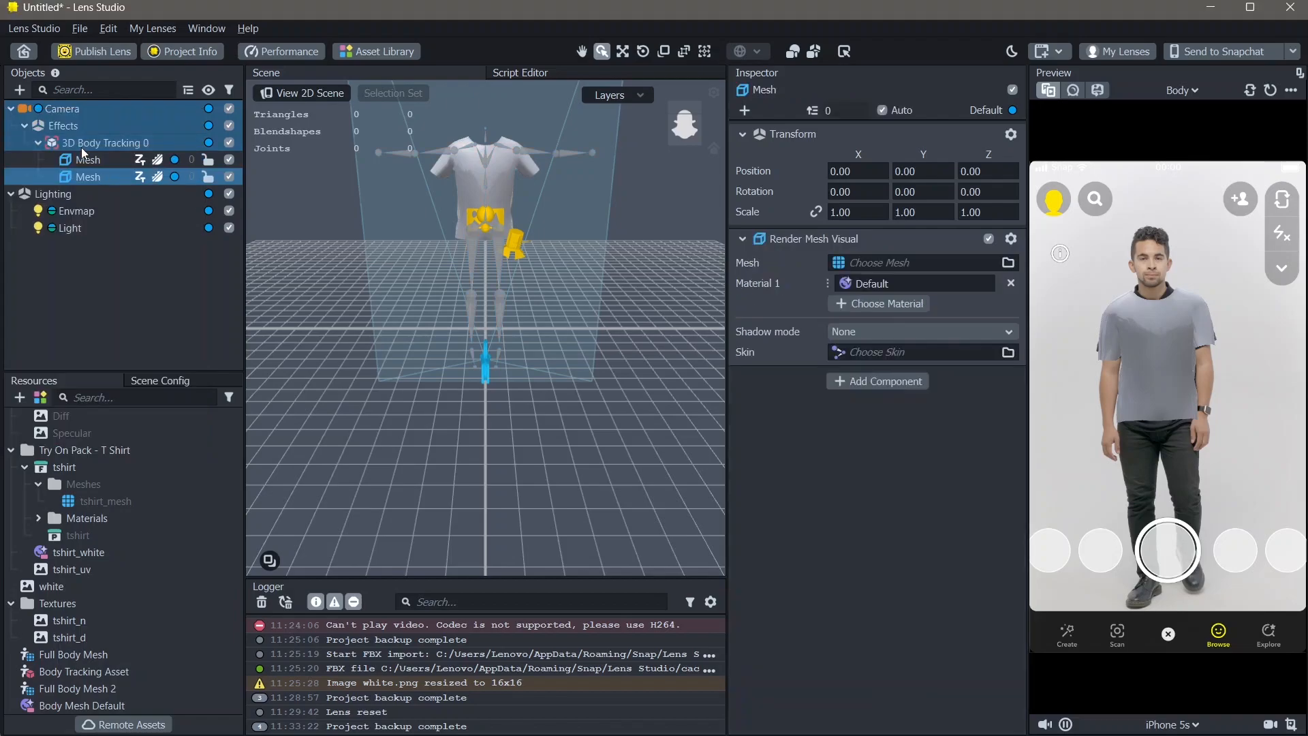
{"action": "double_click", "coordinate": [88, 176]}
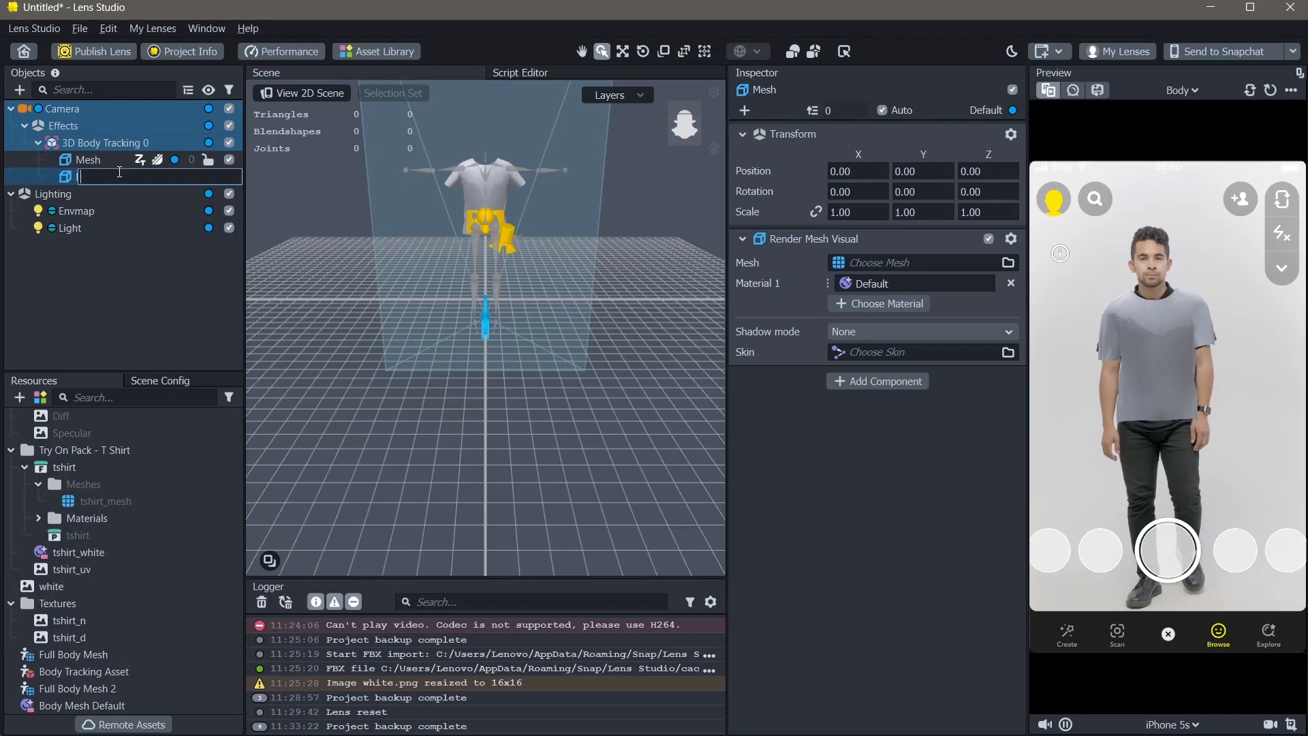
{"action": "type", "text": "Occluder"}
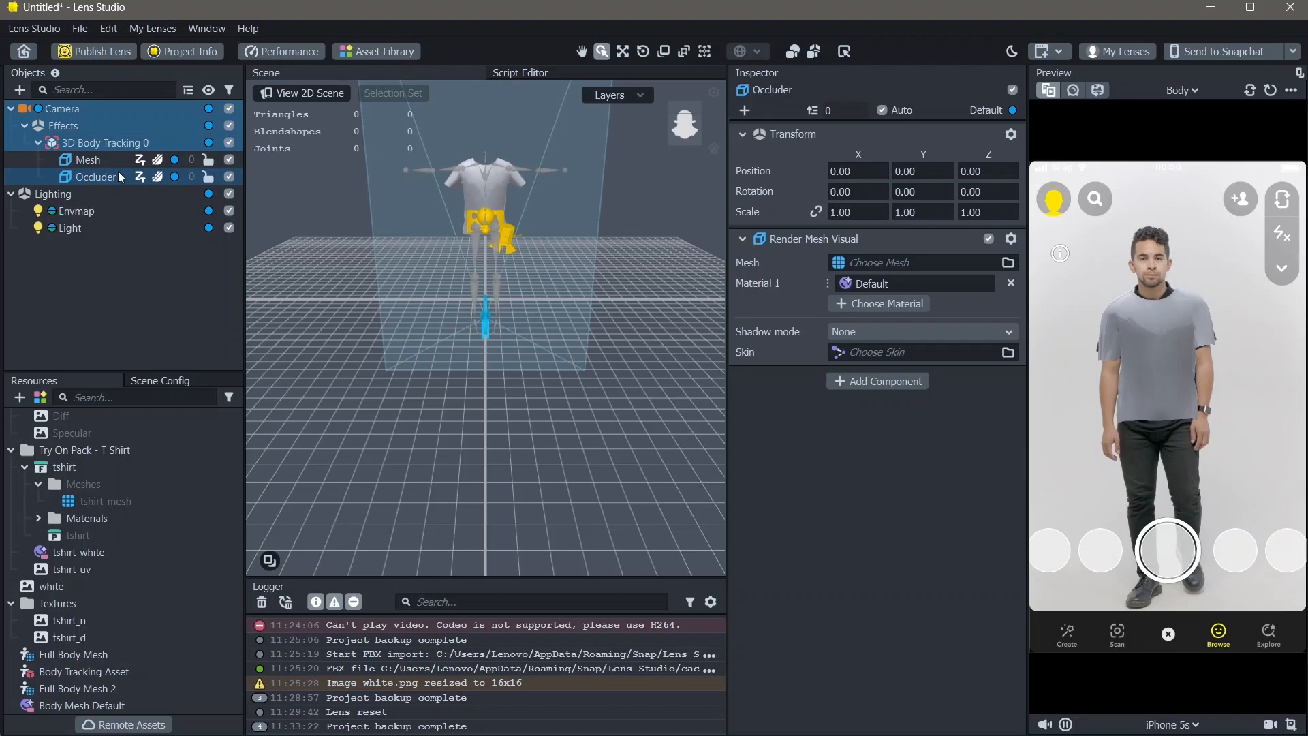
{"action": "left_click", "coordinate": [124, 314]}
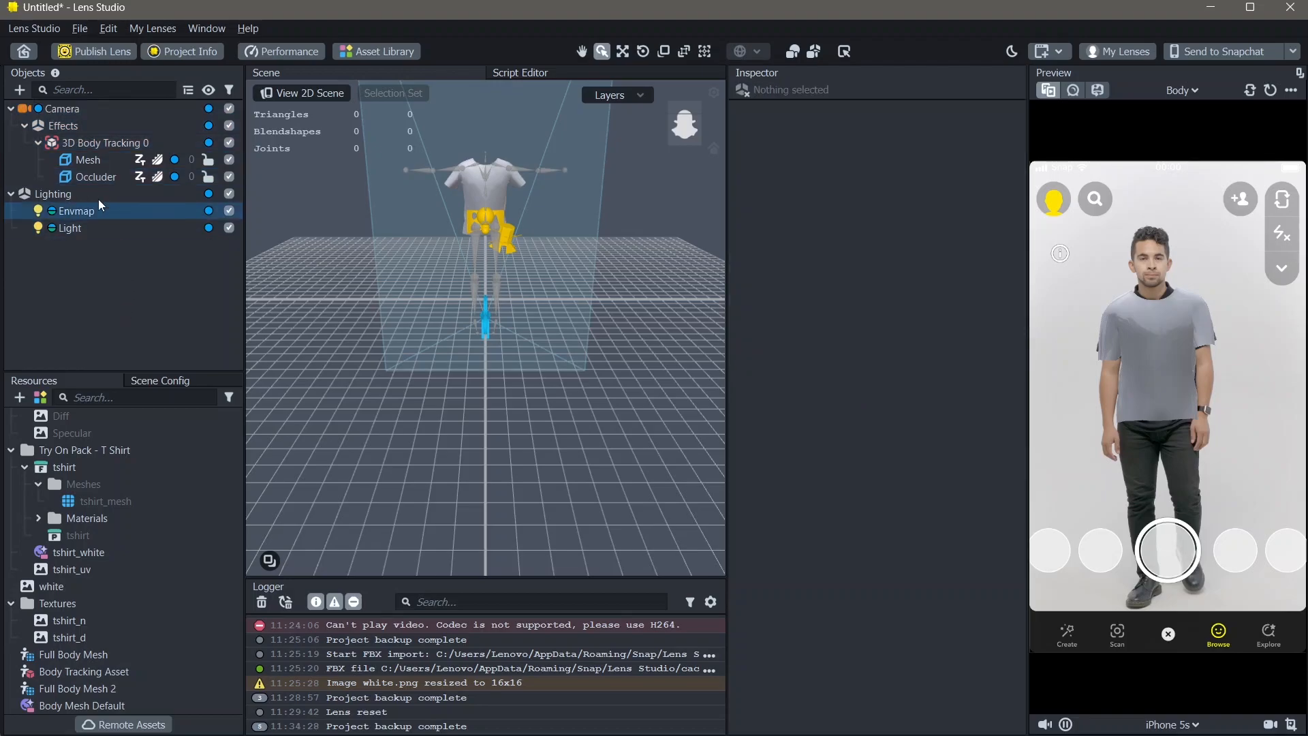
Step: Assign Full Body Mesh 2 and a new Occluder material to the Occluder object
{"action": "left_click", "coordinate": [95, 175]}
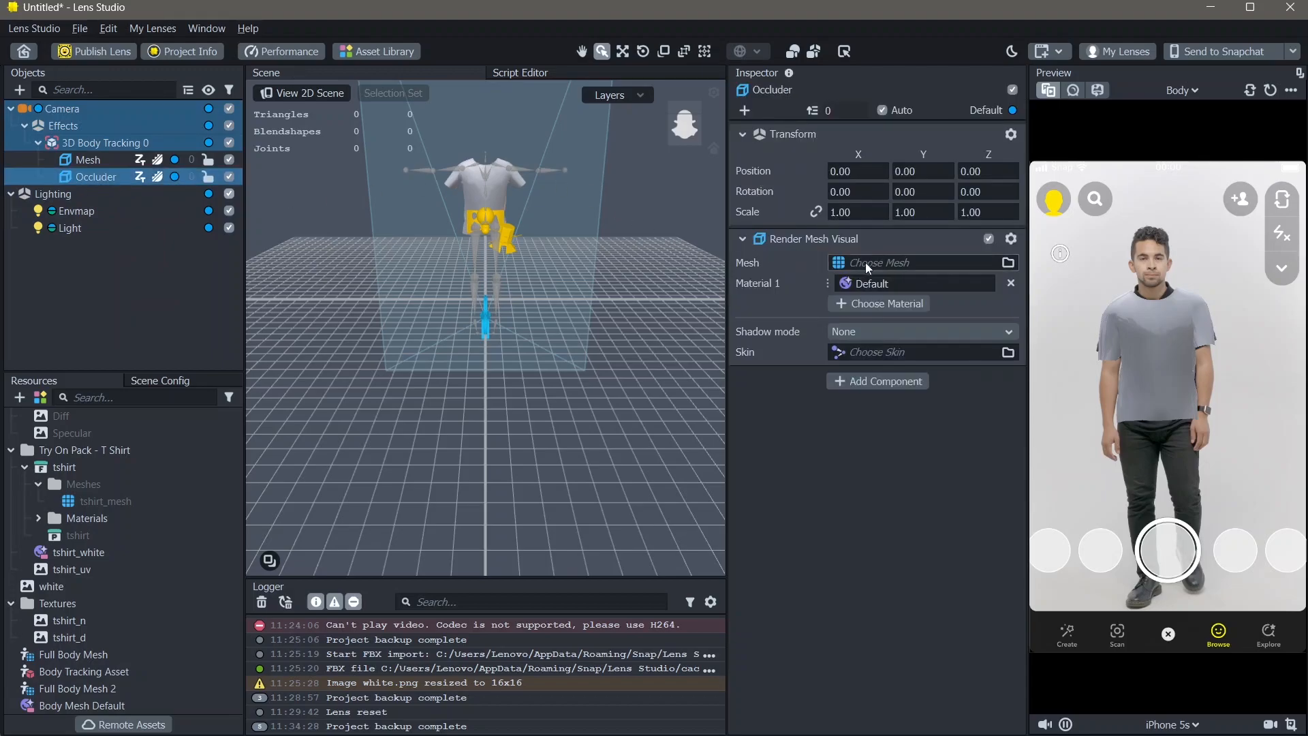
{"action": "left_click", "coordinate": [917, 263]}
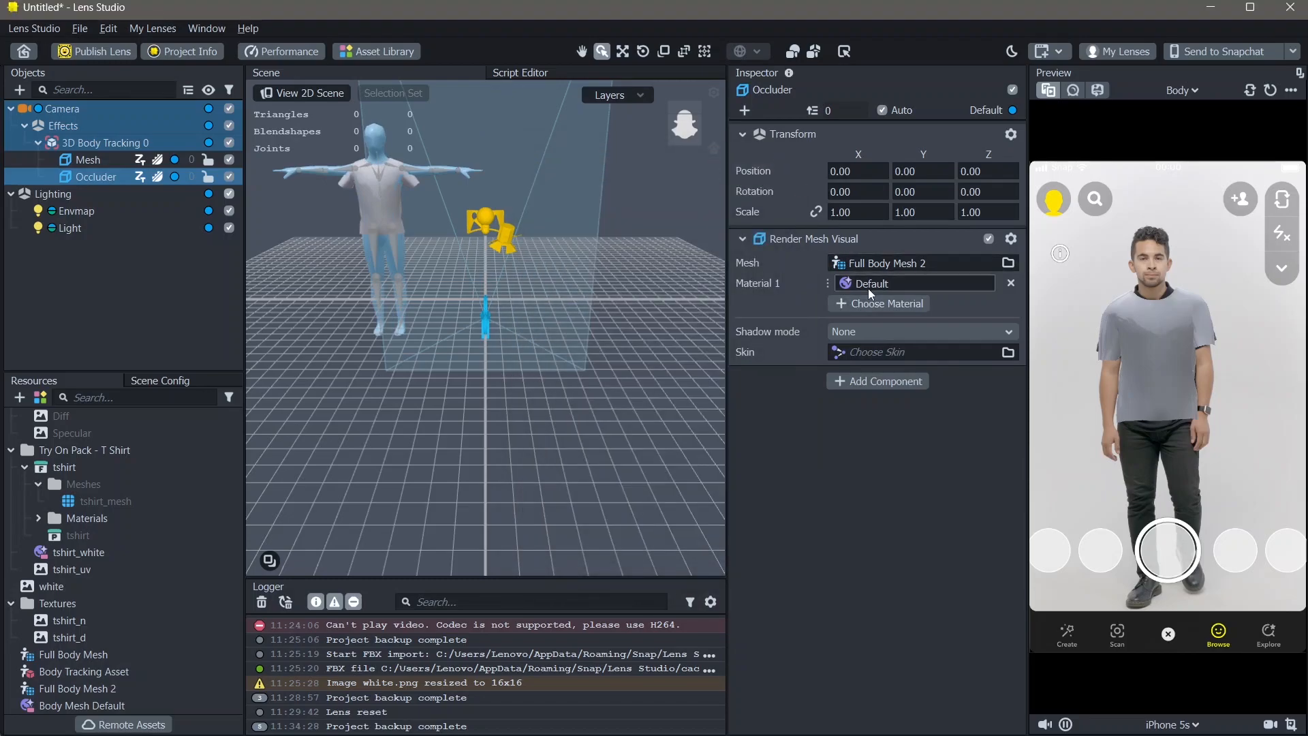
{"action": "left_click", "coordinate": [886, 303]}
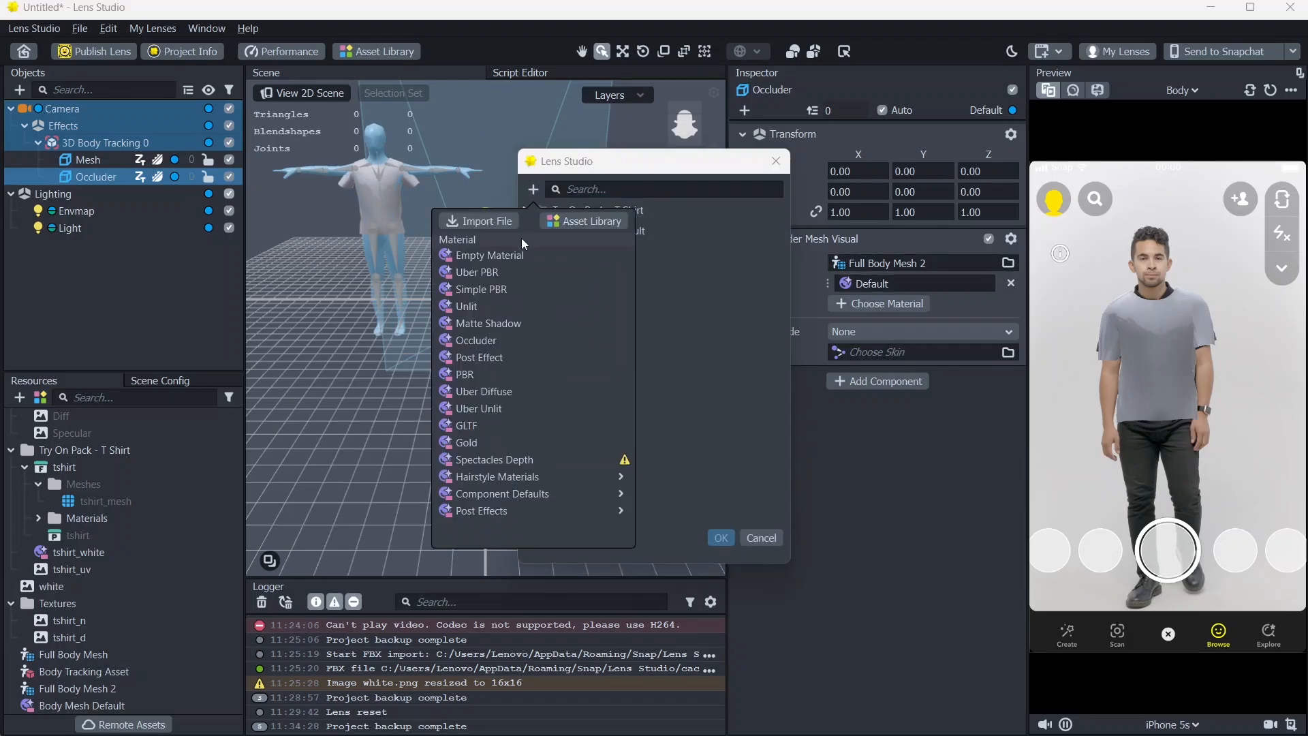
{"action": "mouse_move", "coordinate": [480, 408]}
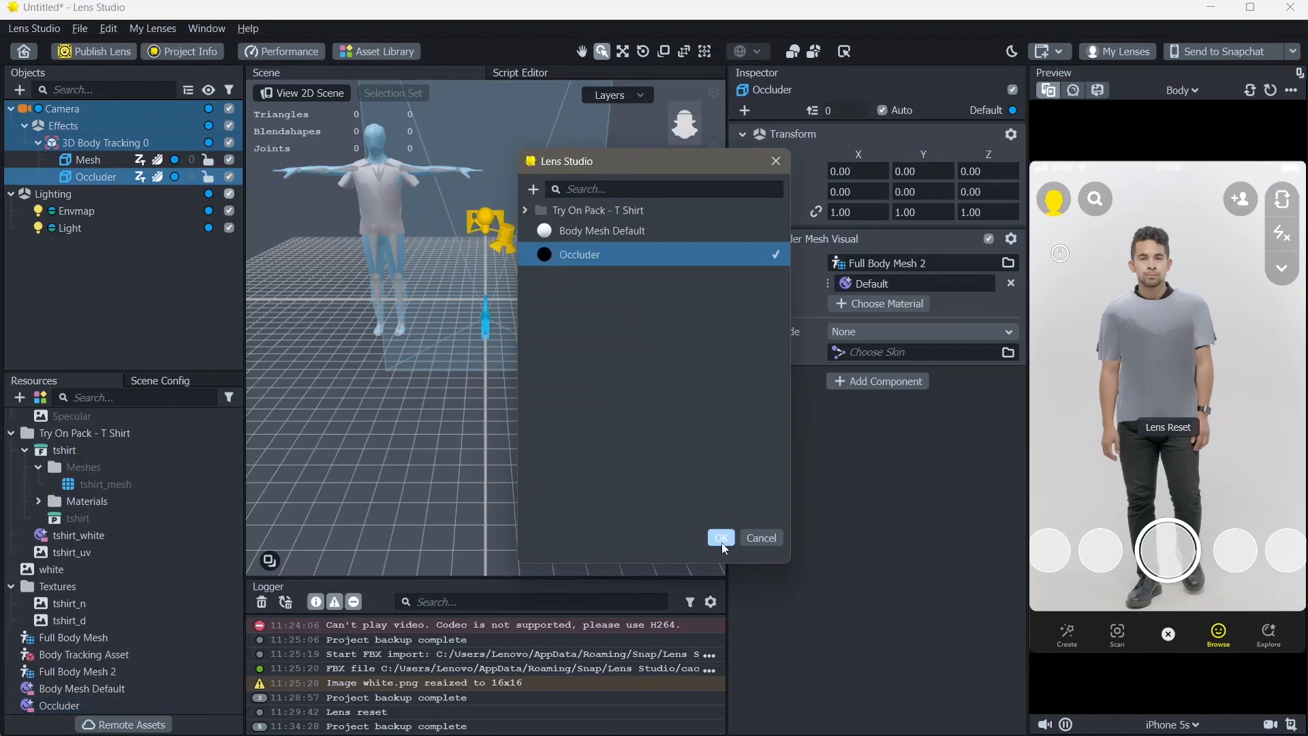
{"action": "left_click", "coordinate": [720, 536]}
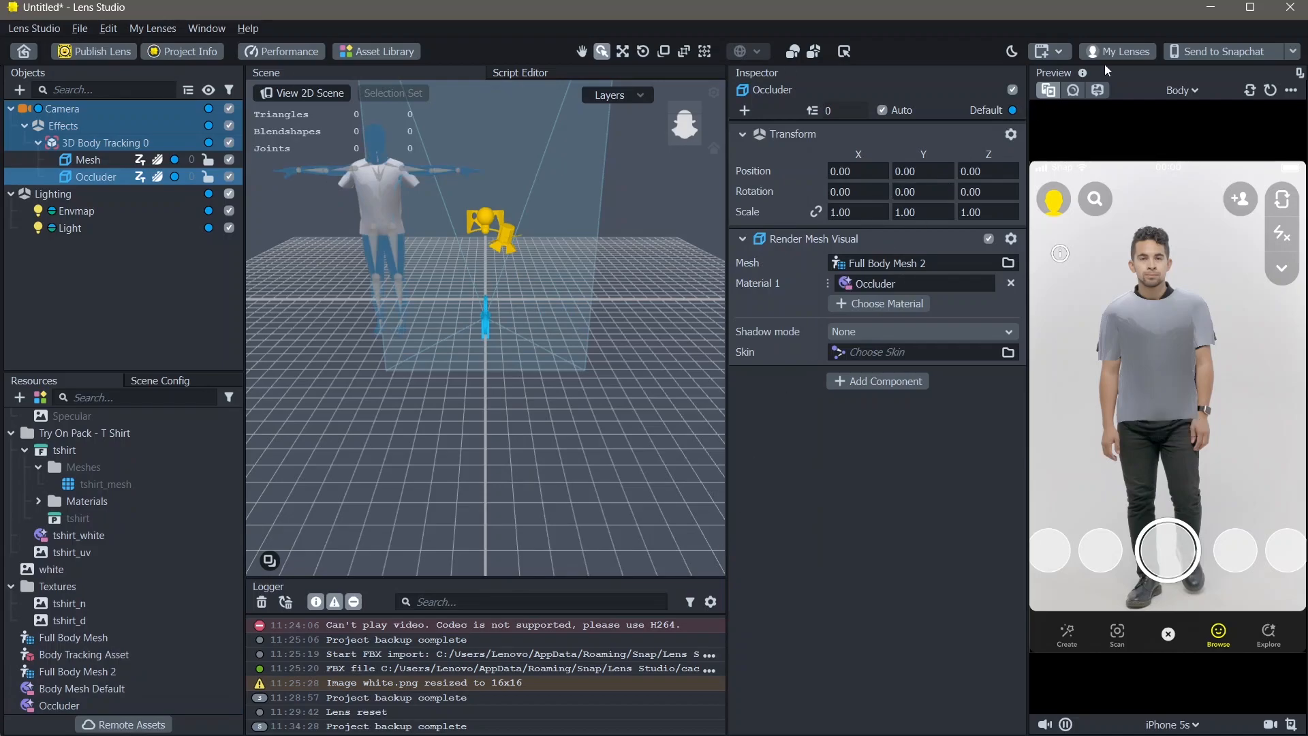
Step: Try sample clips such as Two People Dancing 1, then settle on the Skeletal preview video
{"action": "left_click", "coordinate": [1182, 90]}
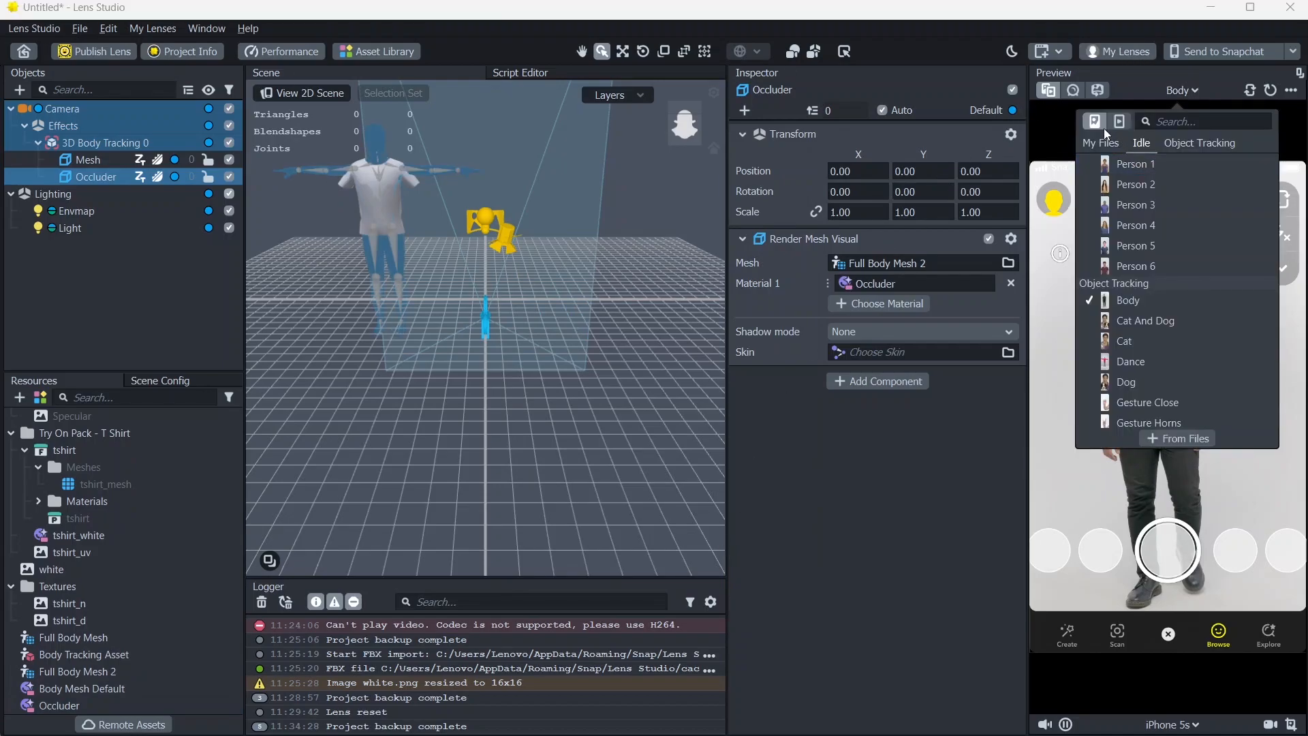
{"action": "left_click", "coordinate": [1165, 259]}
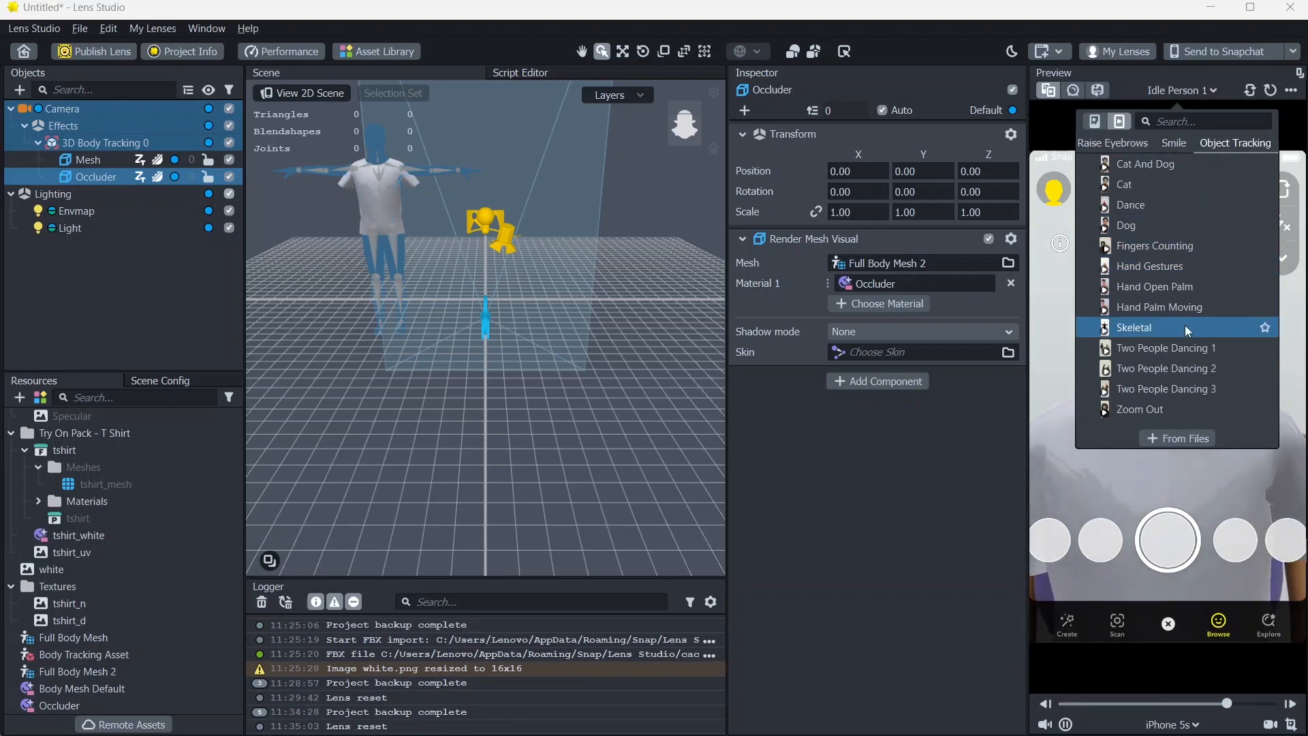
{"action": "left_click", "coordinate": [1166, 347]}
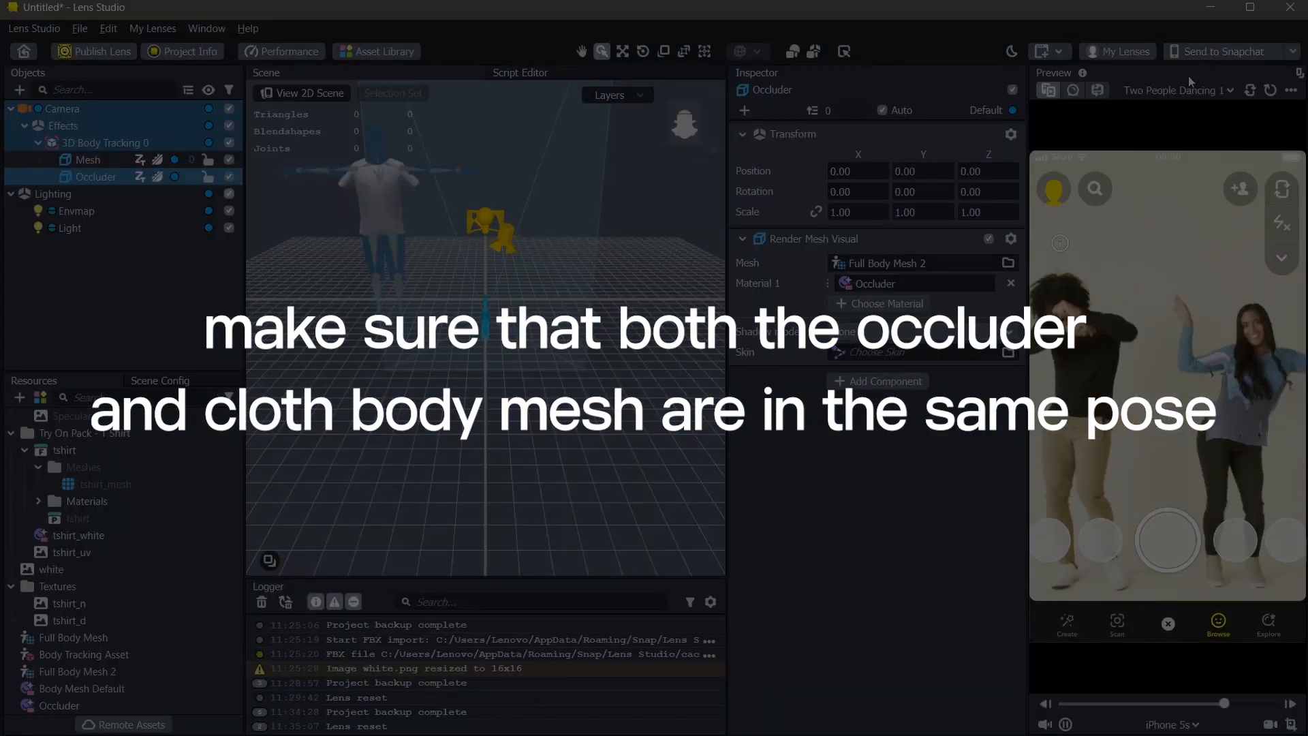
{"action": "left_click", "coordinate": [1176, 90]}
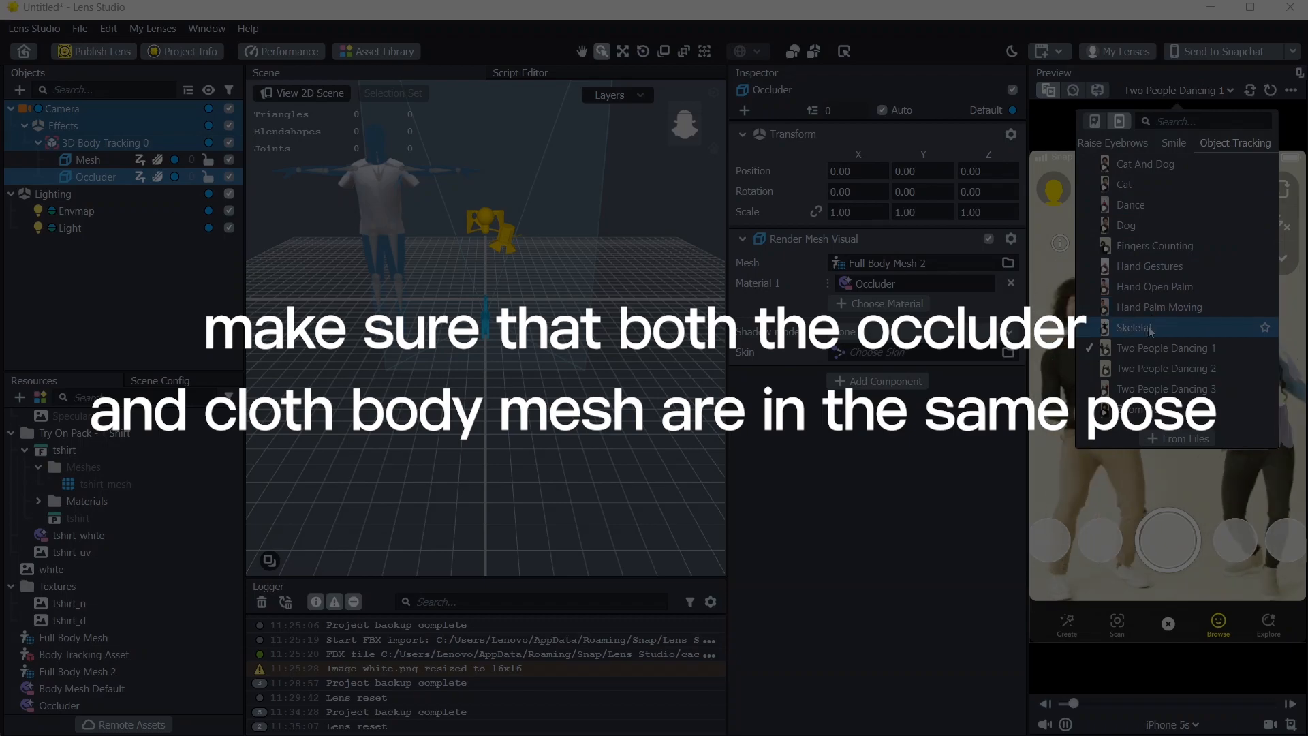
{"action": "left_click", "coordinate": [1135, 328]}
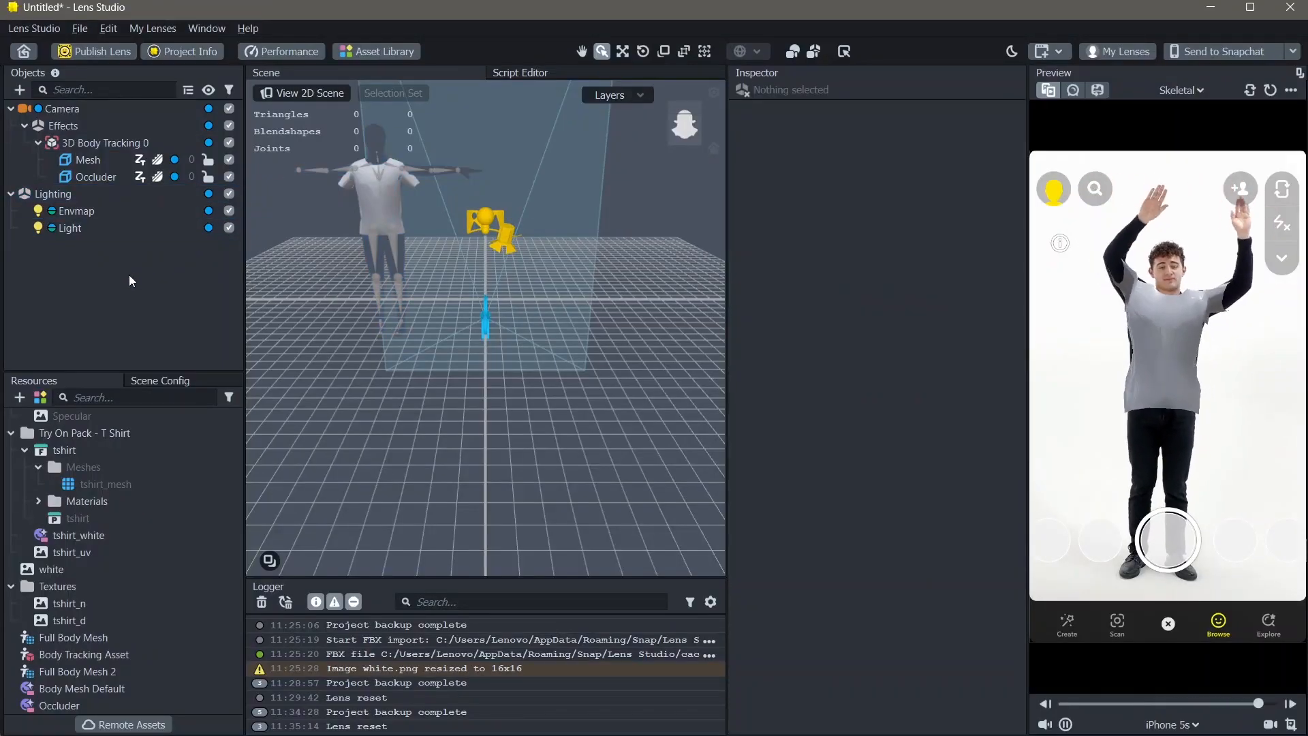
{"action": "left_click", "coordinate": [105, 484]}
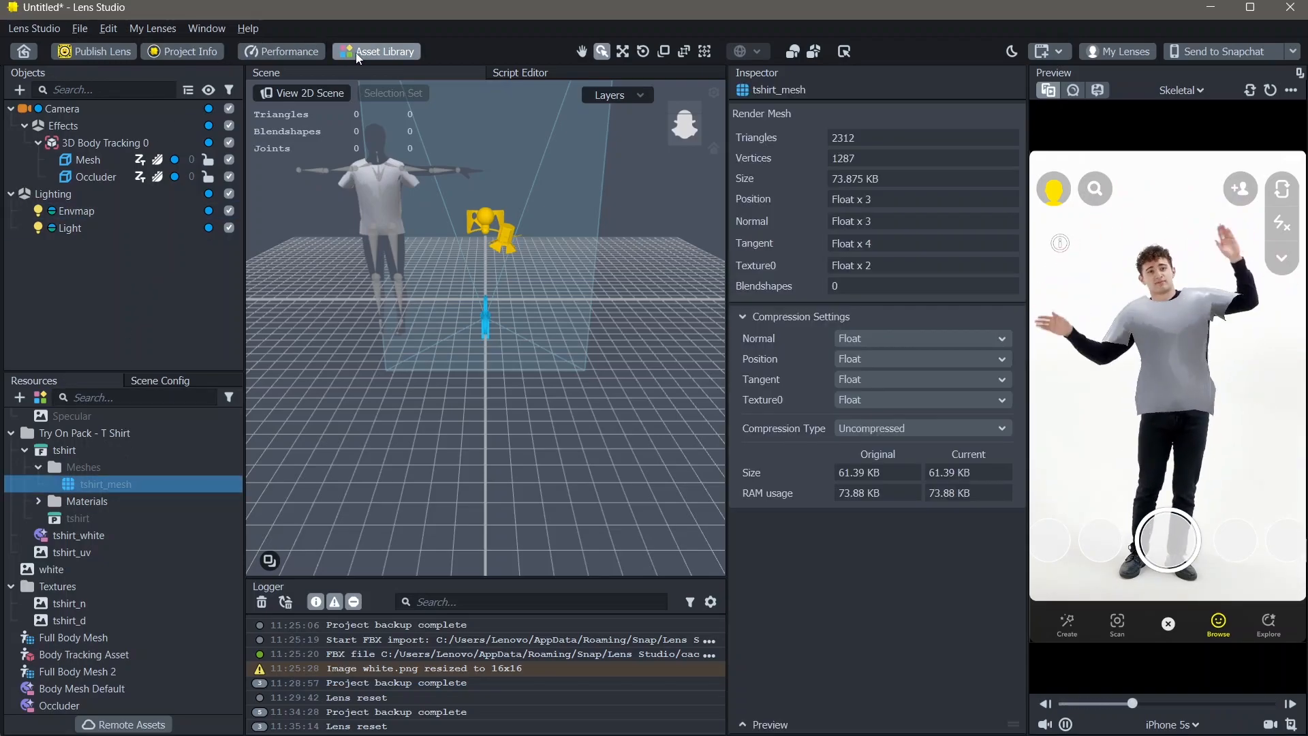
Step: Import the Denim Fabric Material from the Asset Library's Materials category into the resources
{"action": "left_click", "coordinate": [384, 51]}
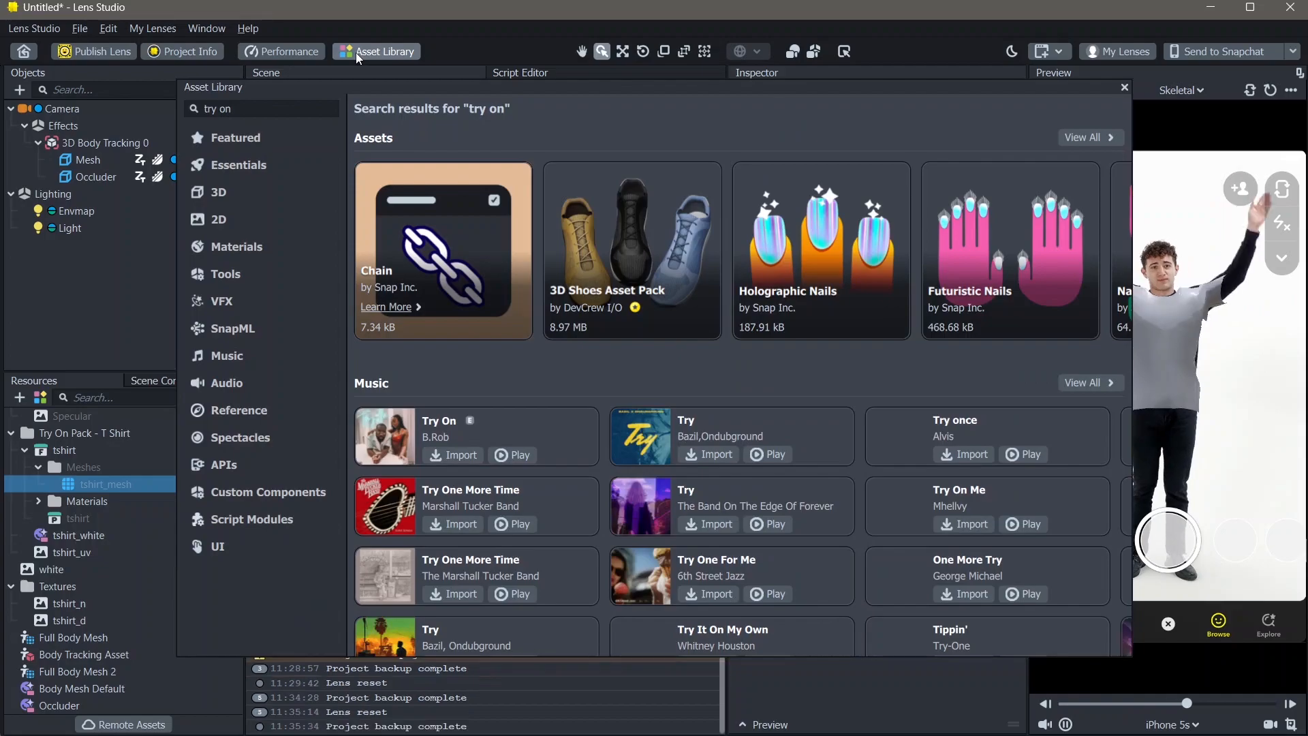
{"action": "left_click", "coordinate": [239, 165]}
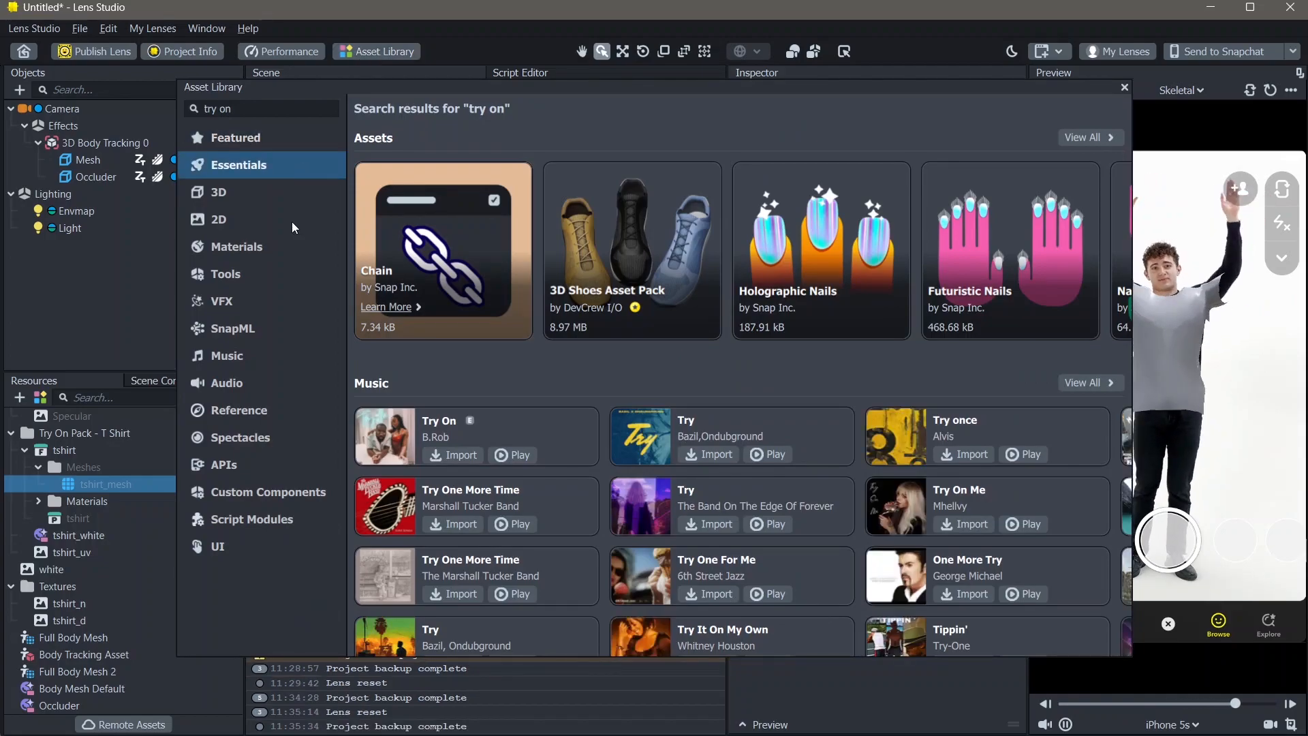
{"action": "left_click", "coordinate": [236, 246]}
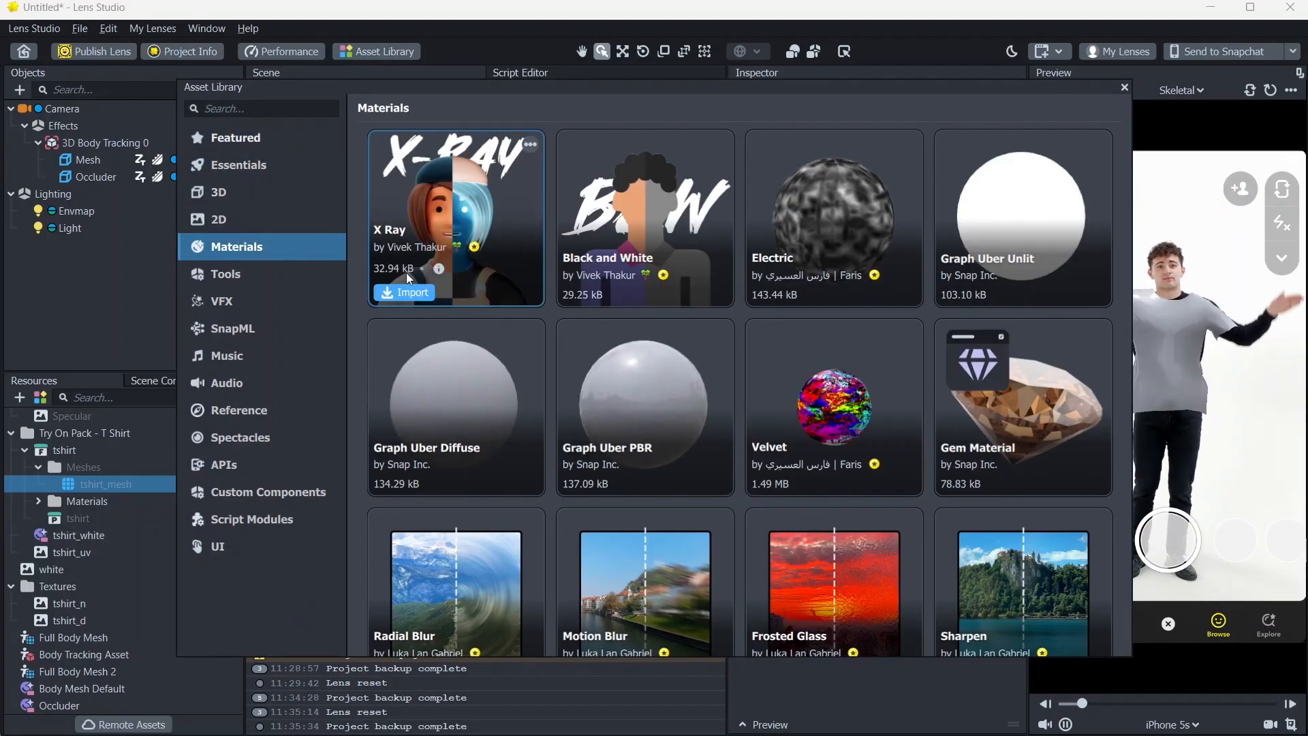
{"action": "scroll", "scroll_direction": "down", "scroll_amount": 3}
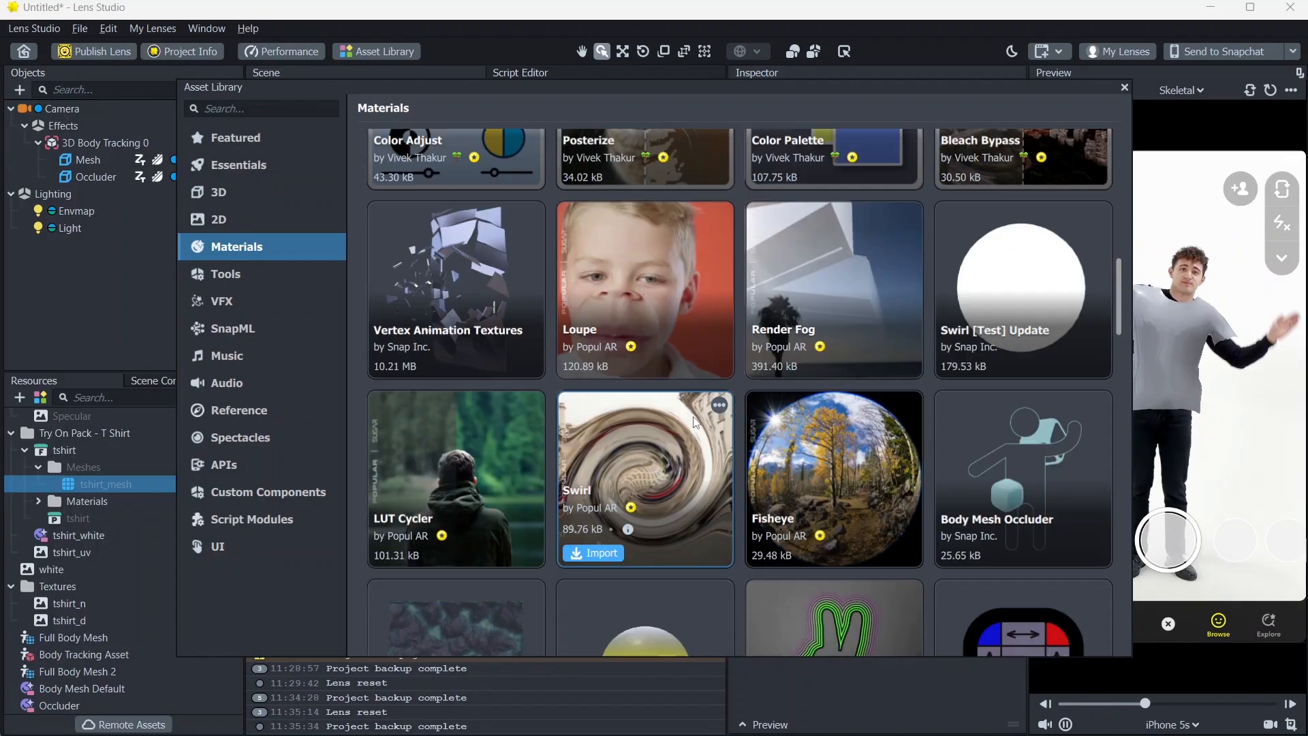
{"action": "scroll", "scroll_direction": "up", "scroll_amount": 3}
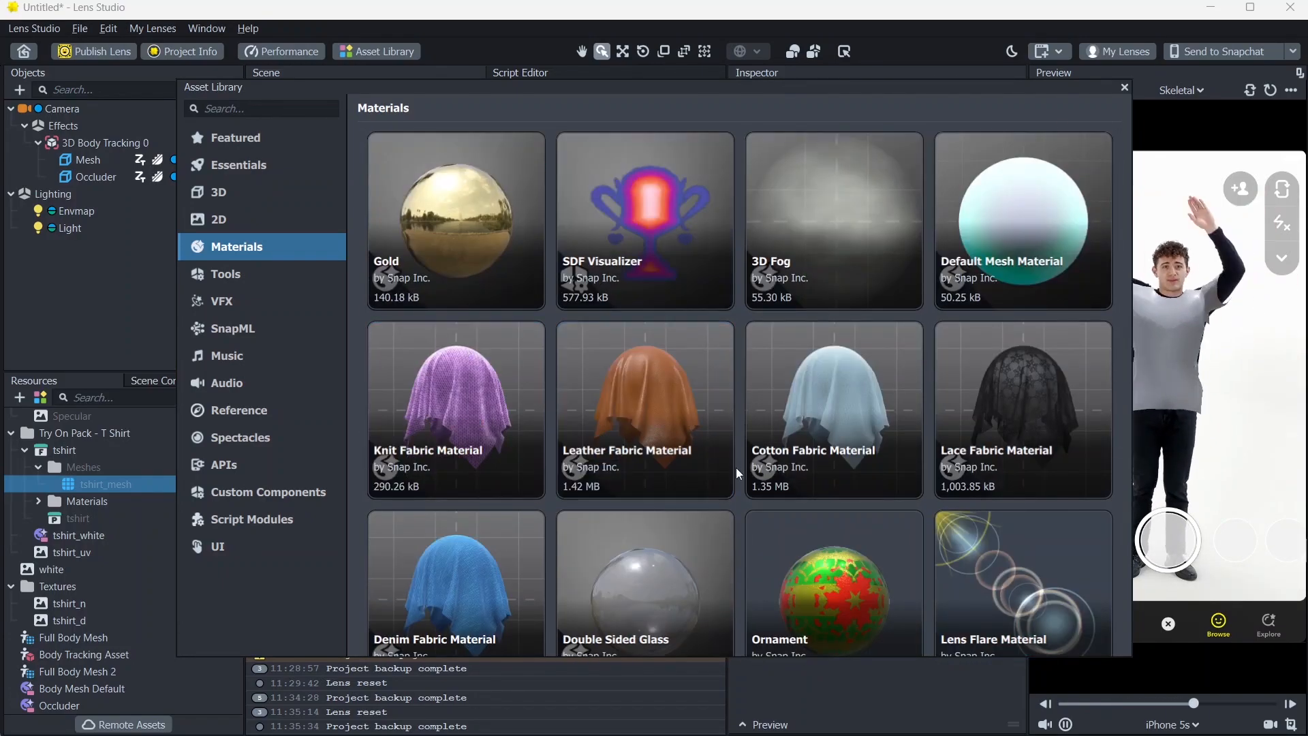
{"action": "scroll", "scroll_direction": "down", "scroll_amount": 3}
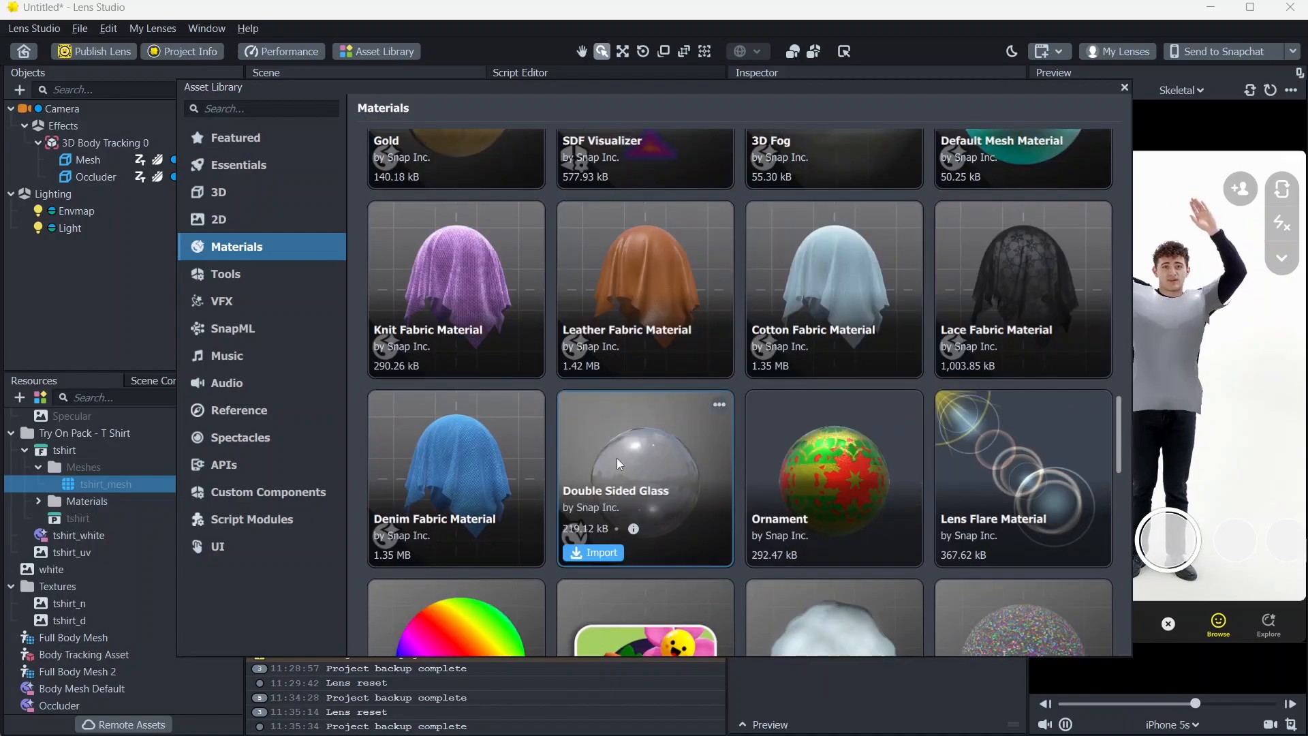
{"action": "mouse_move", "coordinate": [470, 426]}
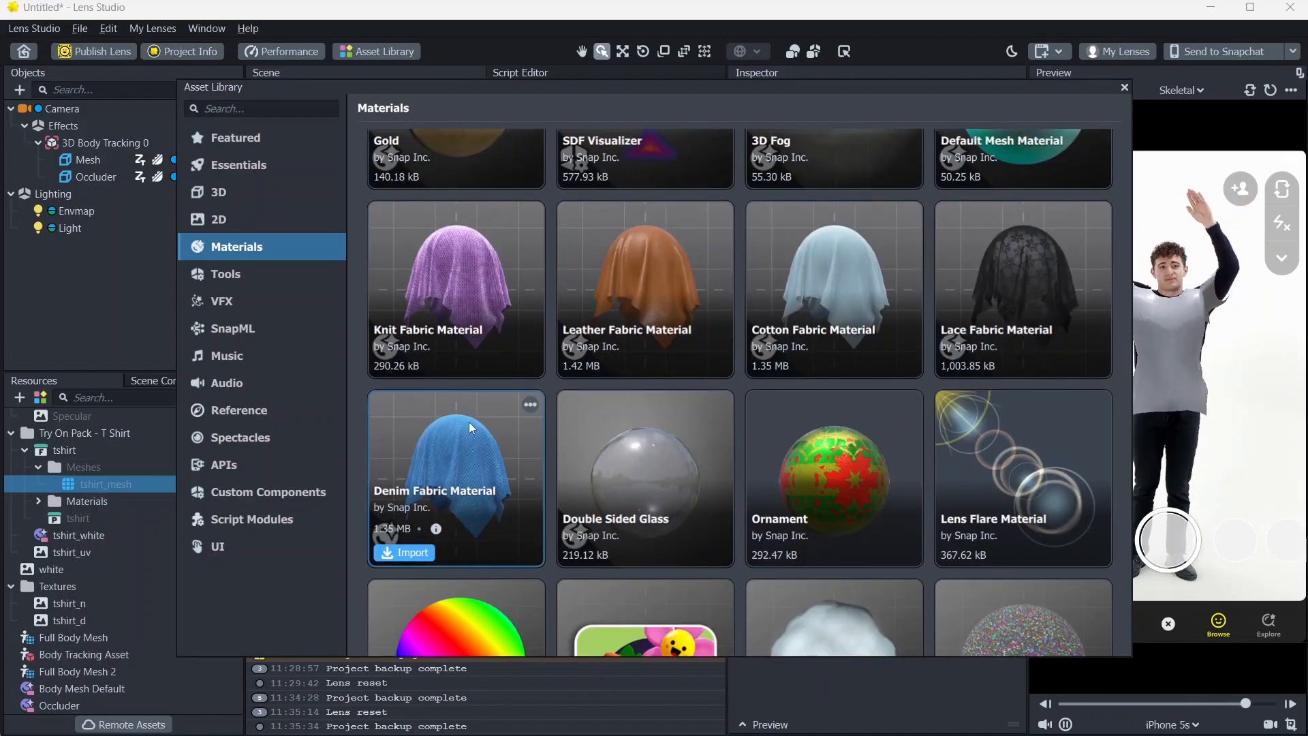
{"action": "left_click", "coordinate": [410, 552]}
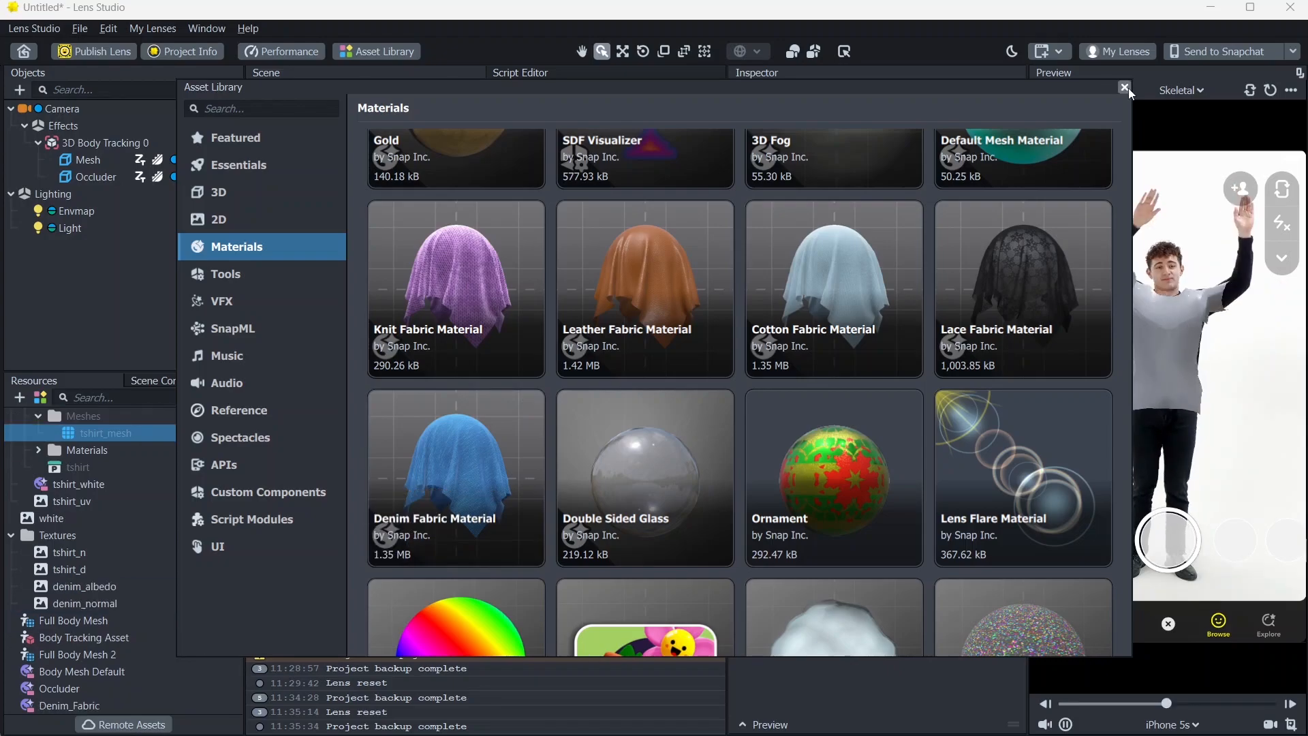
{"action": "left_click", "coordinate": [1126, 87]}
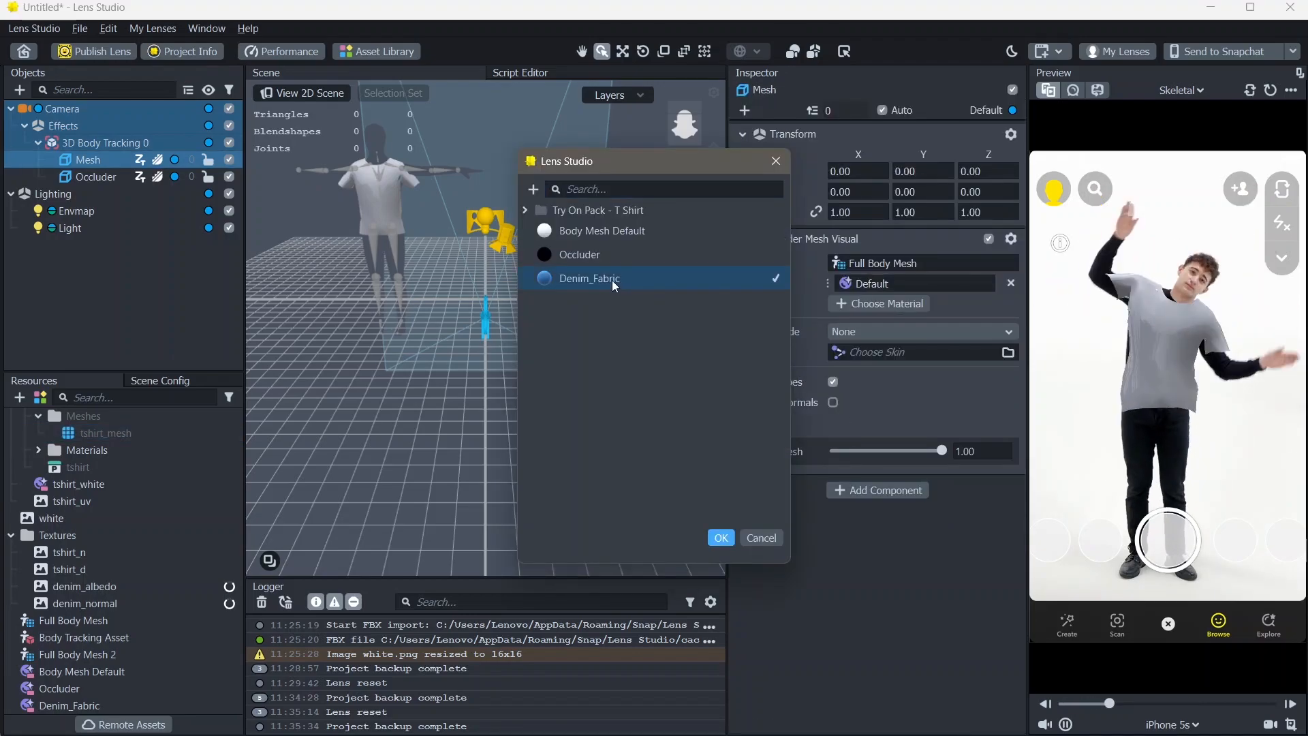
Step: Confirm Denim_Fabric as the T-shirt Mesh's material so the shirt renders as blue denim
{"action": "left_click", "coordinate": [720, 537]}
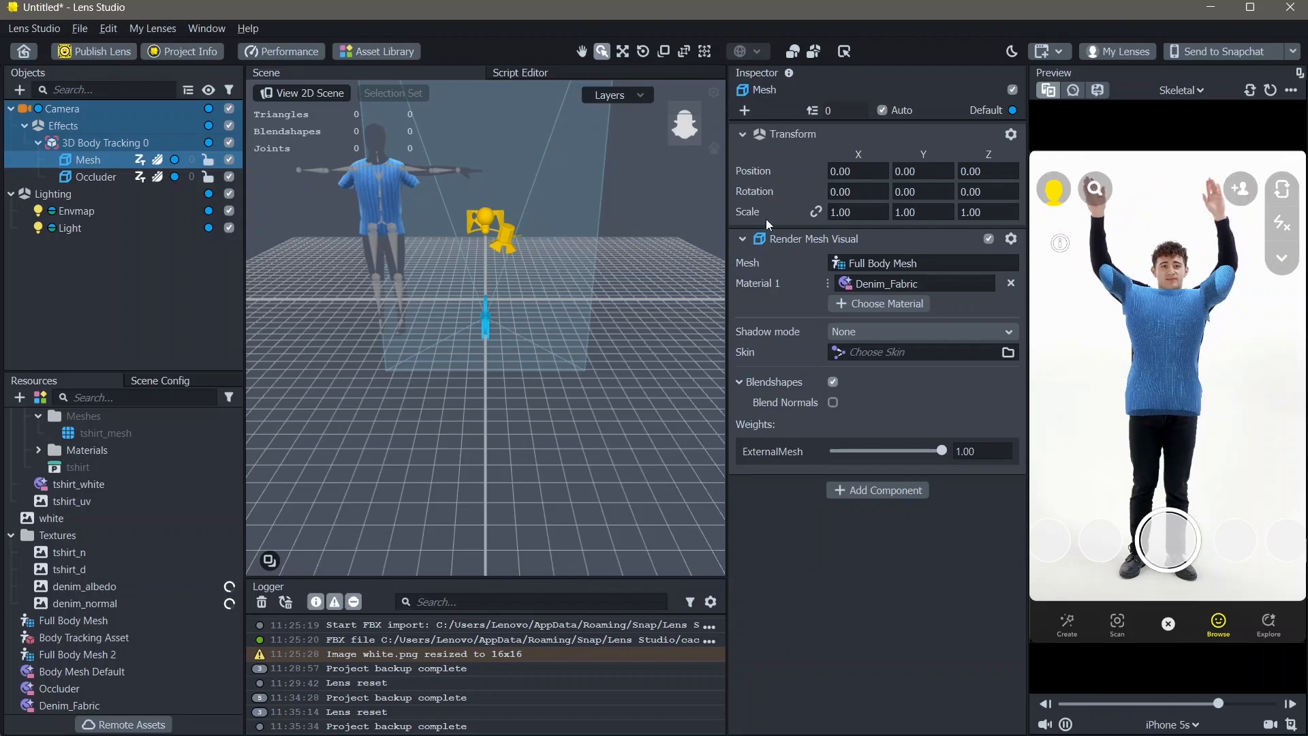